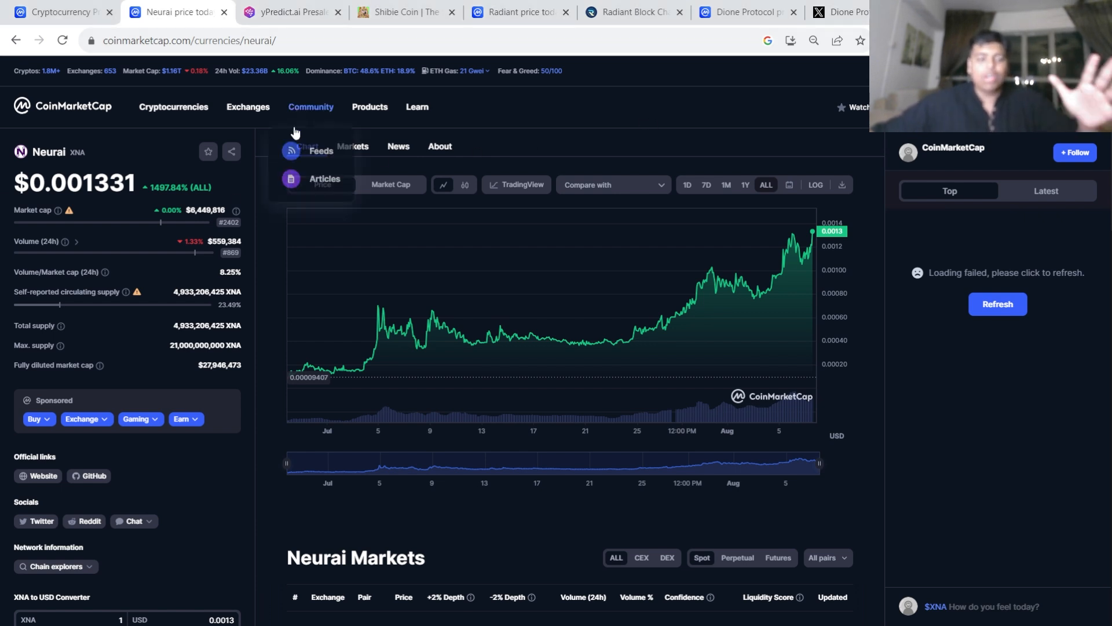
mouse_move(719, 147)
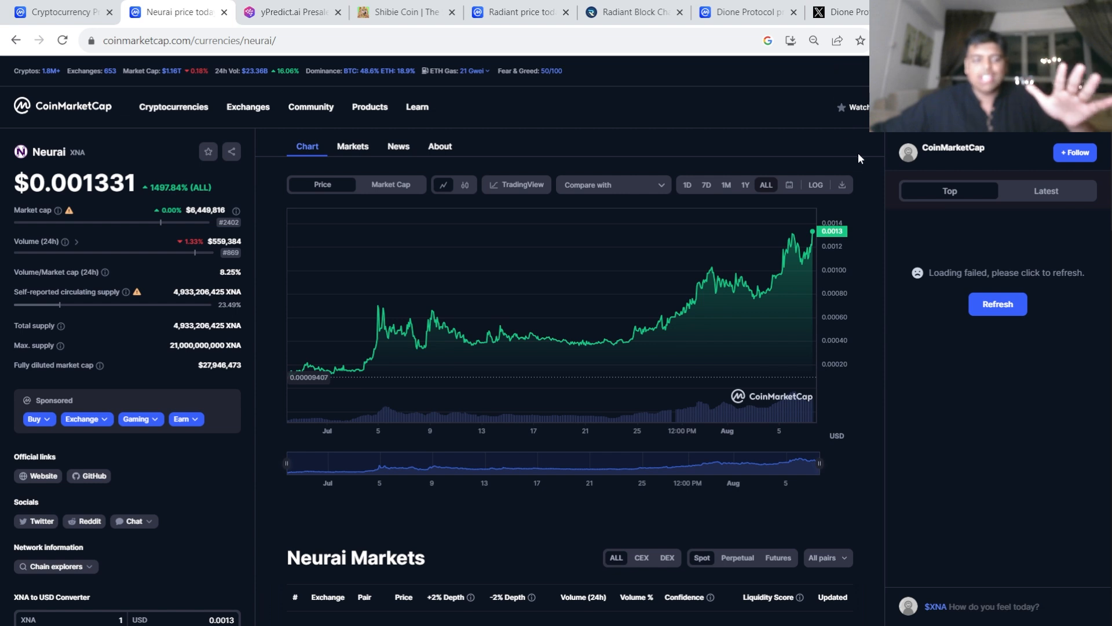
mouse_move(270, 156)
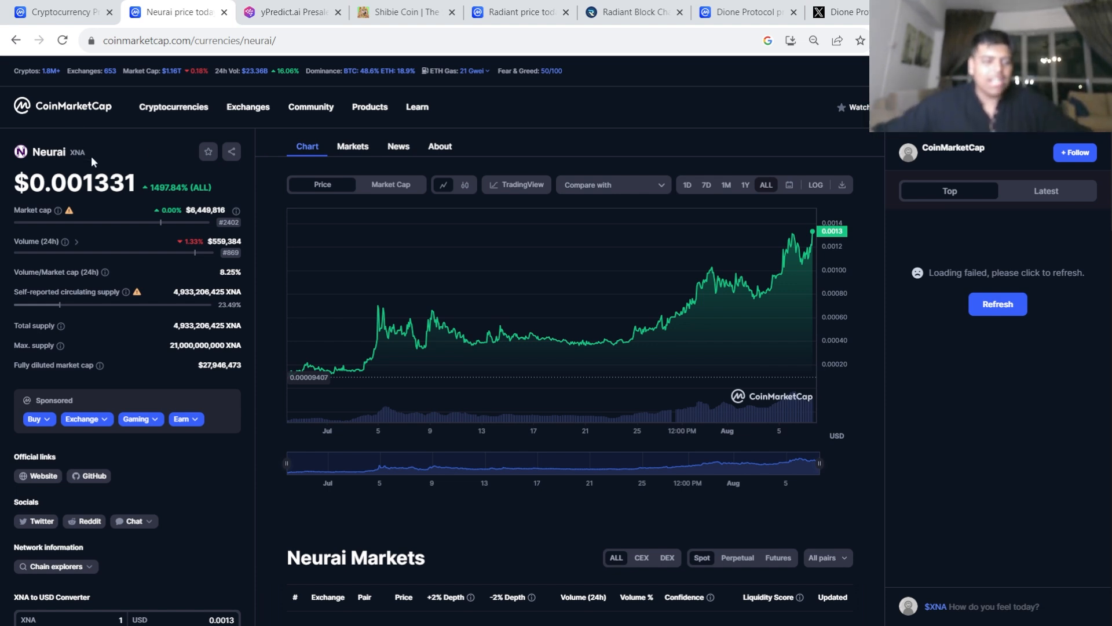
mouse_move(3, 165)
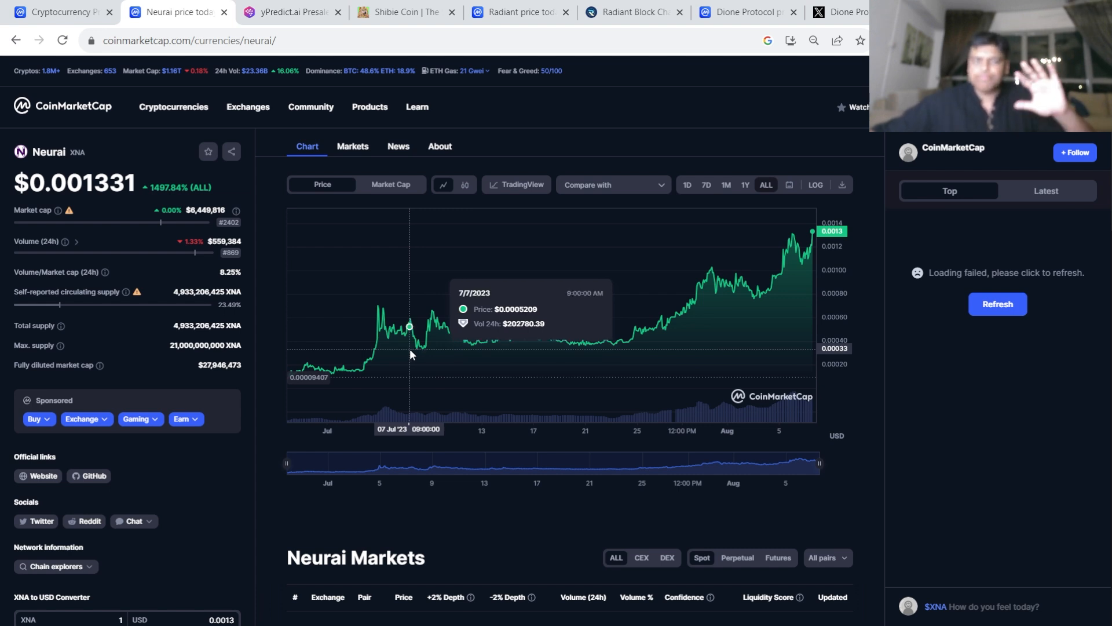
mouse_move(401, 333)
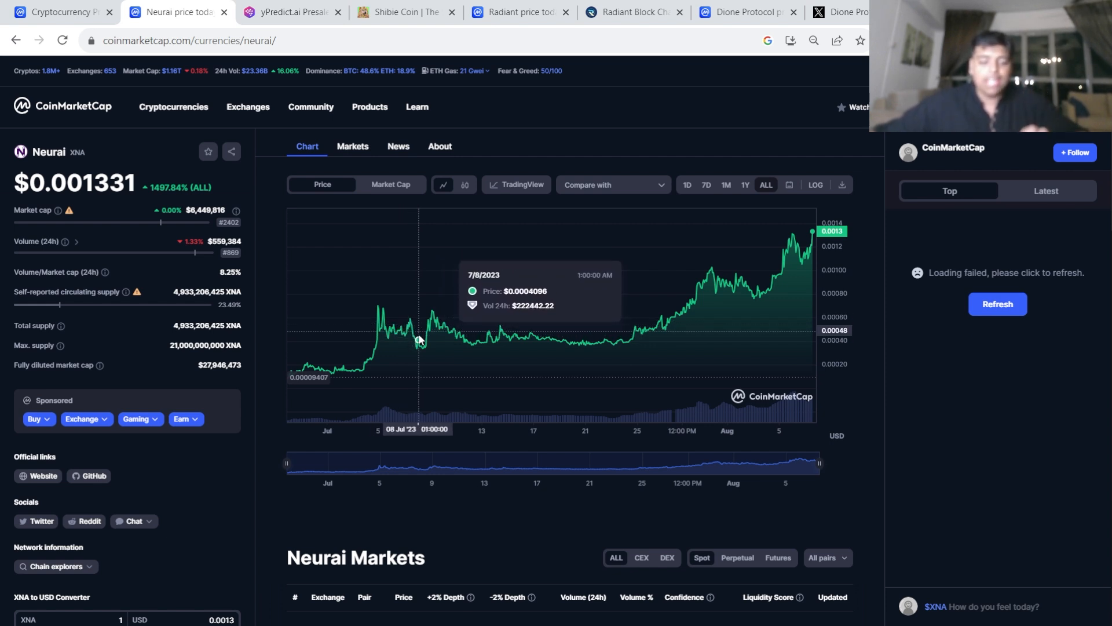
mouse_move(419, 347)
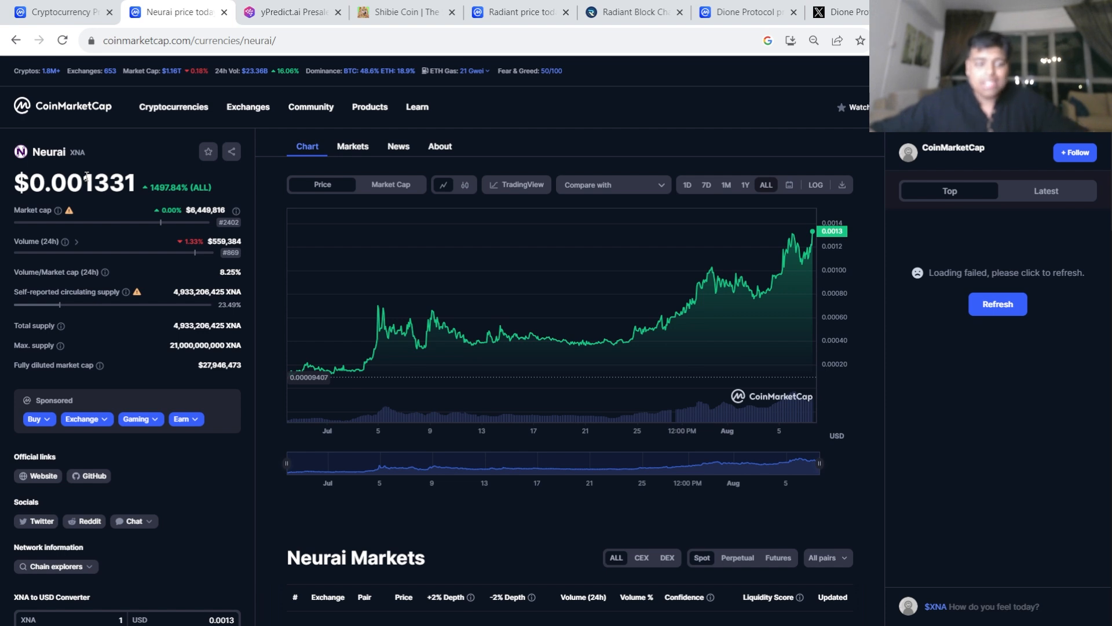
mouse_move(236, 493)
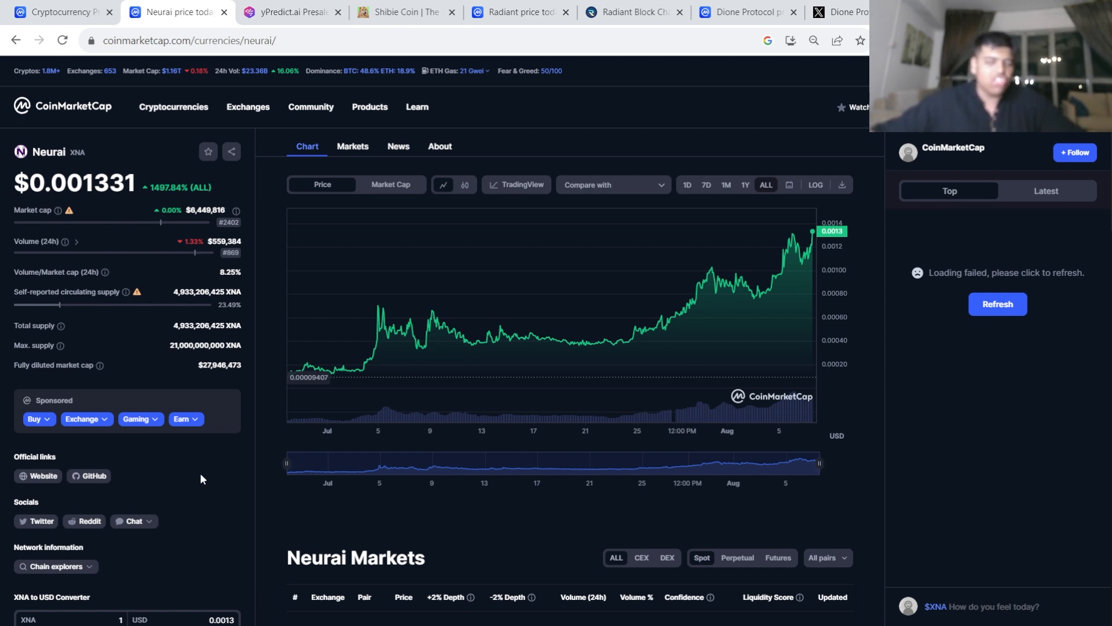
- Reload the Neurai page so the price refreshes to $0.001408 and community posts appear
scroll(down, 3)
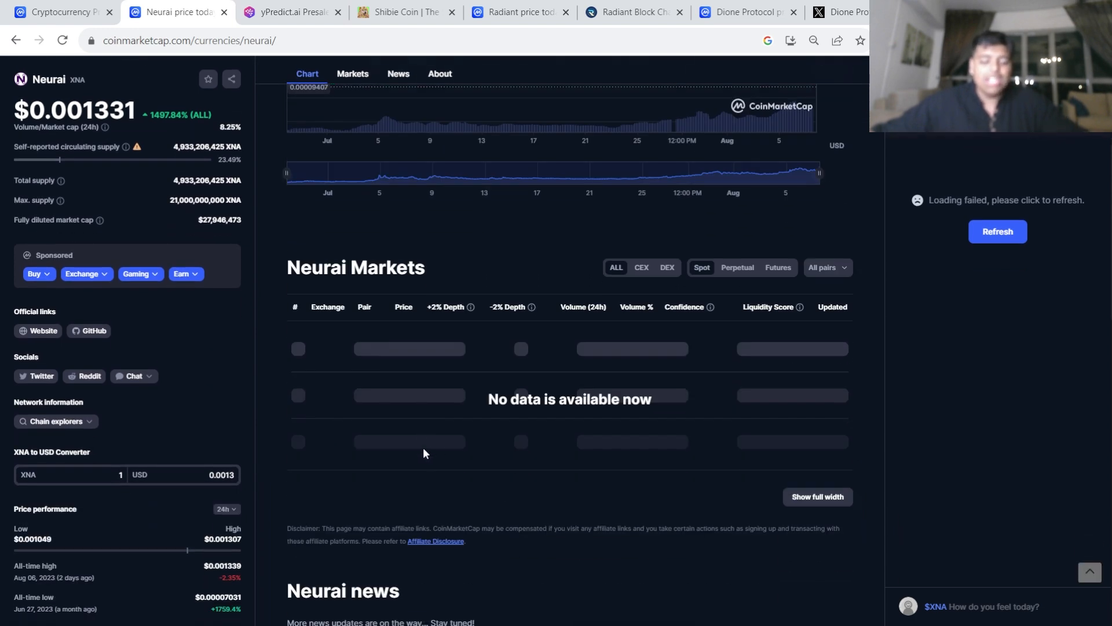
scroll(down, 3)
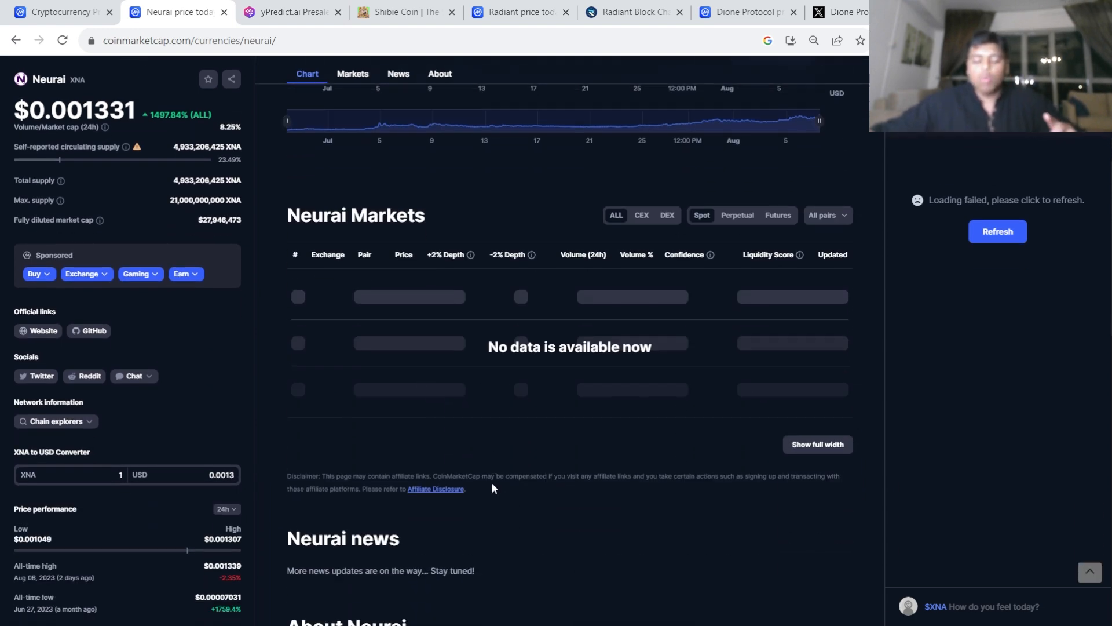
scroll(down, 3)
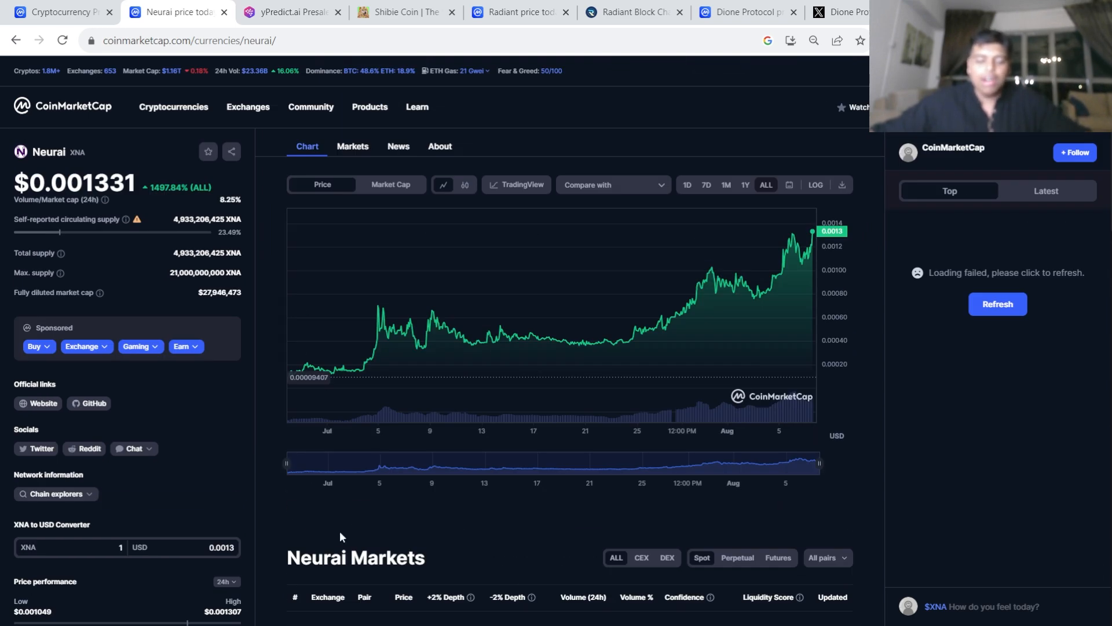
scroll(down, 3)
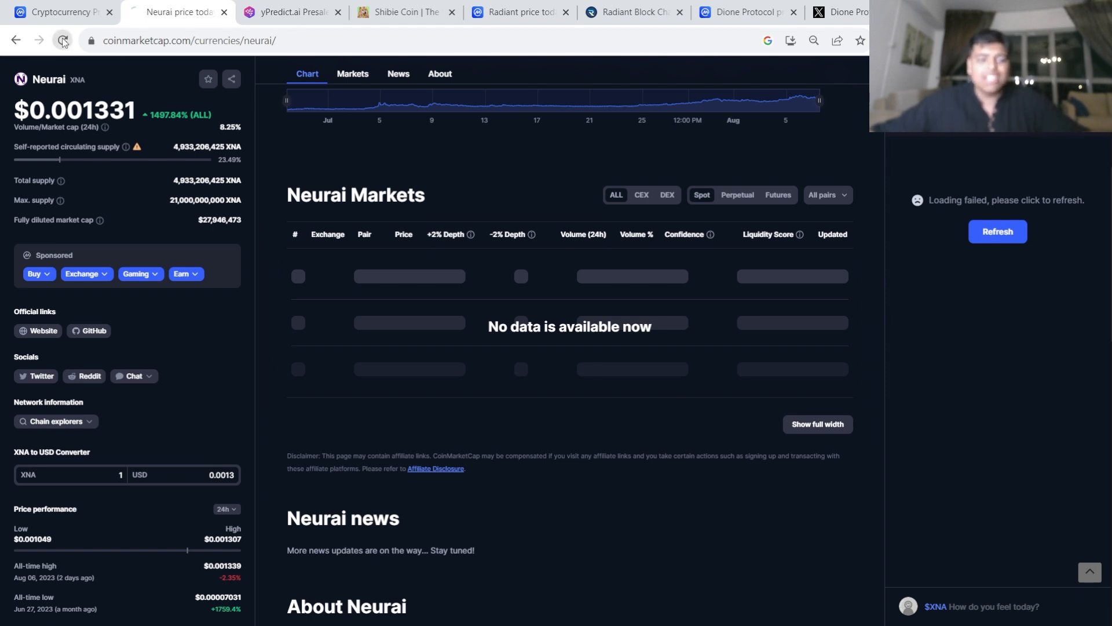
click(62, 41)
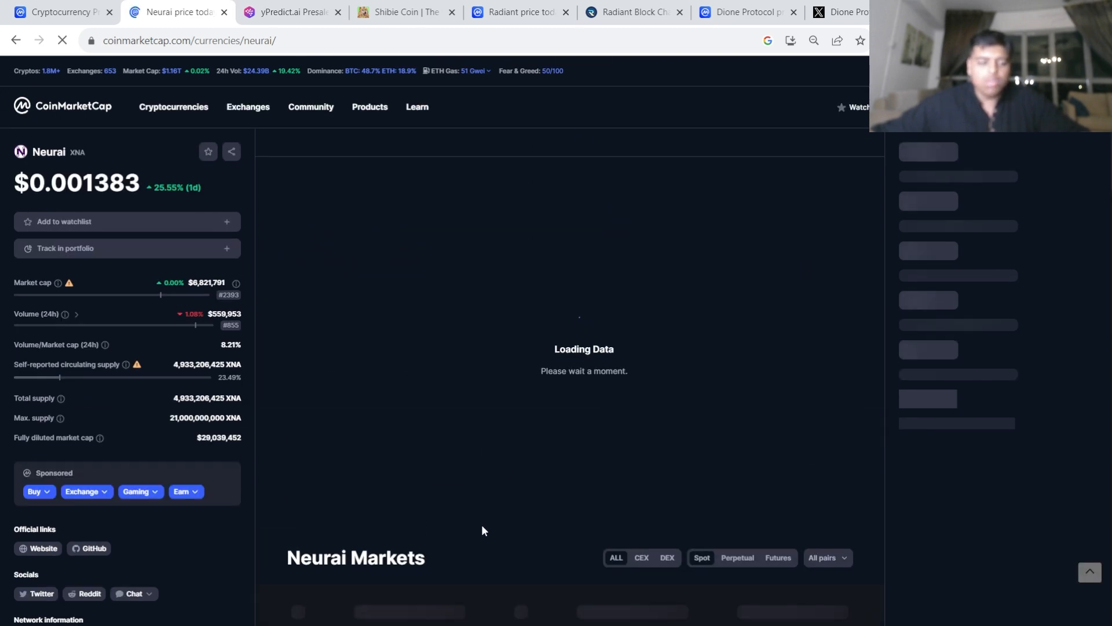
scroll(down, 3)
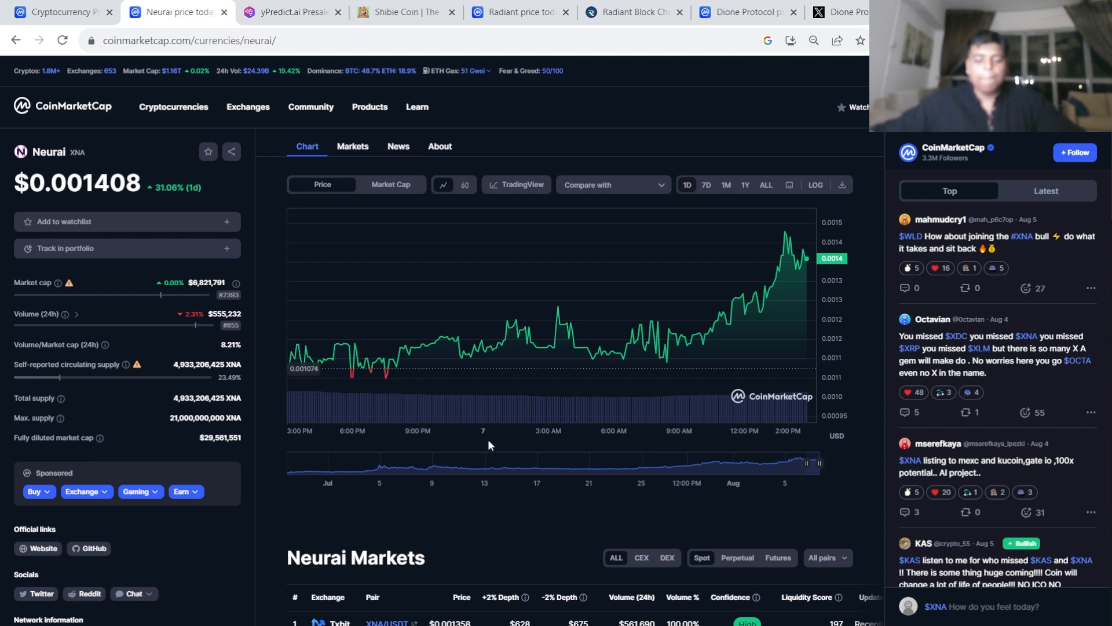
mouse_move(260, 563)
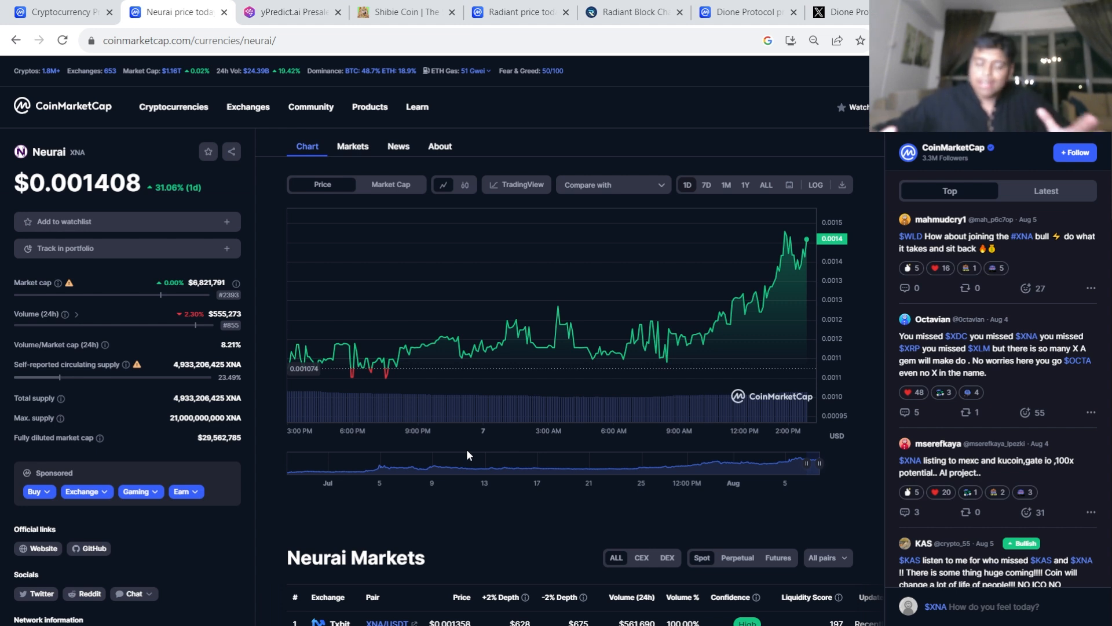
mouse_move(242, 321)
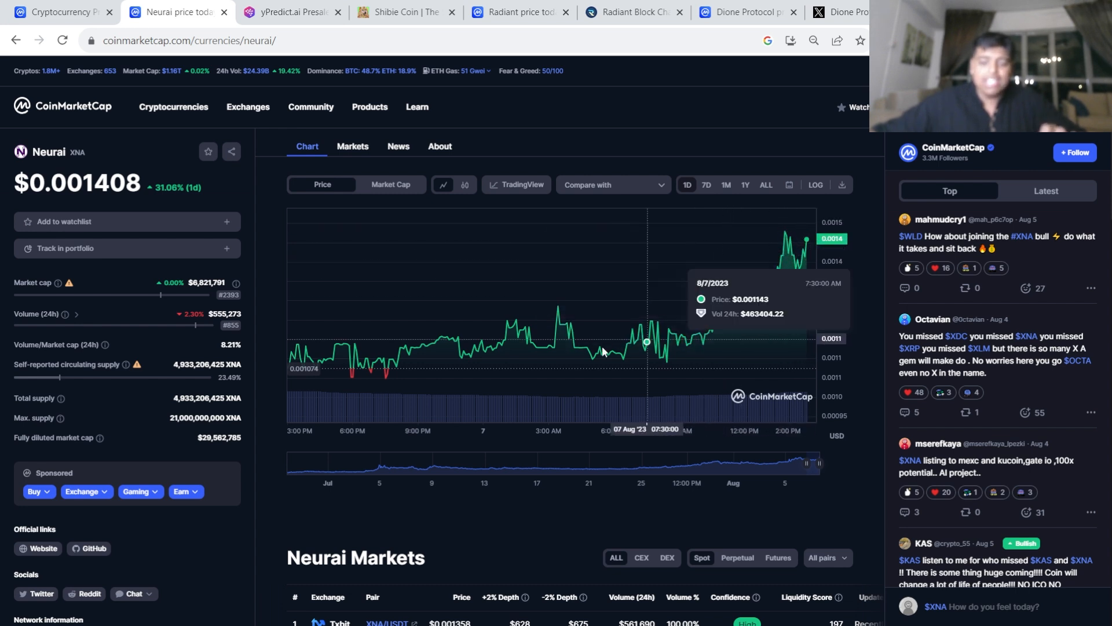
mouse_move(481, 340)
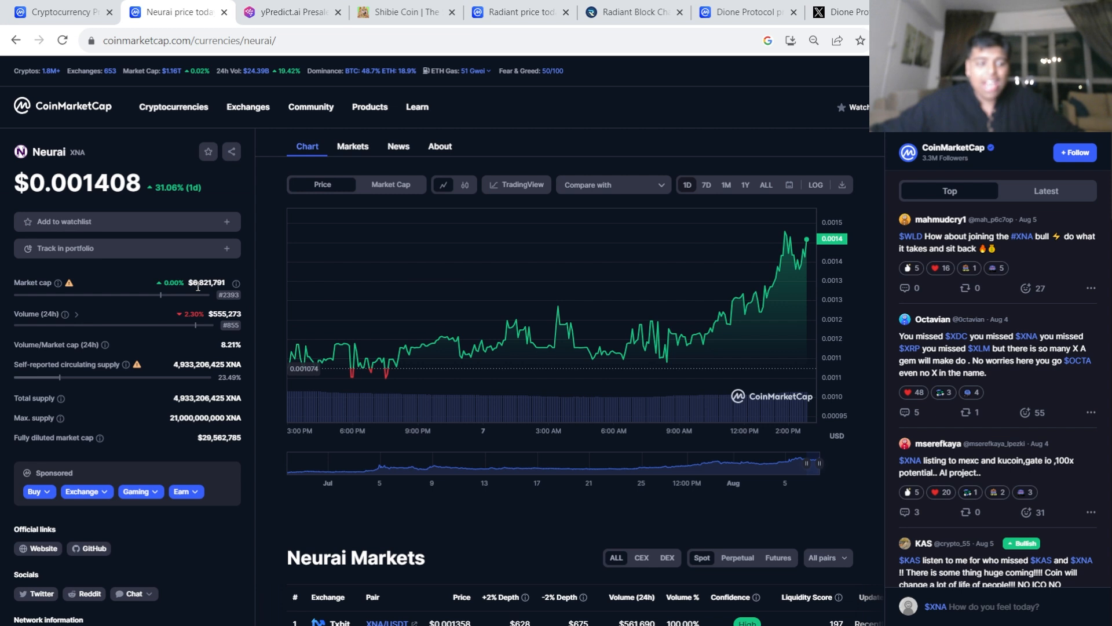
mouse_move(228, 295)
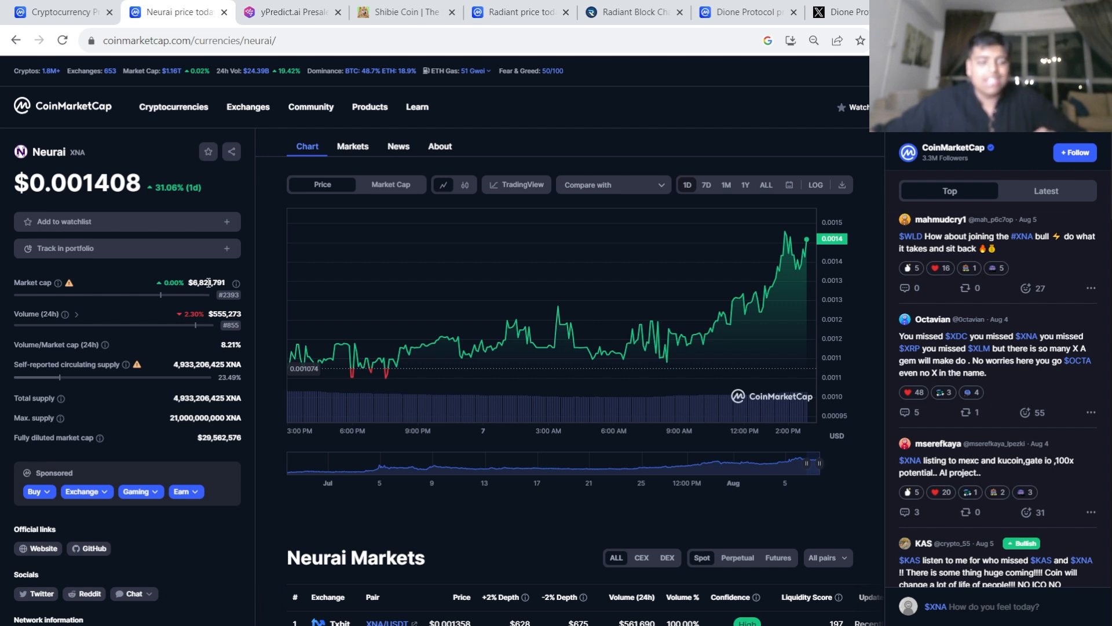
- Switch the Neurai chart to the ALL range, showing a 1590.24% gain since June 2023
click(766, 185)
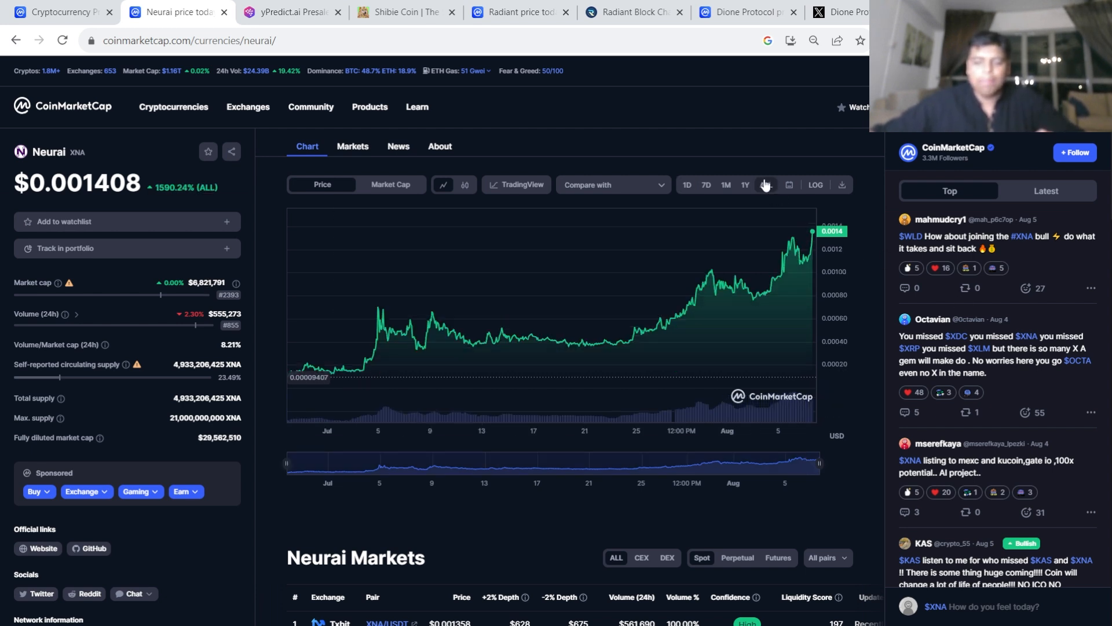
click(766, 184)
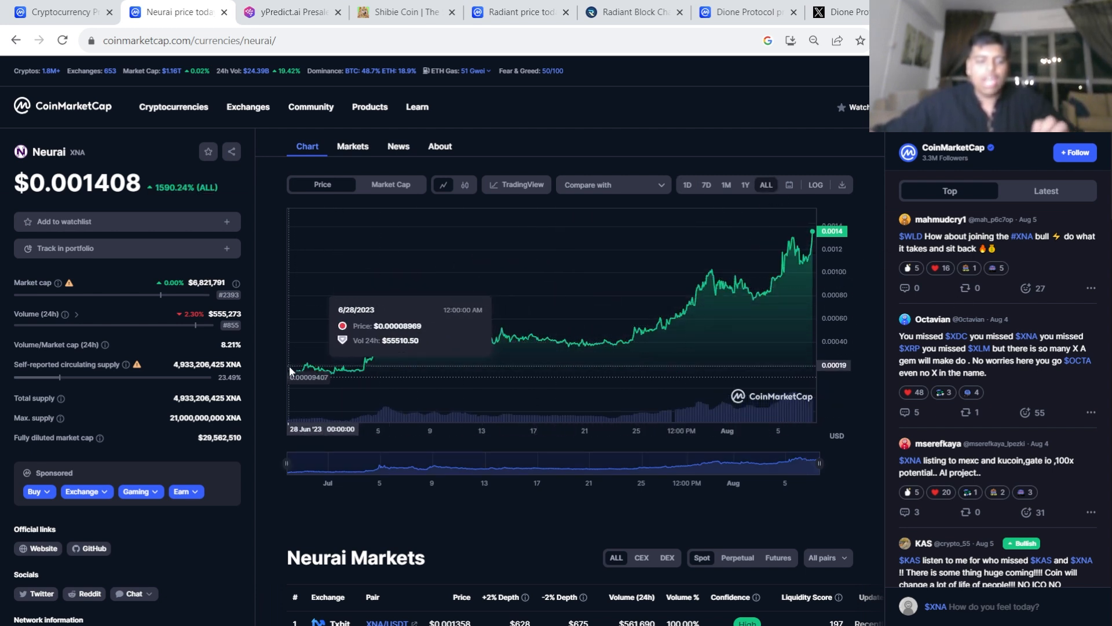
mouse_move(285, 363)
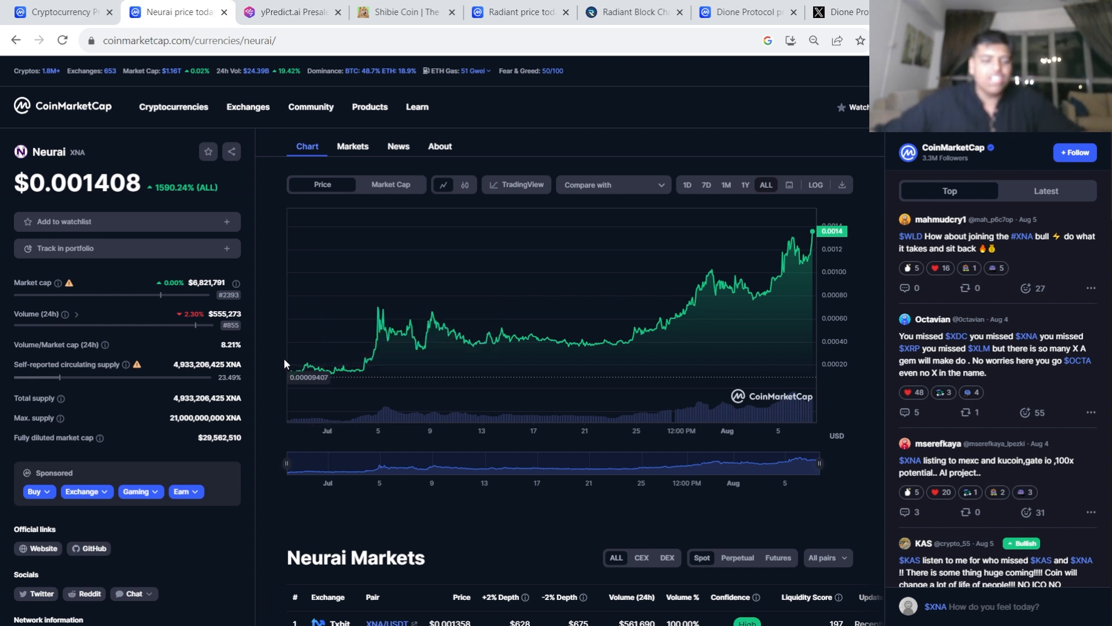
mouse_move(306, 365)
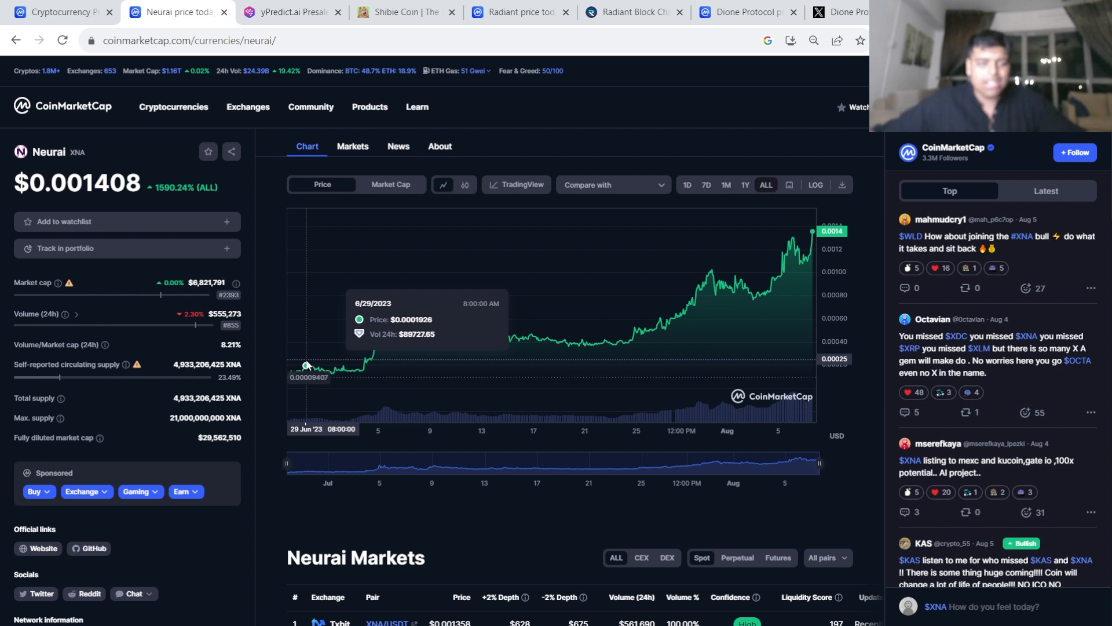
mouse_move(303, 365)
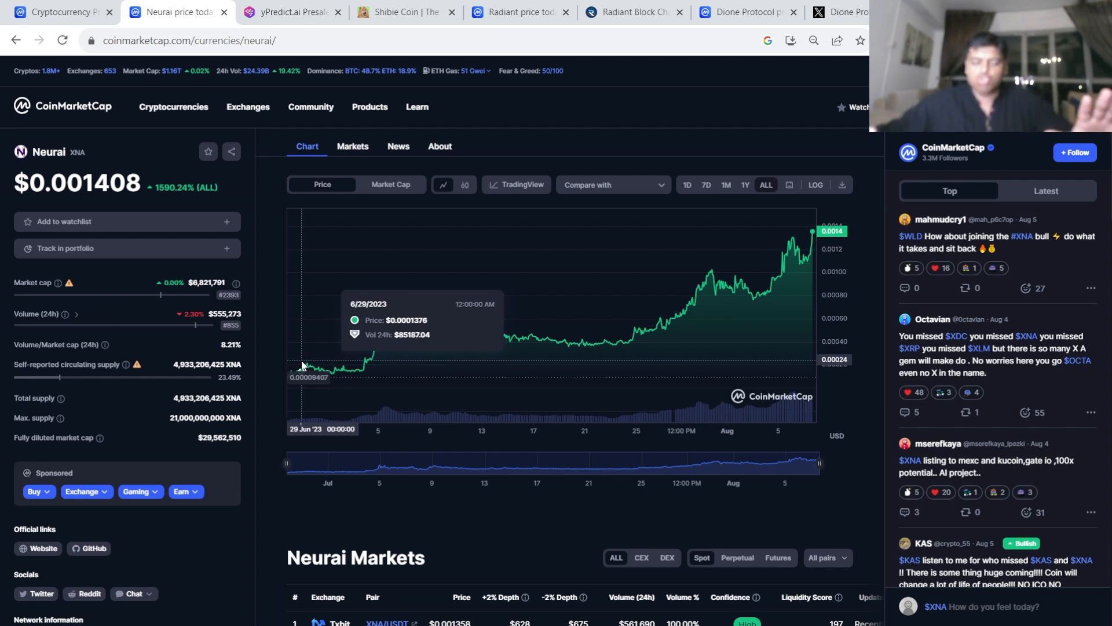
mouse_move(334, 6)
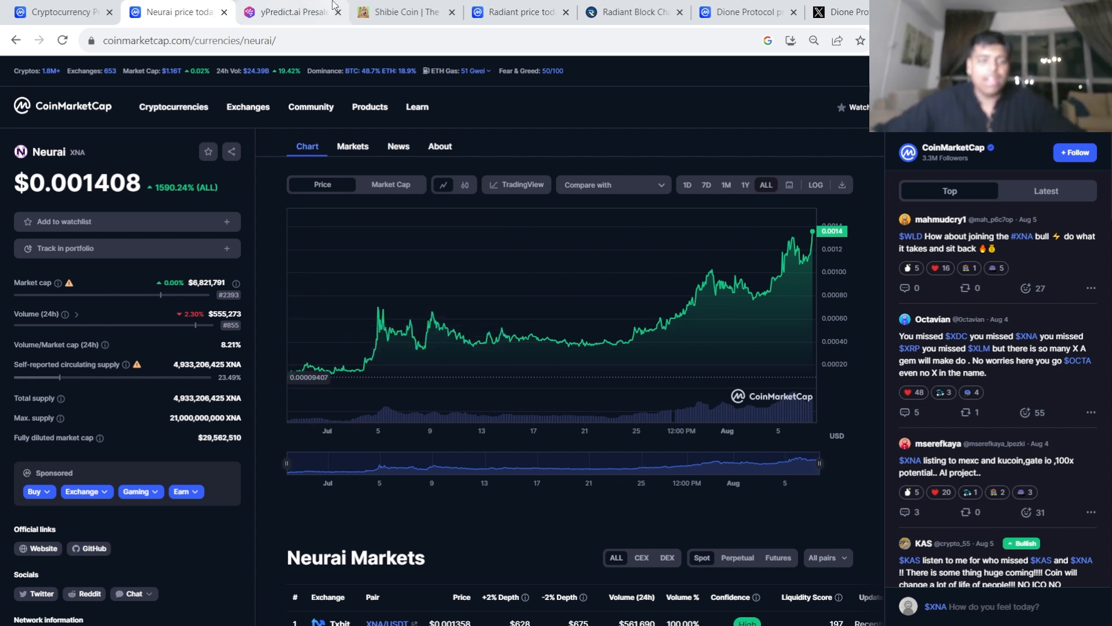
click(288, 12)
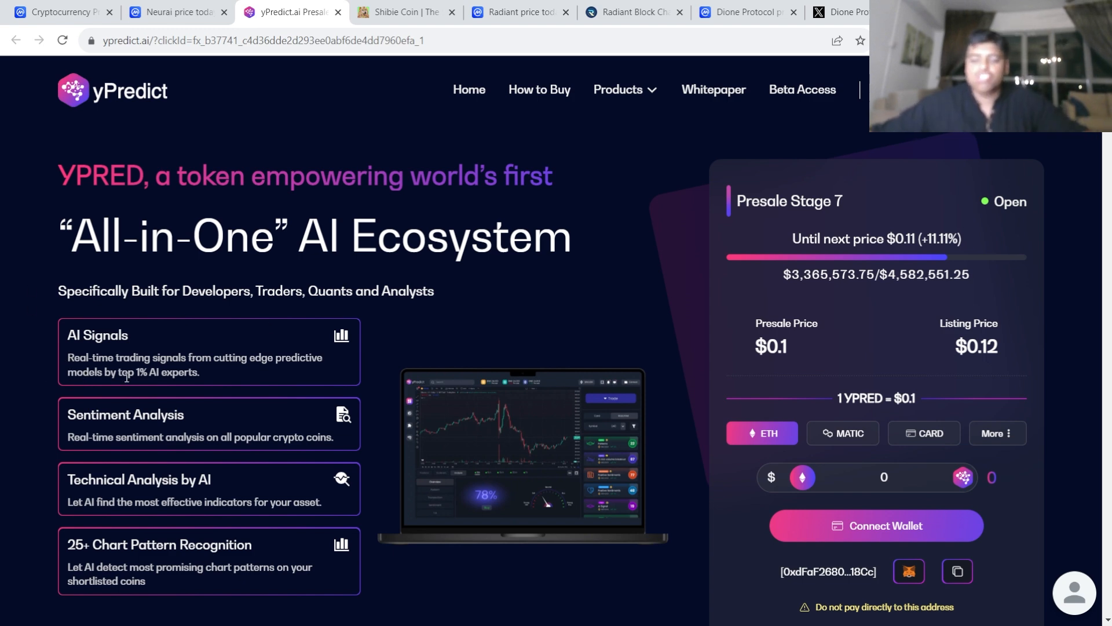
mouse_move(100, 387)
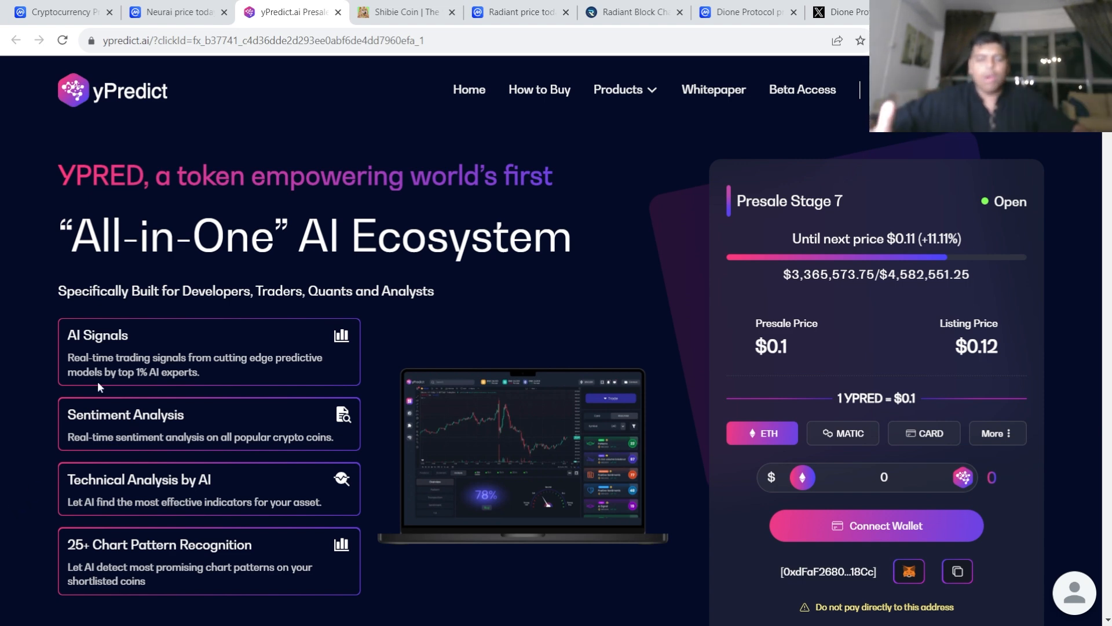
click(1072, 593)
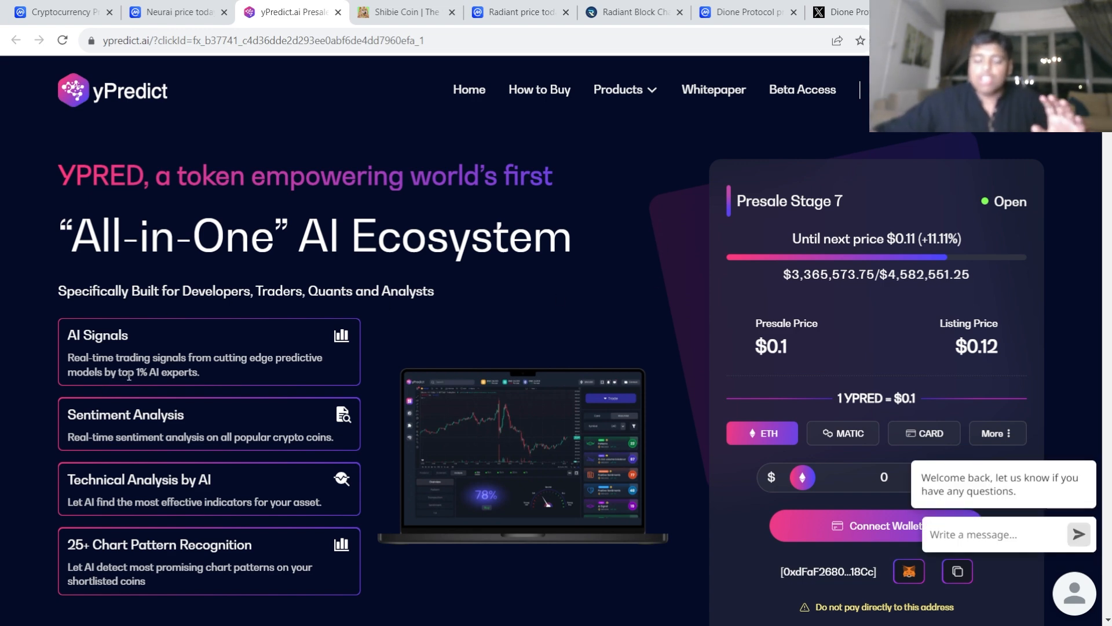
mouse_move(804, 352)
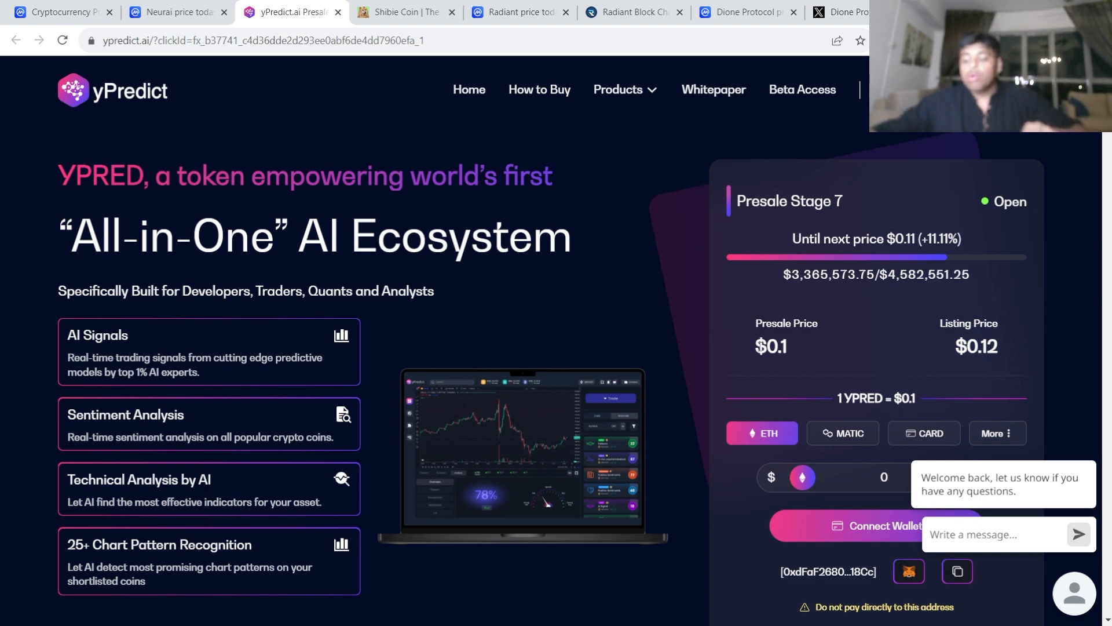
mouse_move(617, 419)
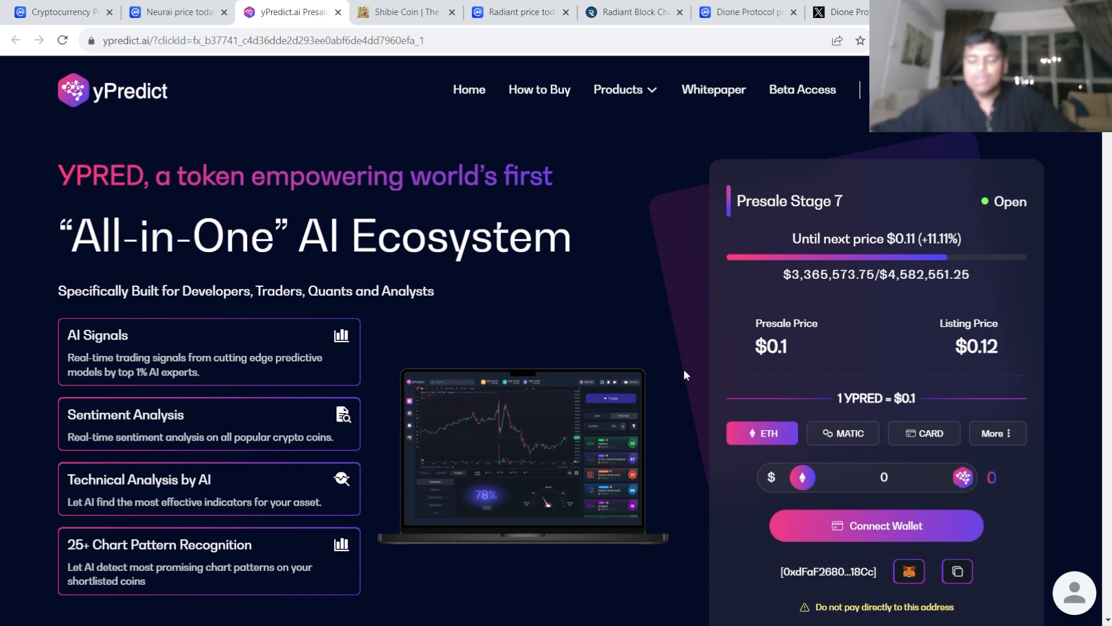
mouse_move(697, 332)
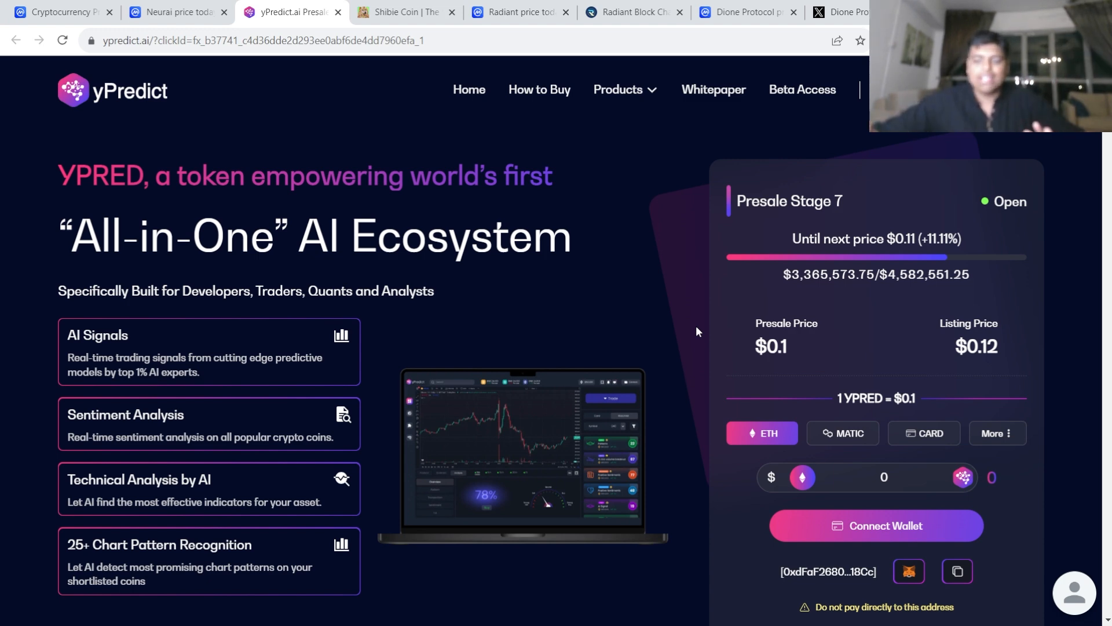
mouse_move(717, 326)
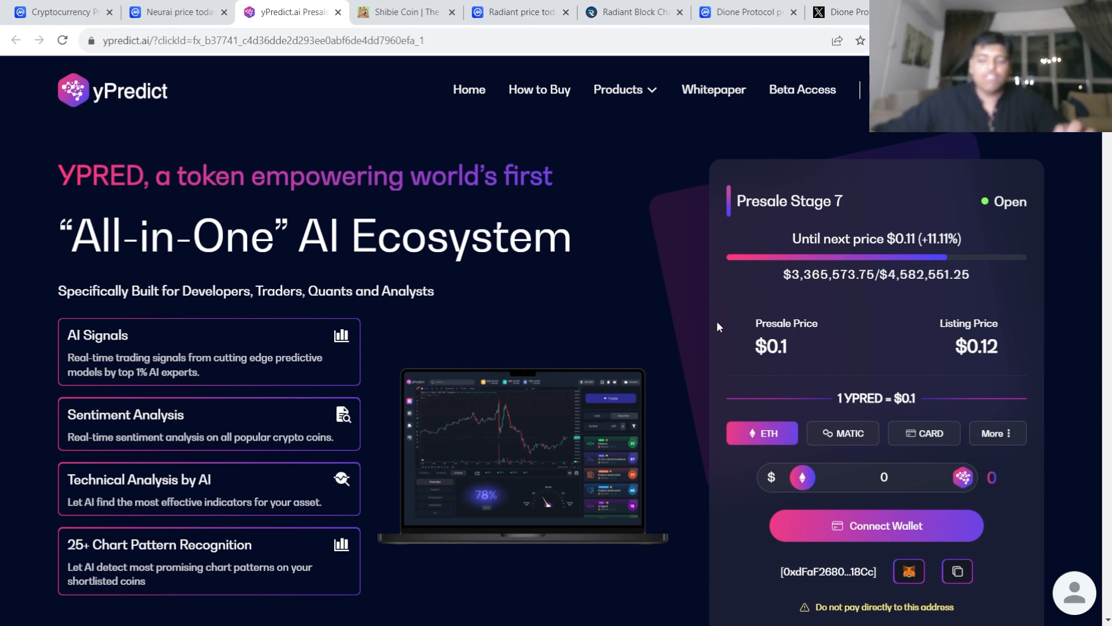
mouse_move(600, 374)
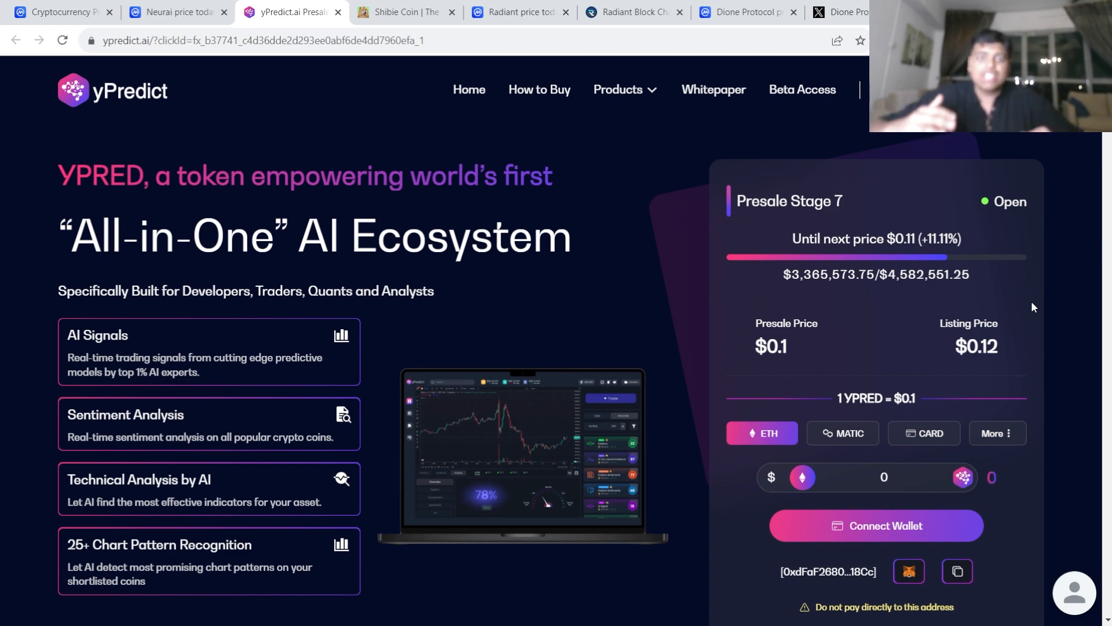
mouse_move(948, 316)
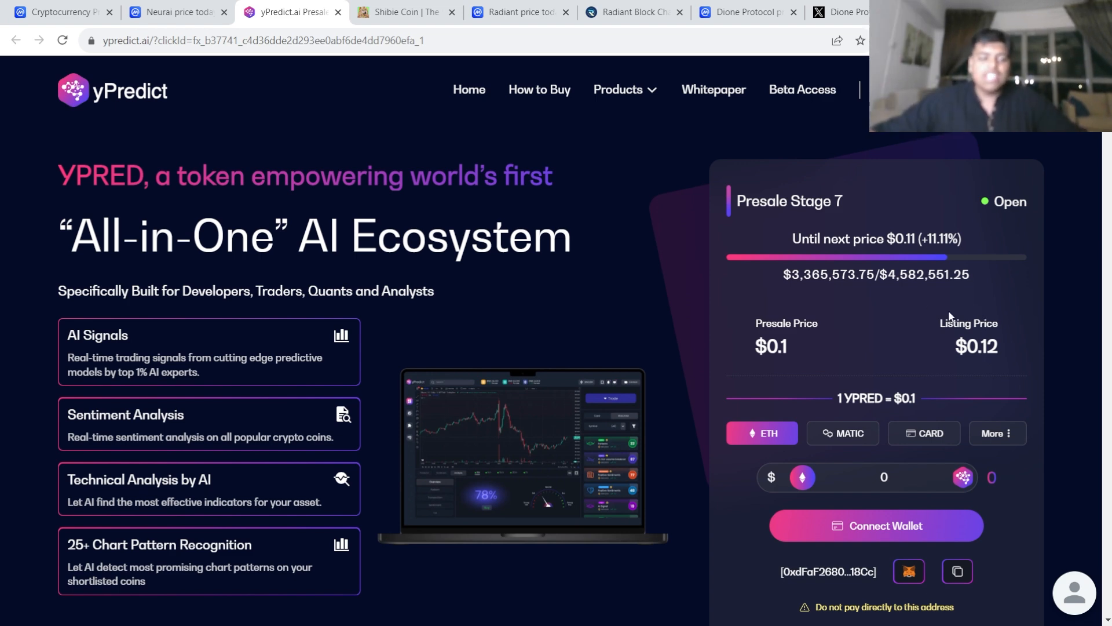
mouse_move(1012, 431)
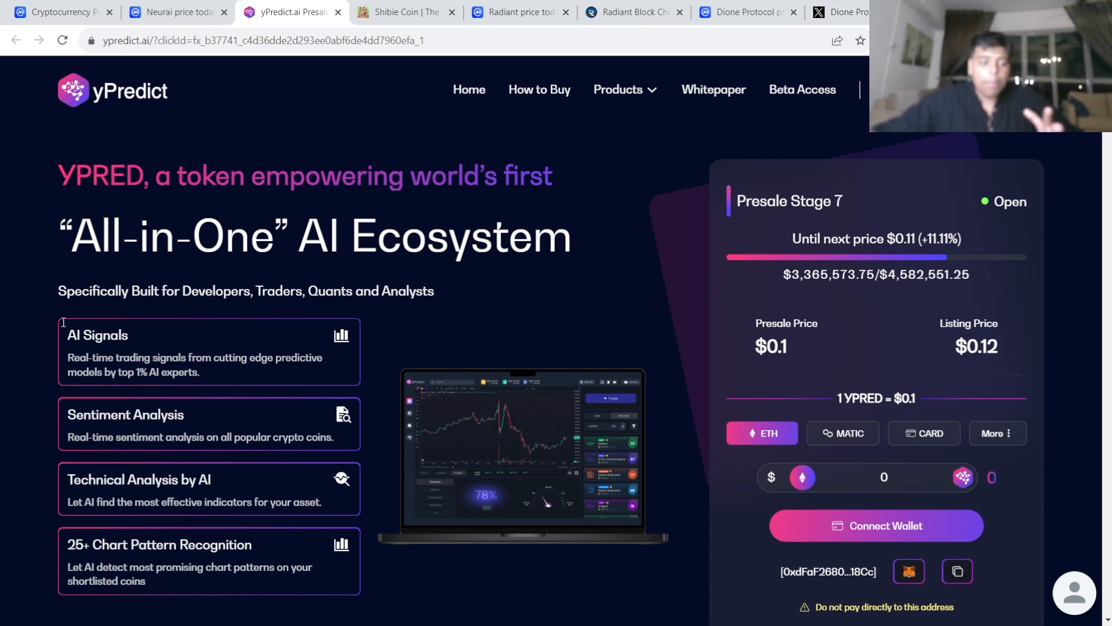
- Enter 0.1 ETH in the yPredict widget, yielding 1830 YPRED with the analytics bonus unticked
scroll(down, 3)
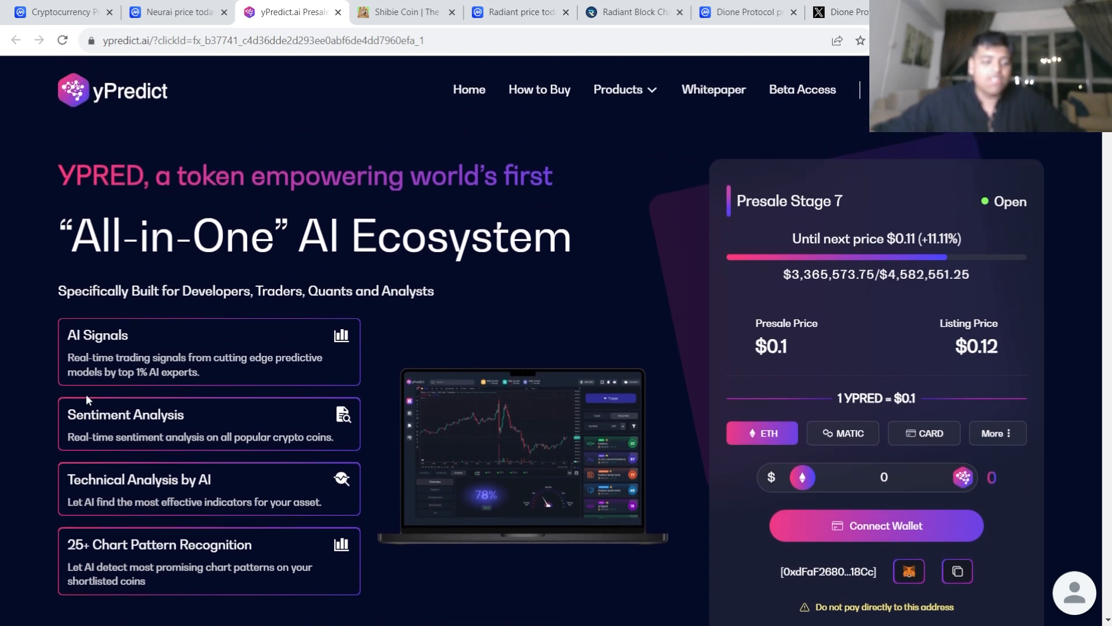
mouse_move(514, 335)
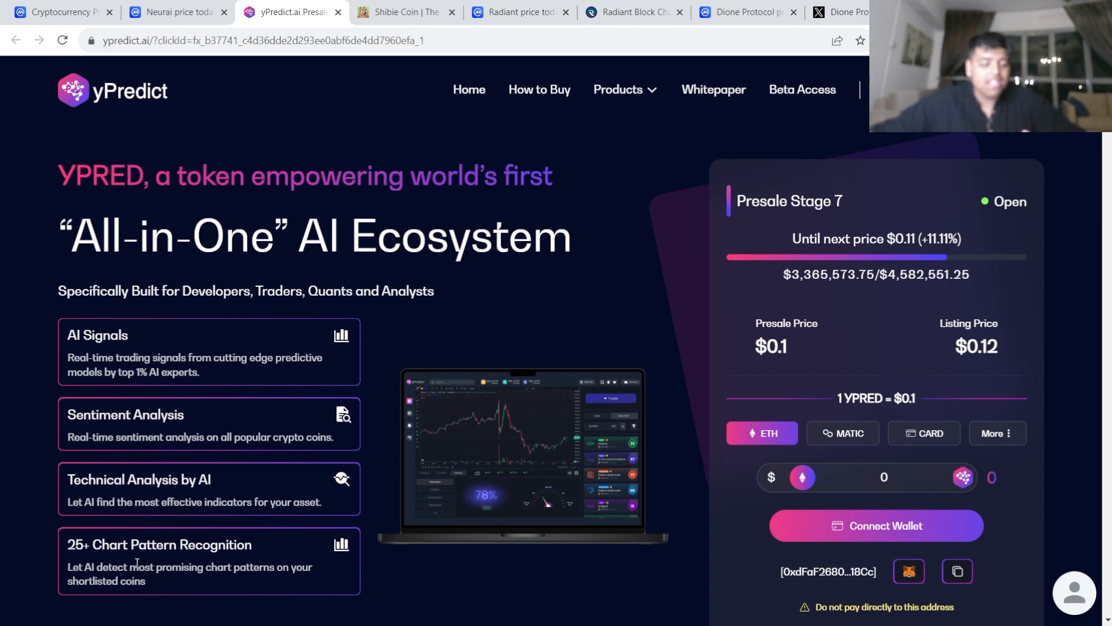
mouse_move(268, 560)
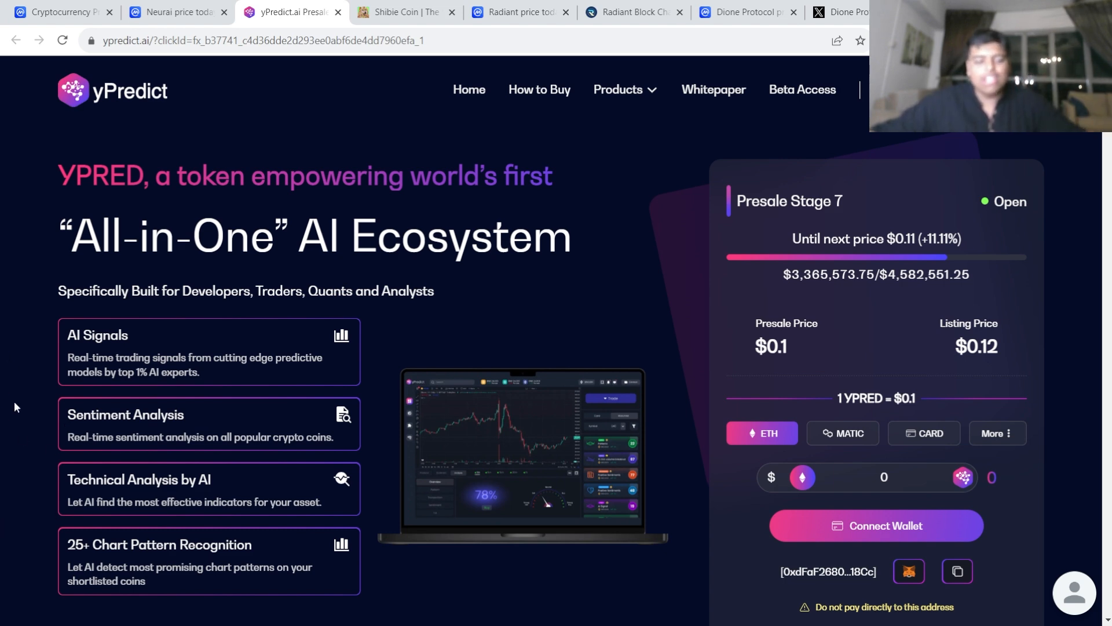
mouse_move(497, 354)
text(1)
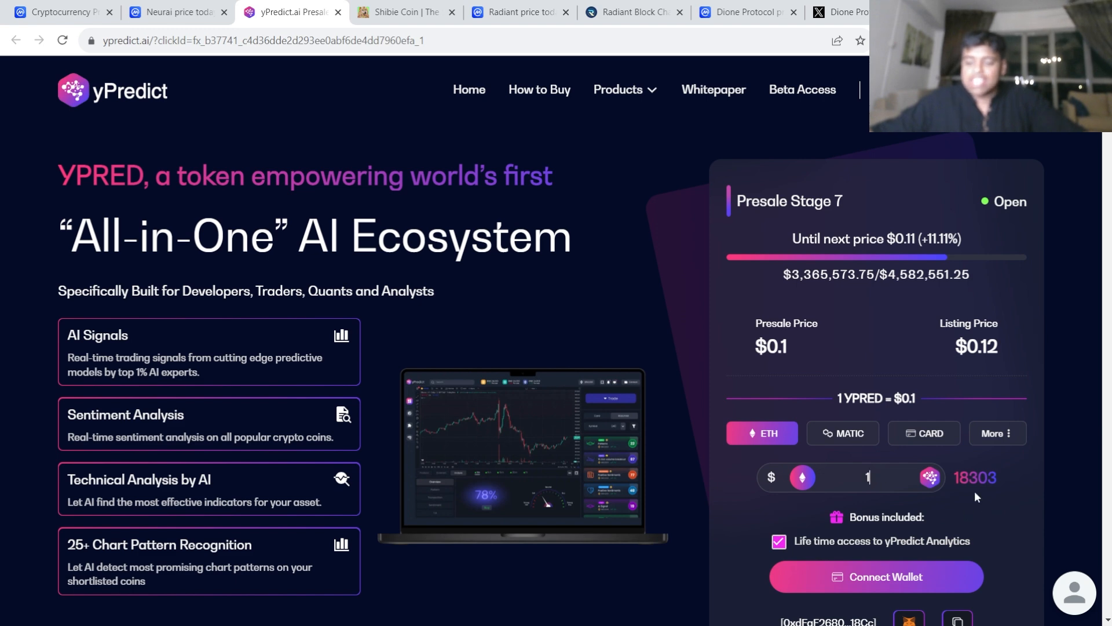
click(865, 476)
text(01)
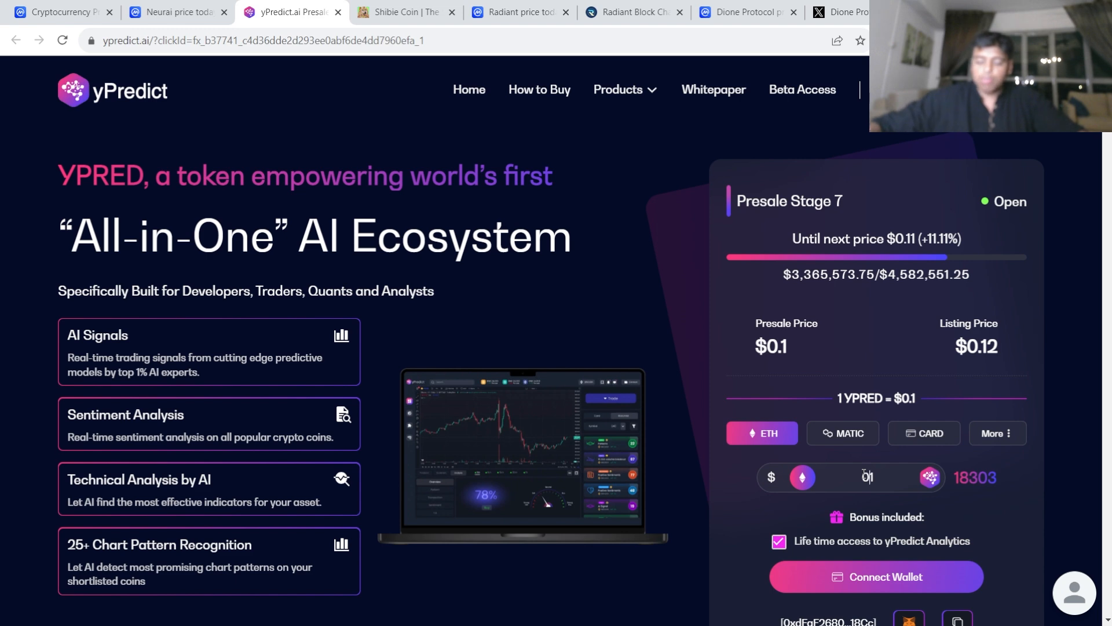
text(0.1)
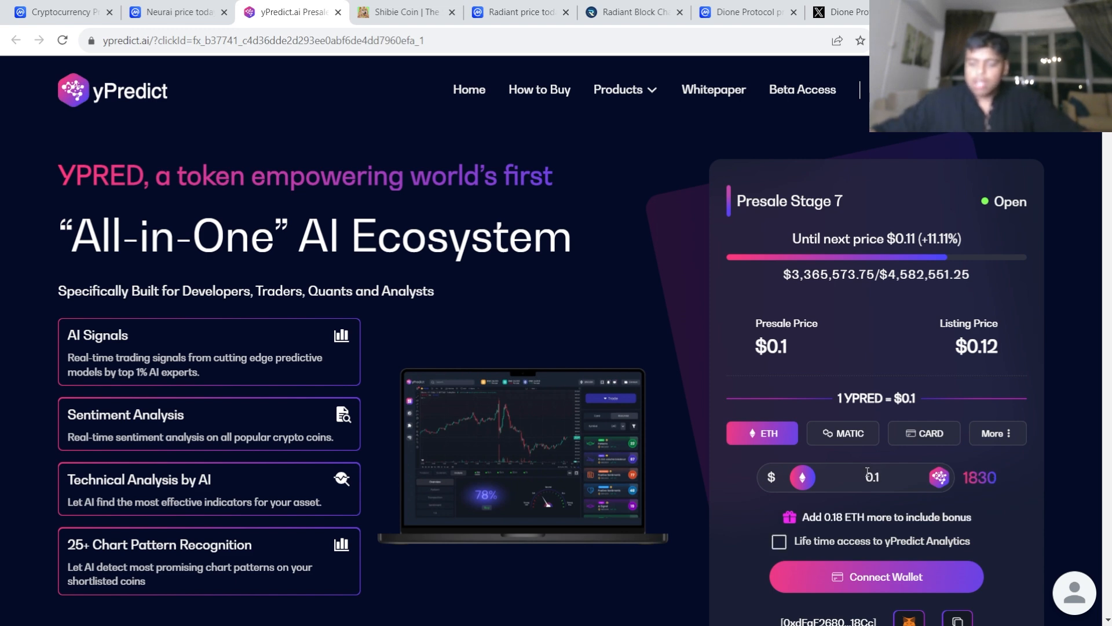
click(778, 541)
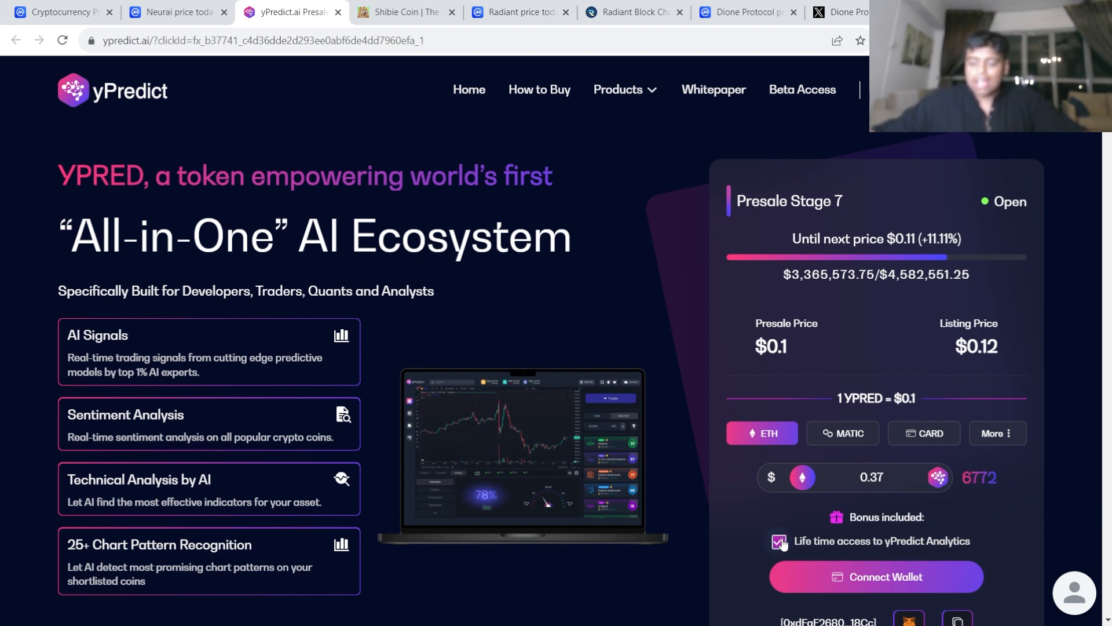
click(779, 541)
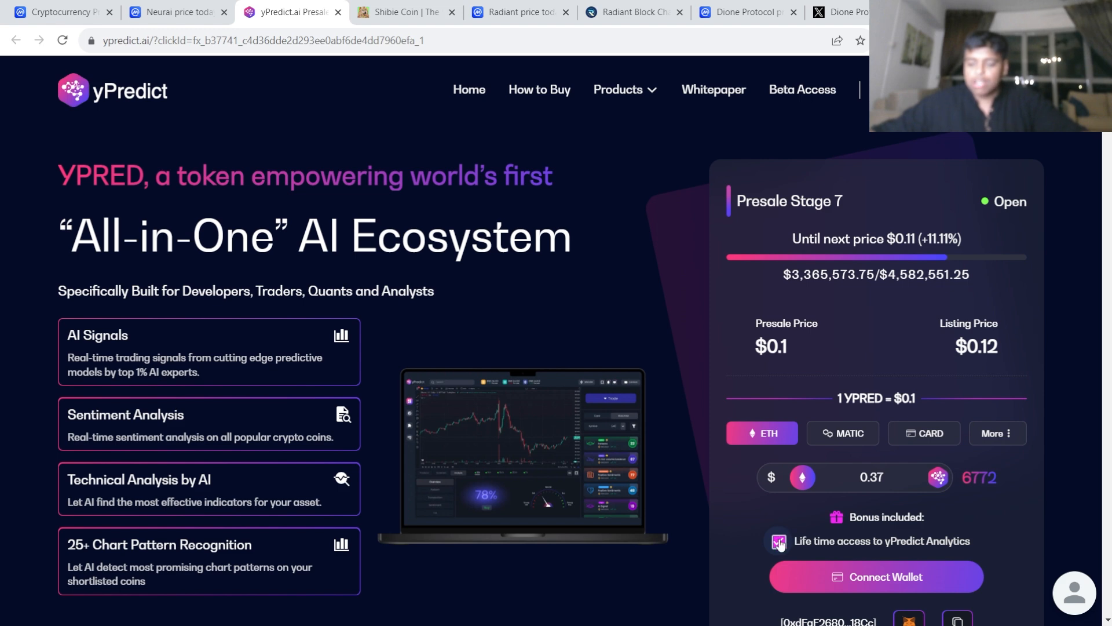
click(779, 541)
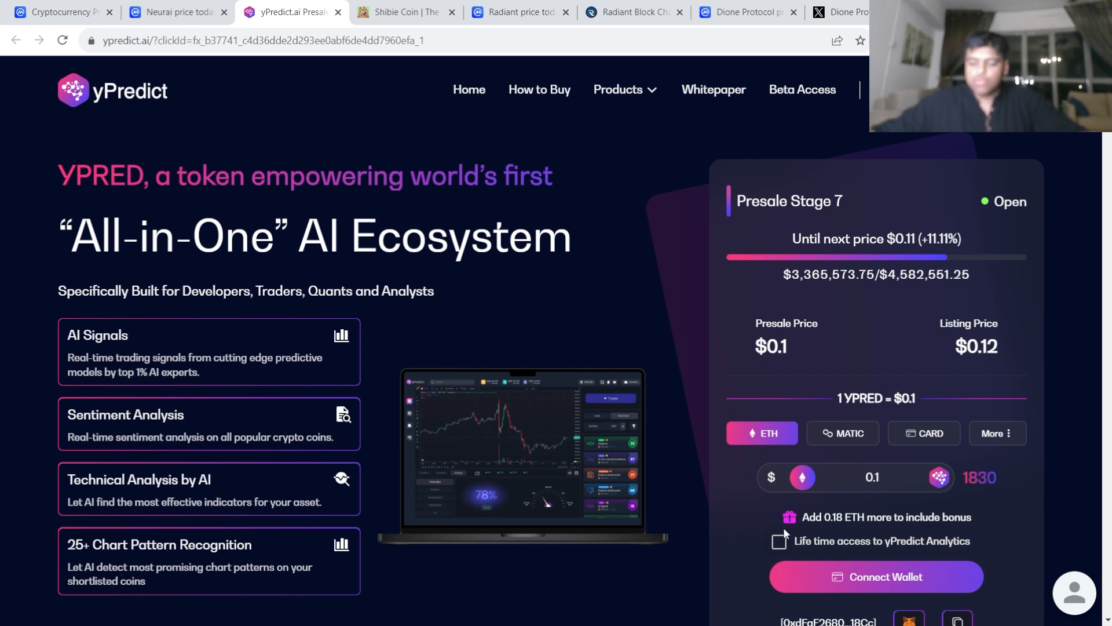
scroll(down, 3)
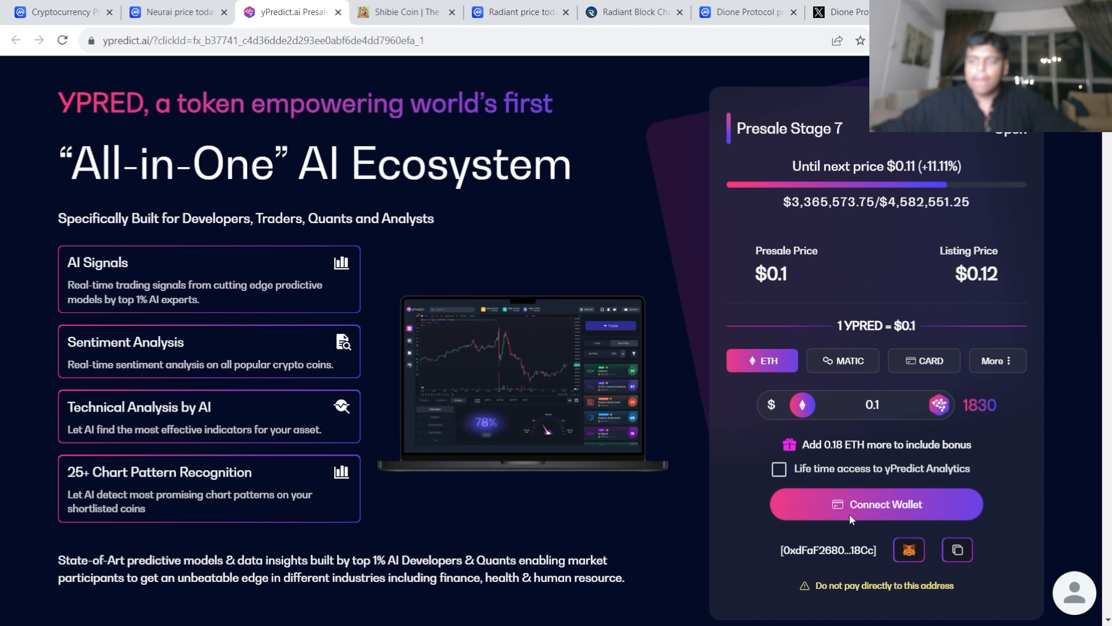
click(876, 504)
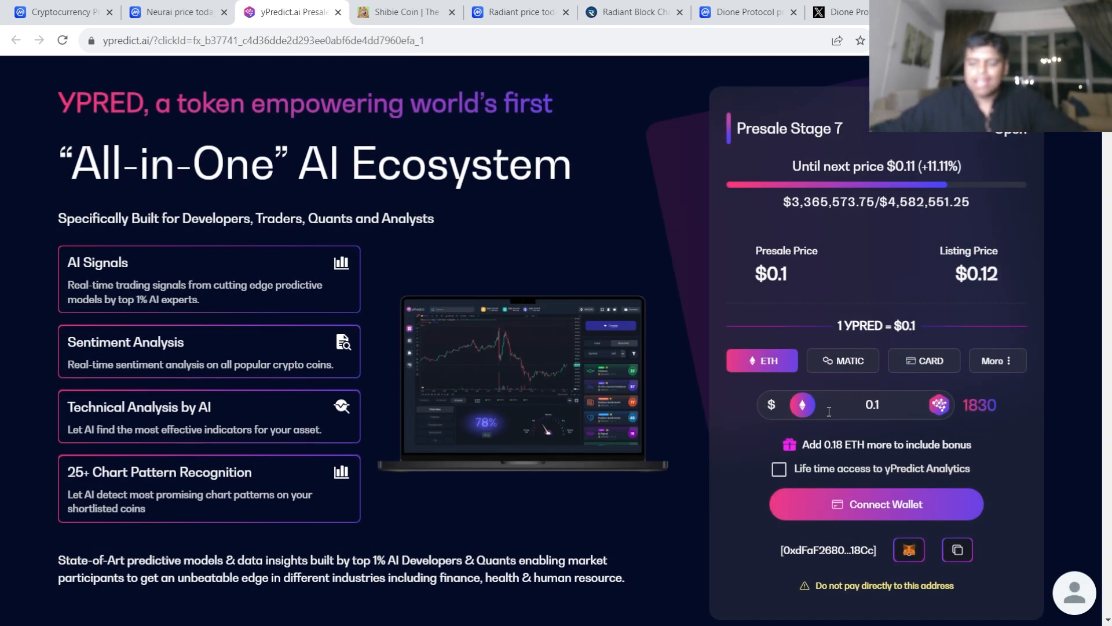
mouse_move(517, 548)
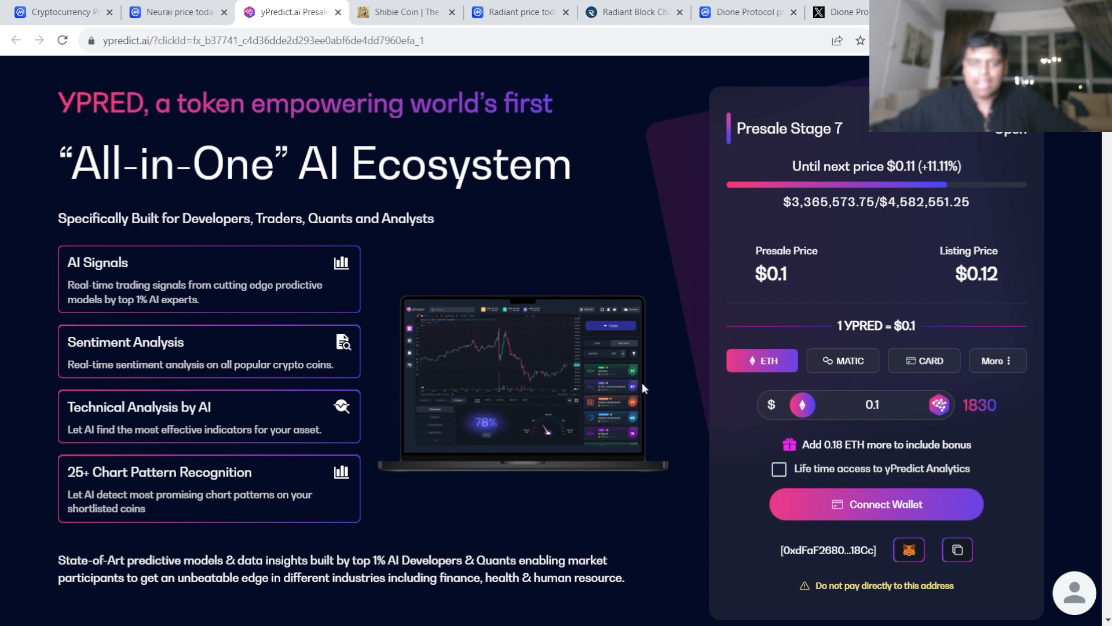
- Move to the Shibie Coin presale site showing $172,379.68 raised toward $999,999
click(404, 11)
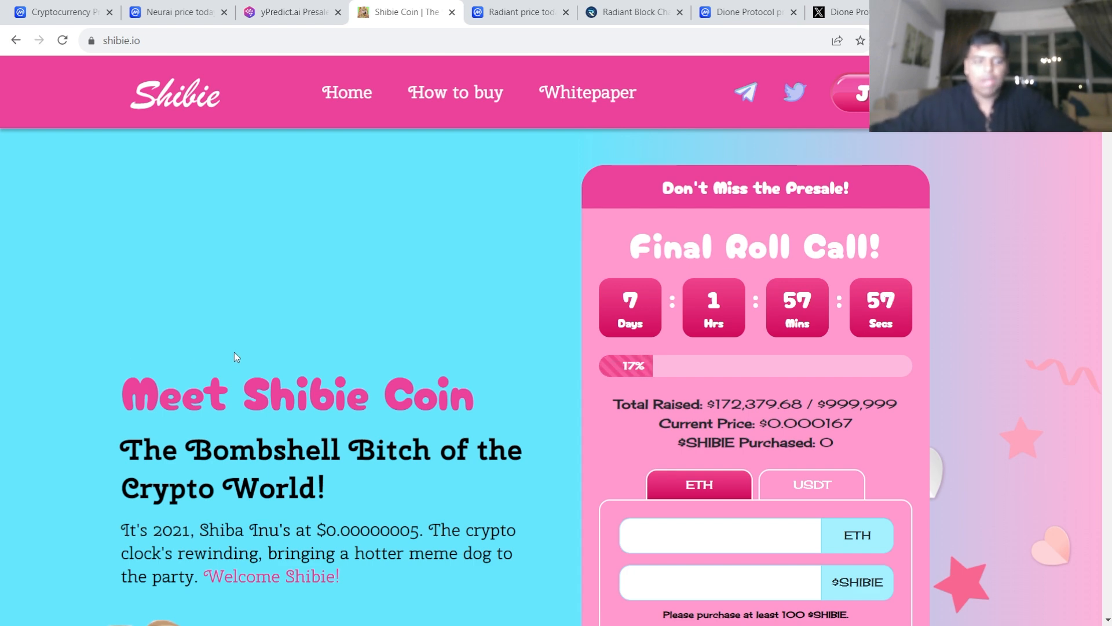
- Leave the Shibie presale and bring up CoinMarketCap's market-cap rankings with Bitcoin at $29,016.02
click(174, 11)
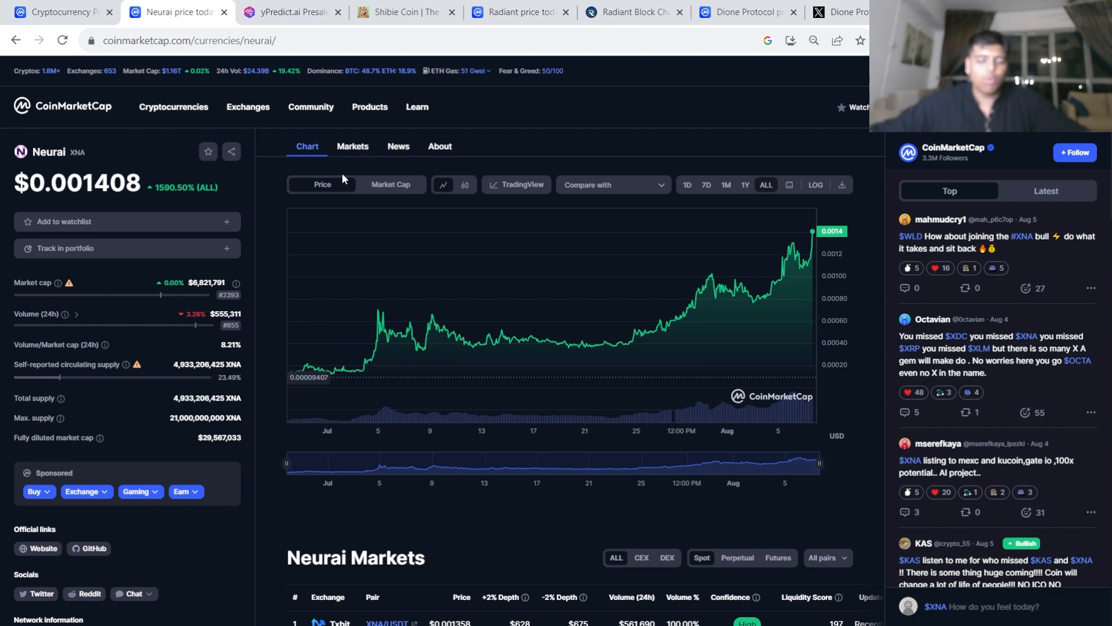
click(402, 11)
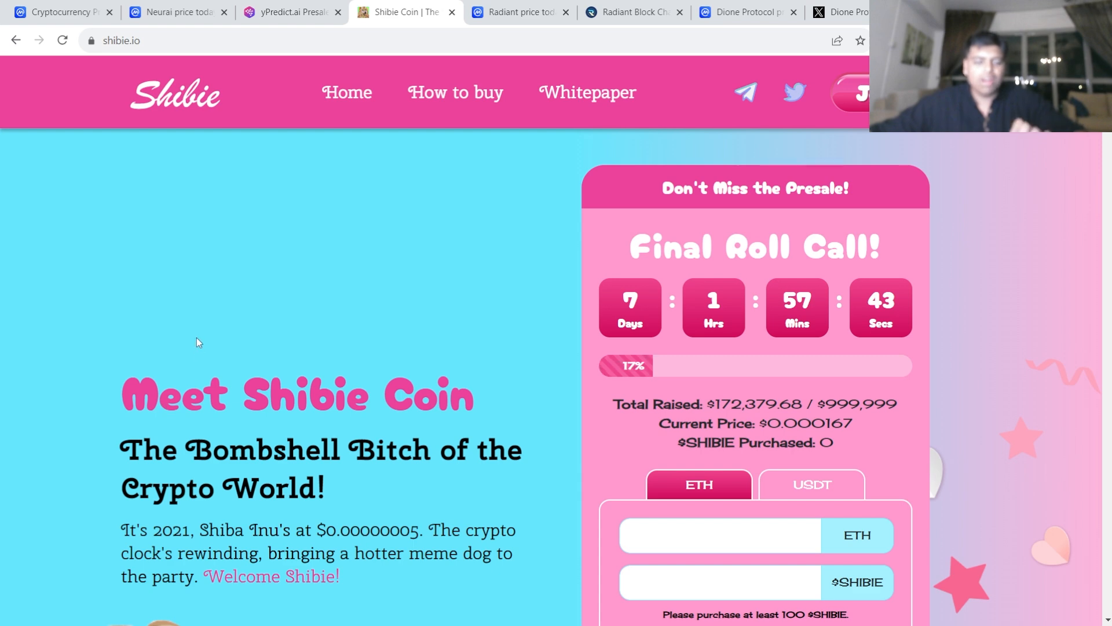
click(519, 11)
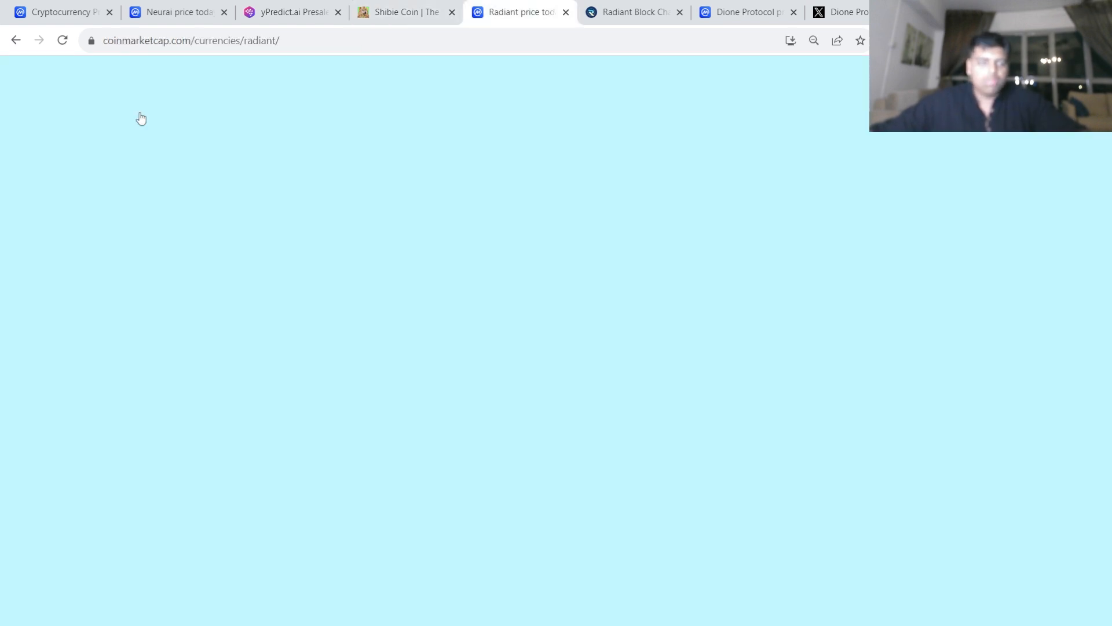
click(174, 12)
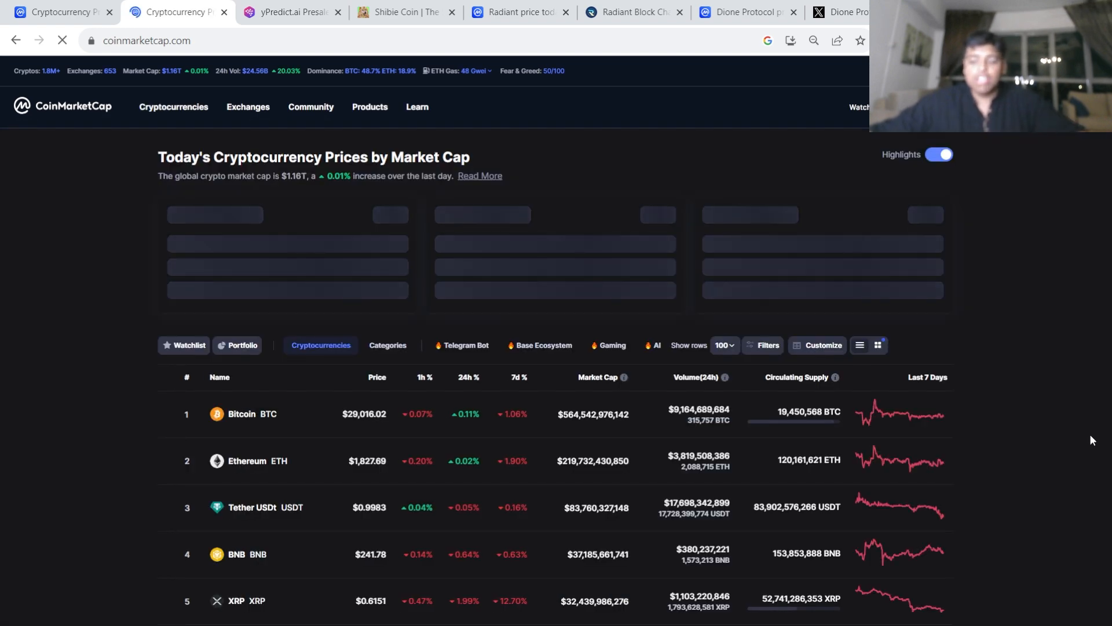
scroll(down, 3)
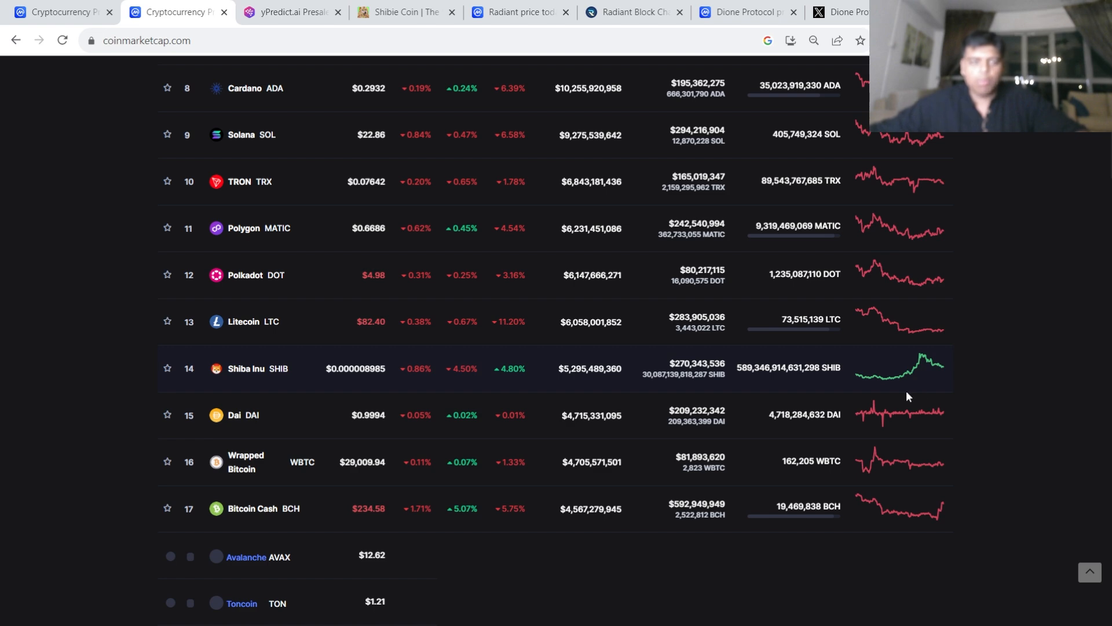
scroll(down, 3)
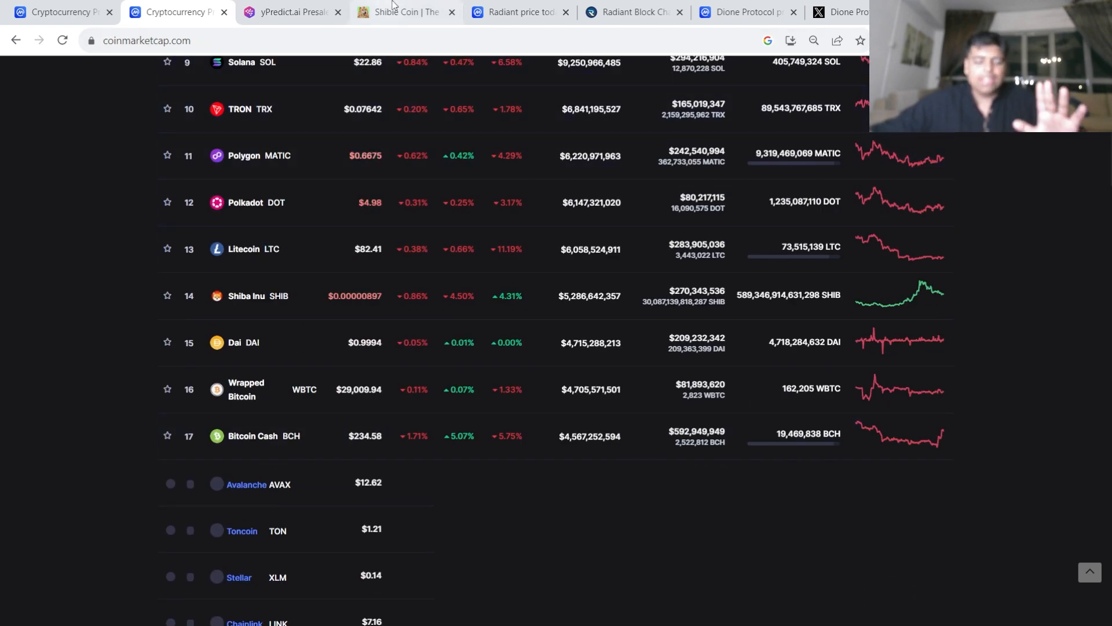
- Return to the Shibie presale site and look over its story and 7-day countdown at $0.000167
click(402, 11)
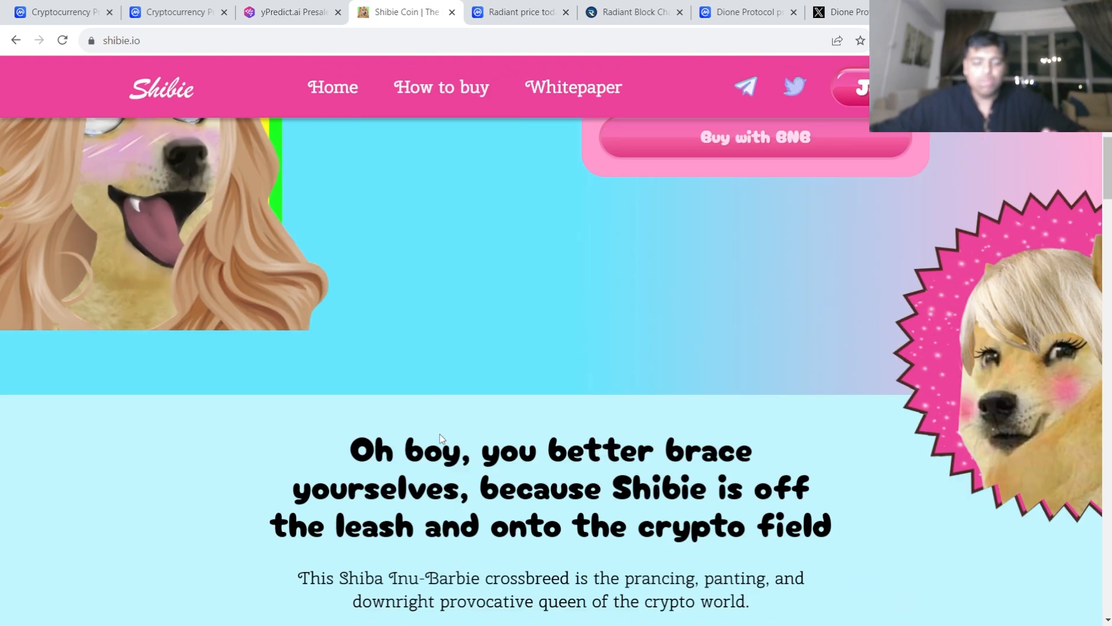
scroll(down, 3)
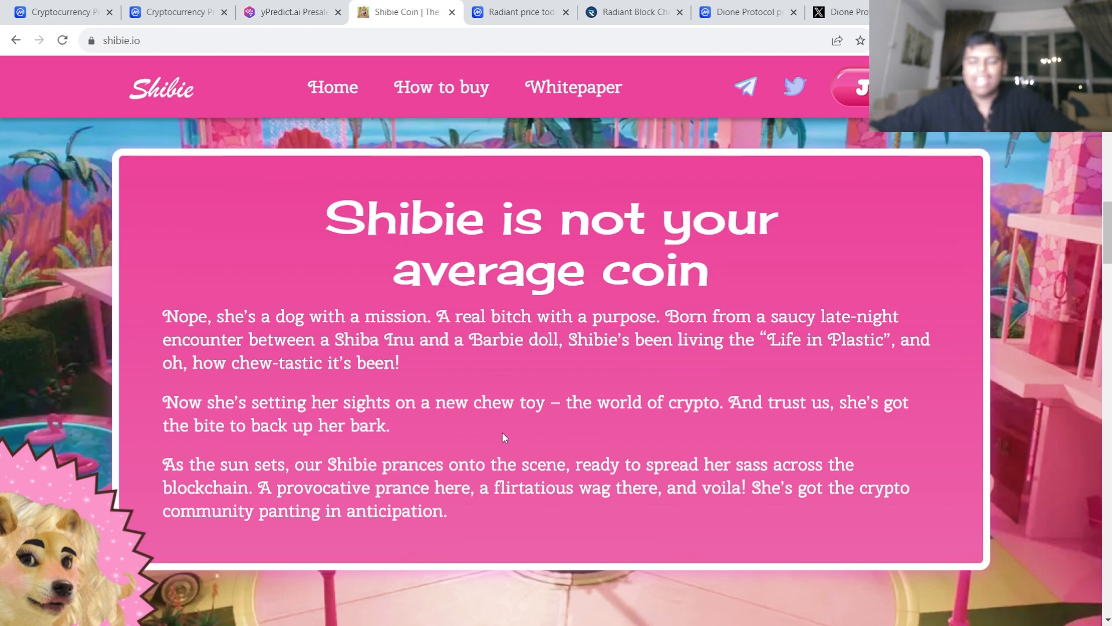
scroll(up, 3)
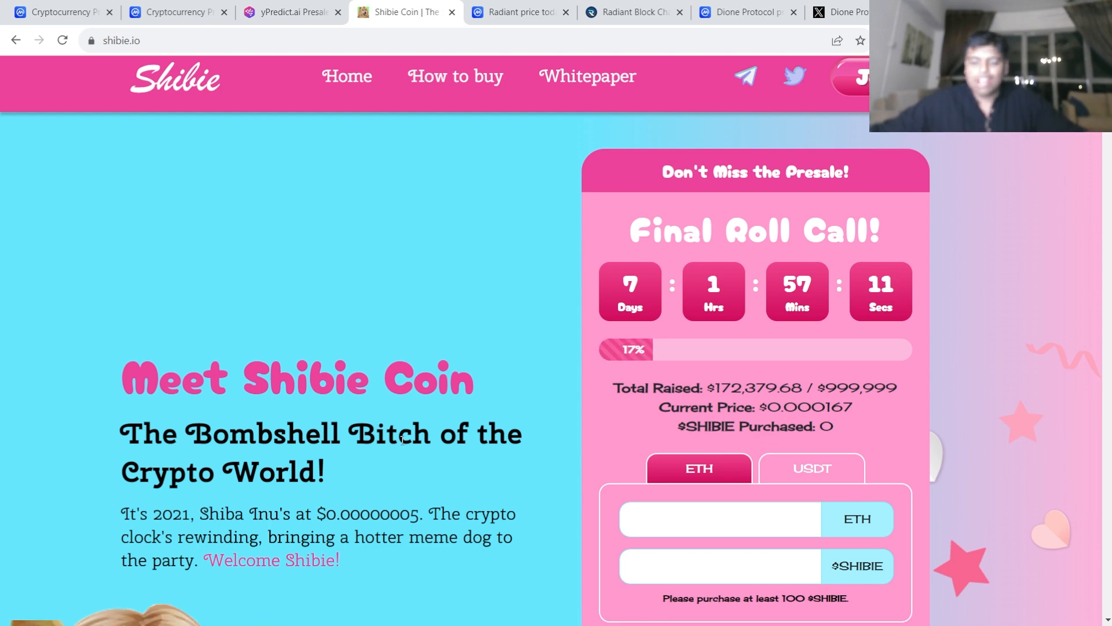
scroll(down, 3)
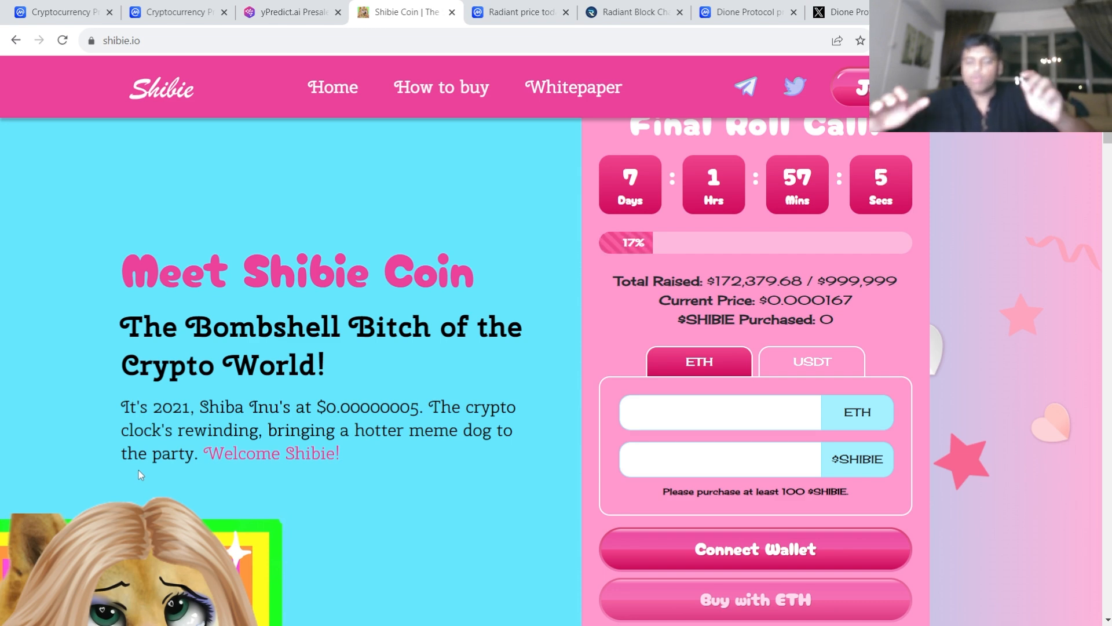
mouse_move(267, 536)
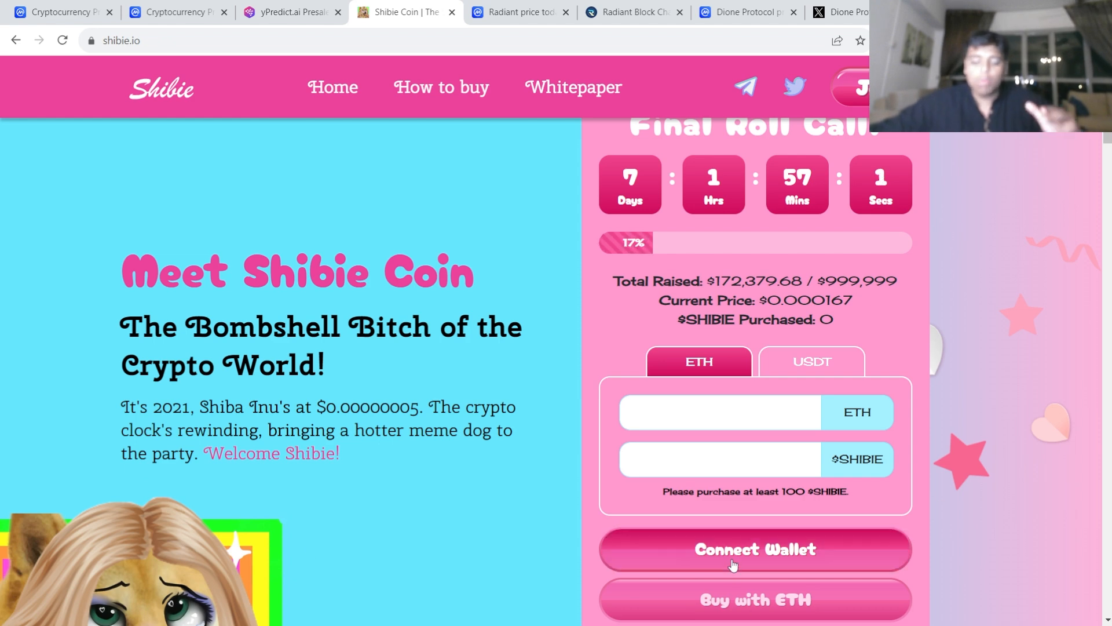
- Choose MetaMask as the wallet and enter 0.1 ETH, quoting 1,097,184 SHIBIE tokens
click(754, 548)
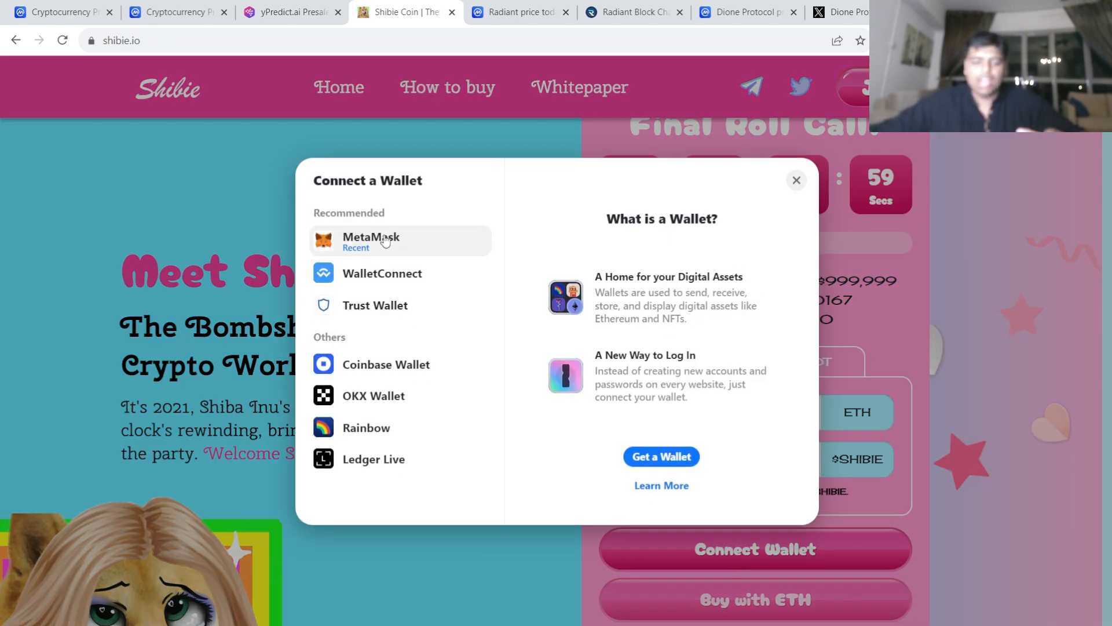
click(399, 240)
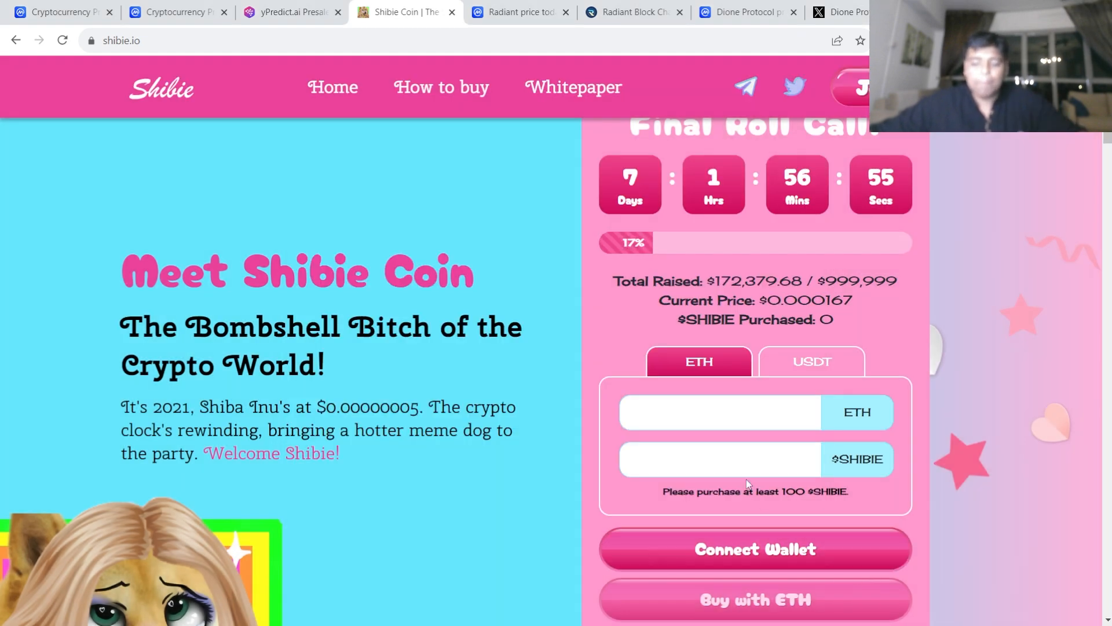
text(0.1)
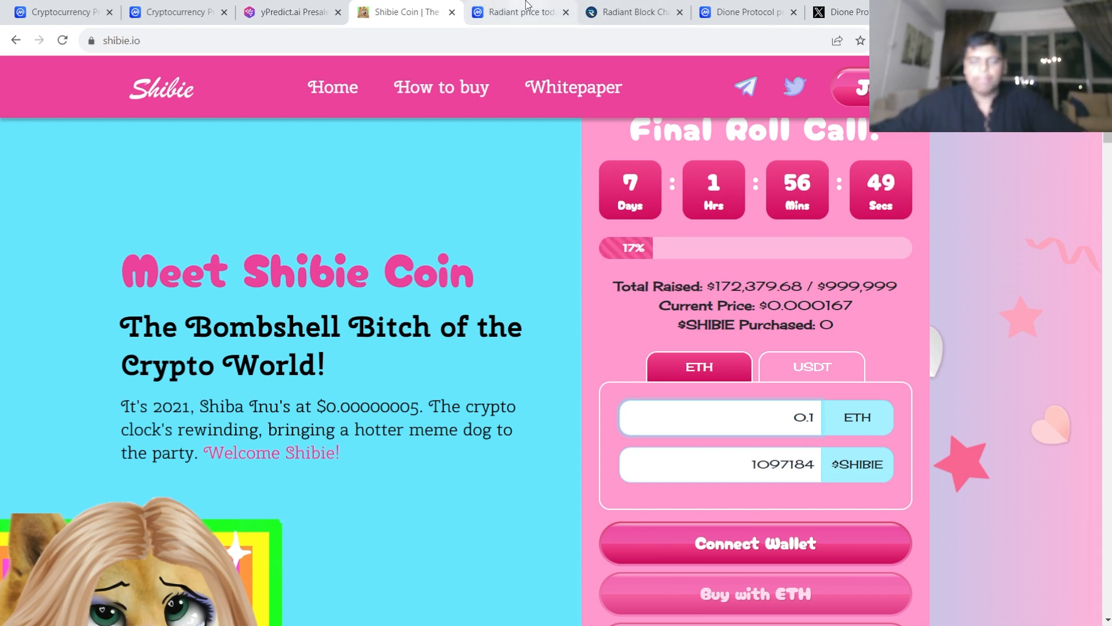
- Bring up Radiant's all-time chart and its markets table listing CoinEx and Txbit
click(519, 12)
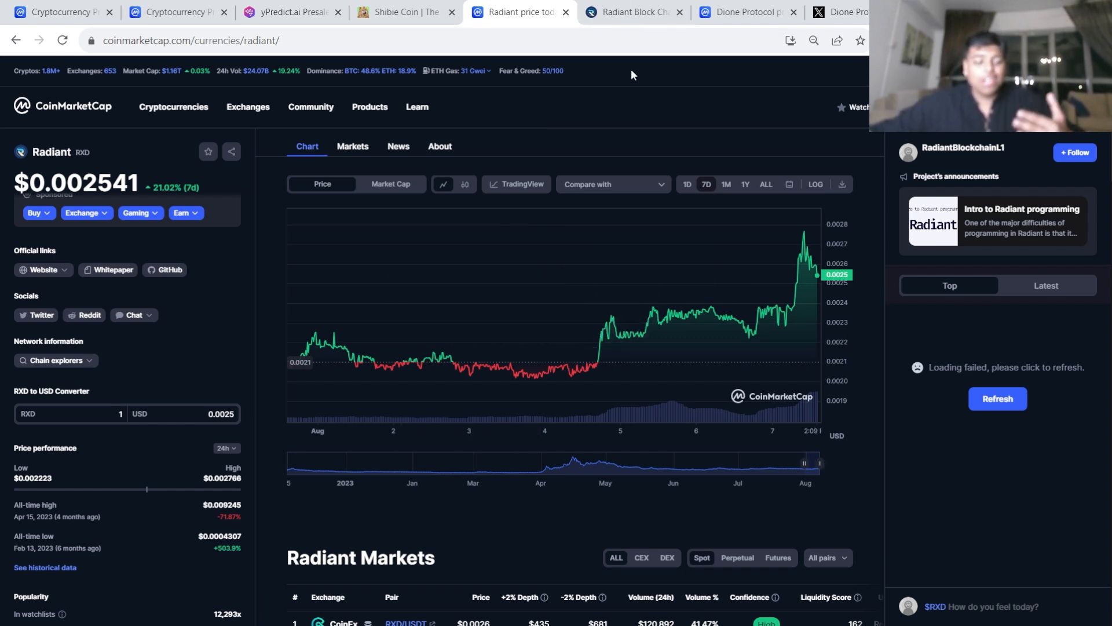
mouse_move(676, 133)
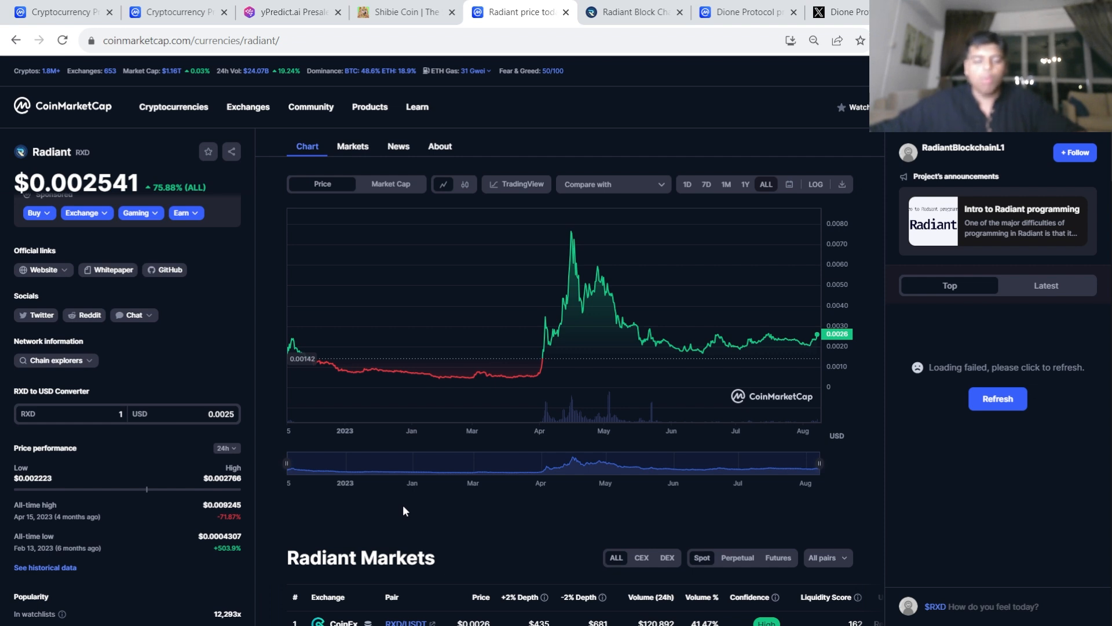
mouse_move(424, 460)
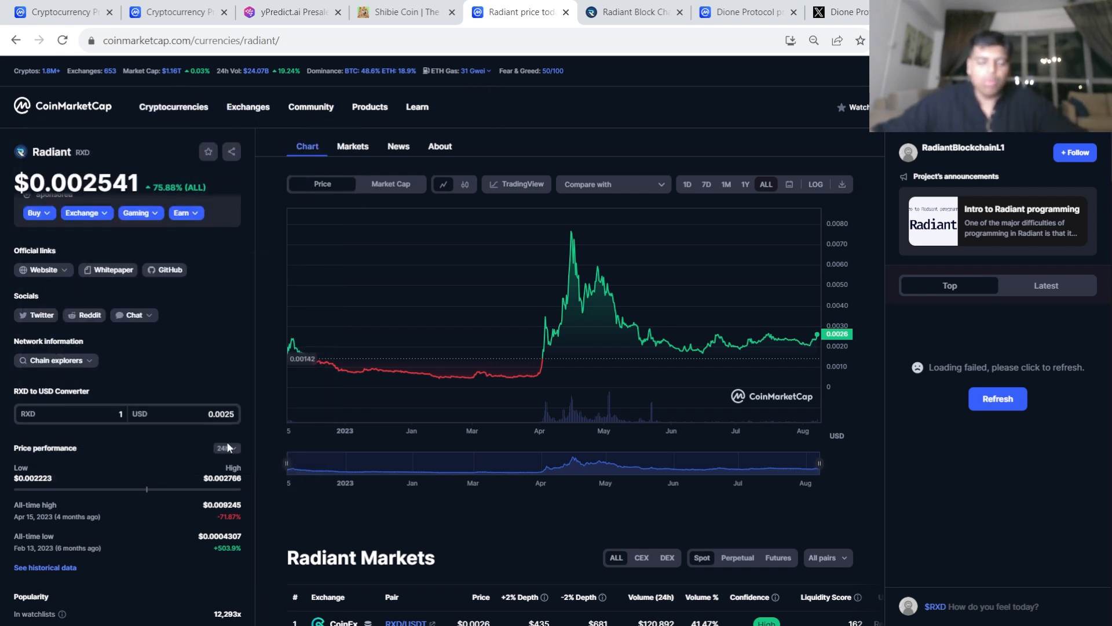
mouse_move(326, 525)
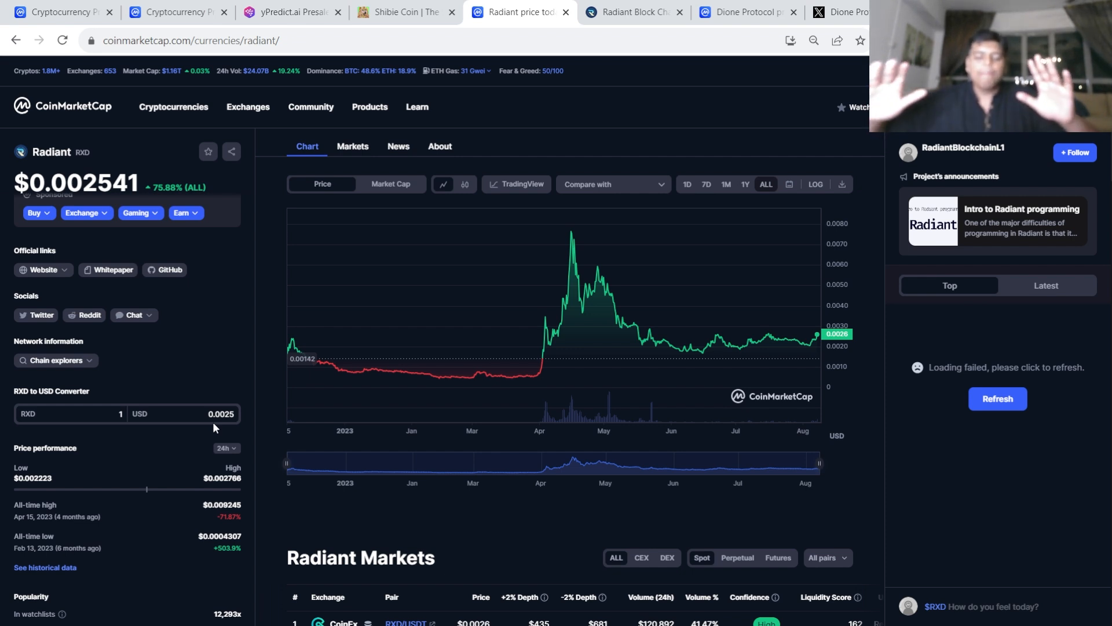
scroll(down, 3)
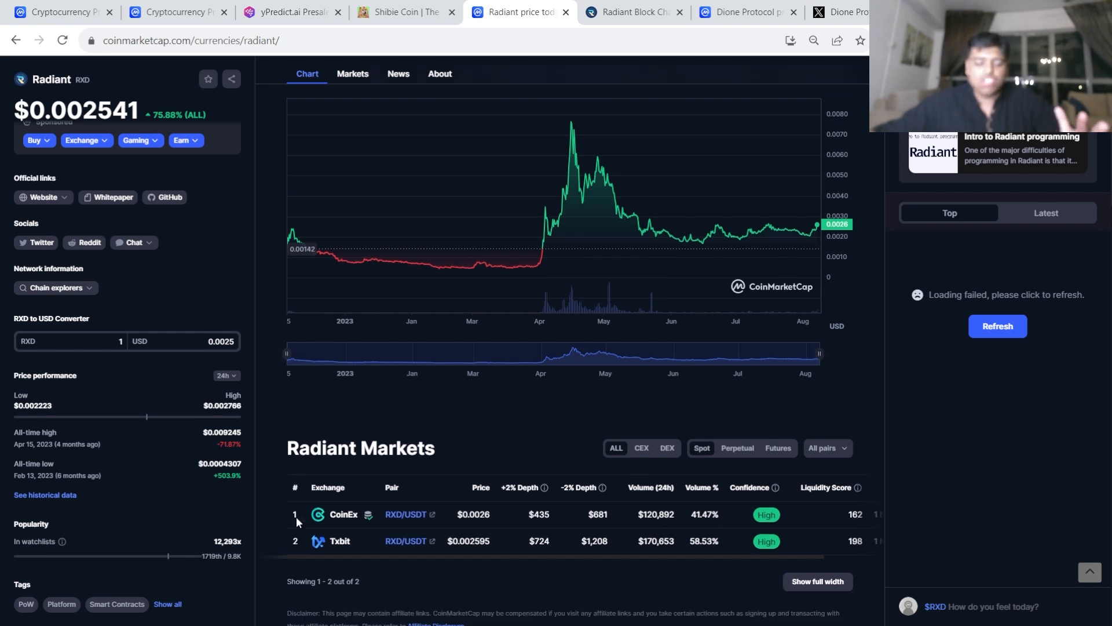
scroll(down, 3)
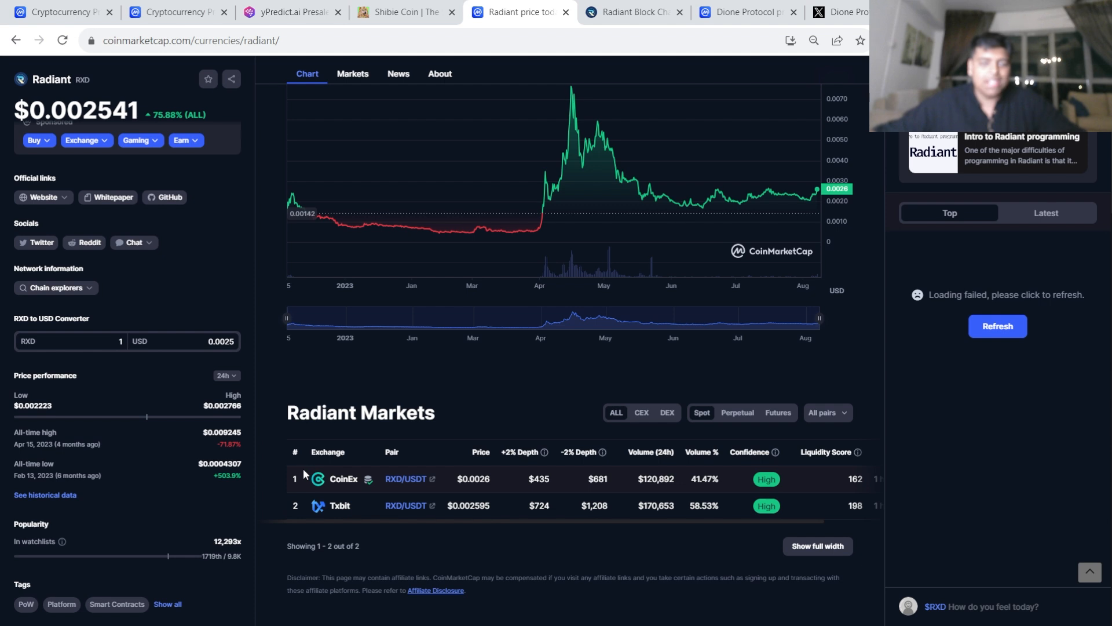
mouse_move(583, 477)
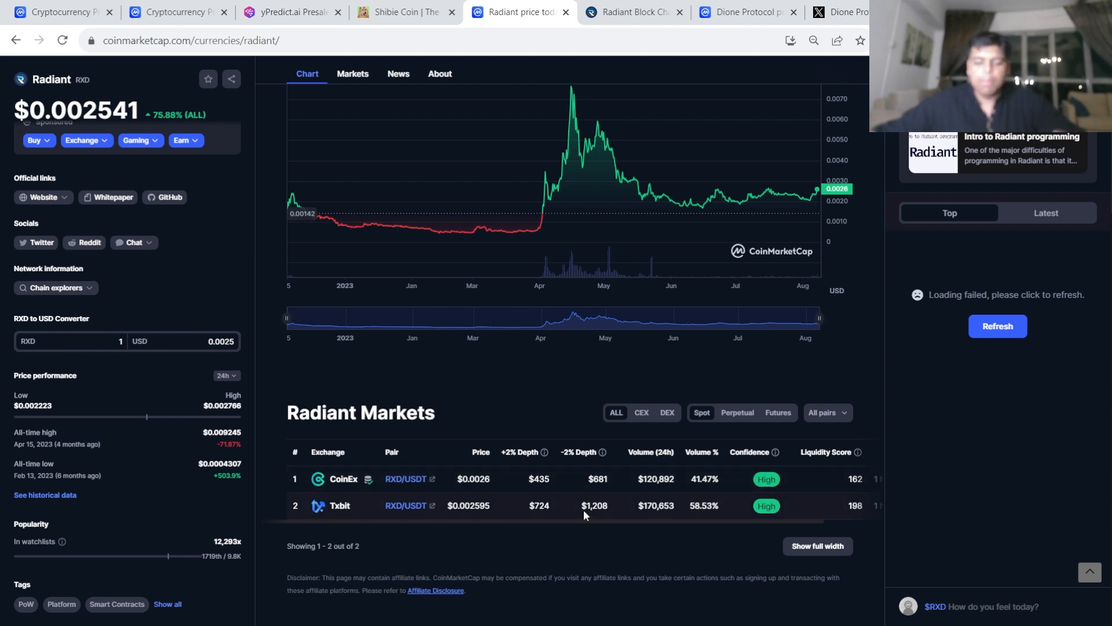
mouse_move(334, 511)
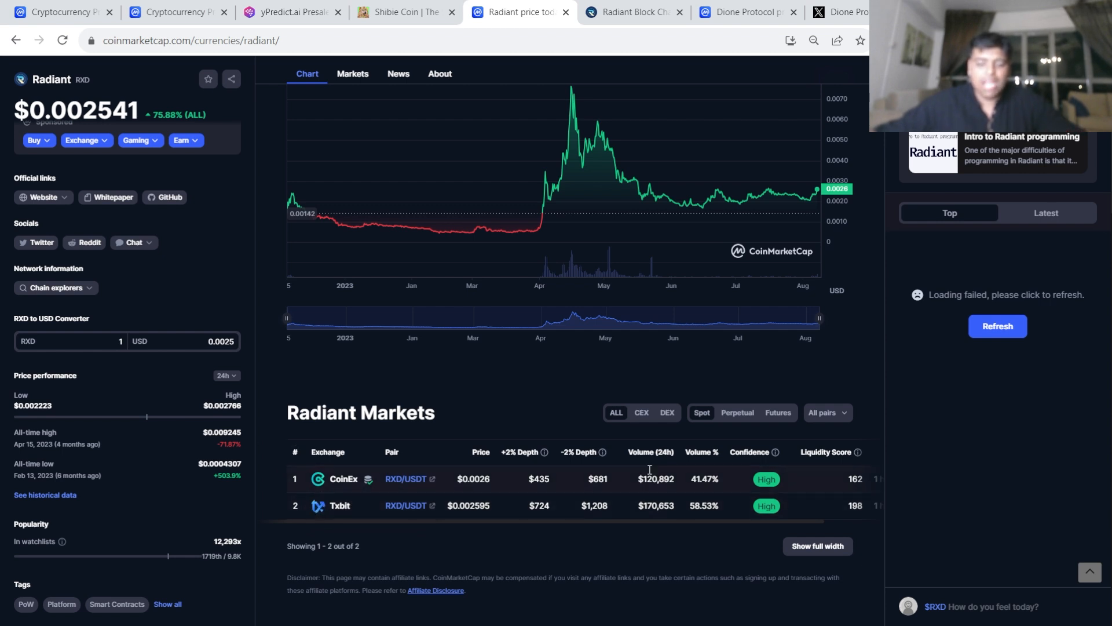
mouse_move(354, 465)
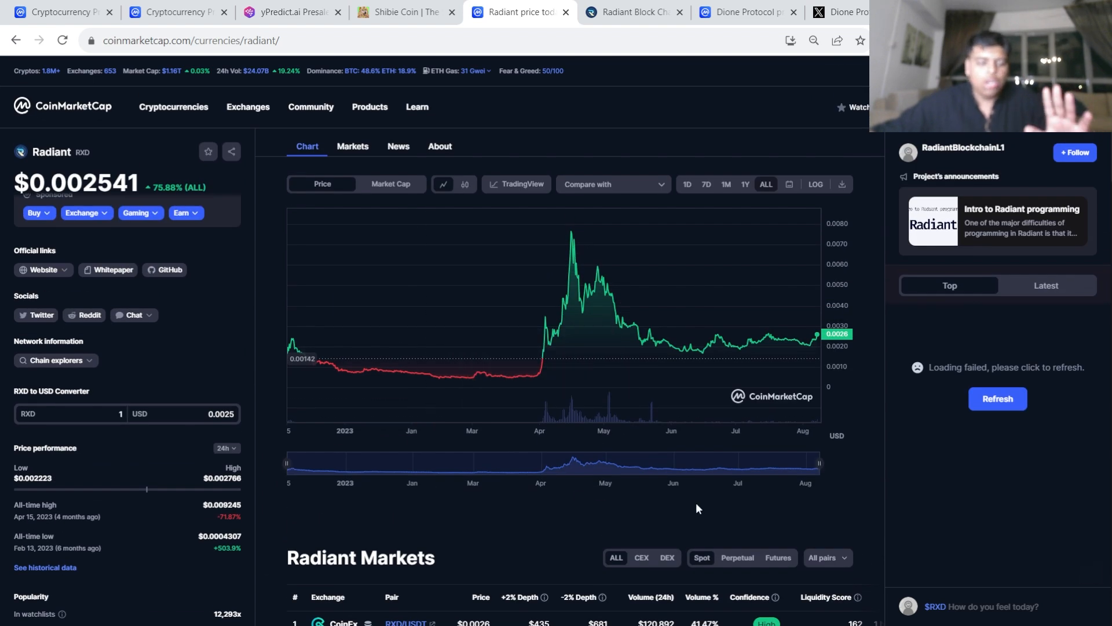
mouse_move(374, 460)
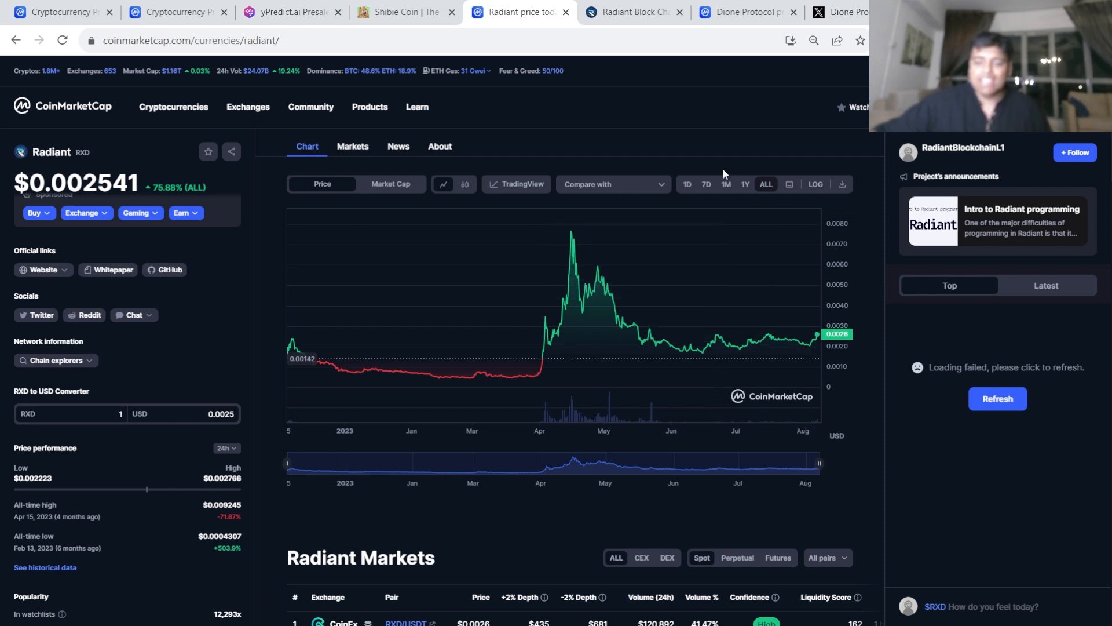
- Set Radiant's chart to 1Y, showing $0.001967 on June 29, 2023
click(745, 185)
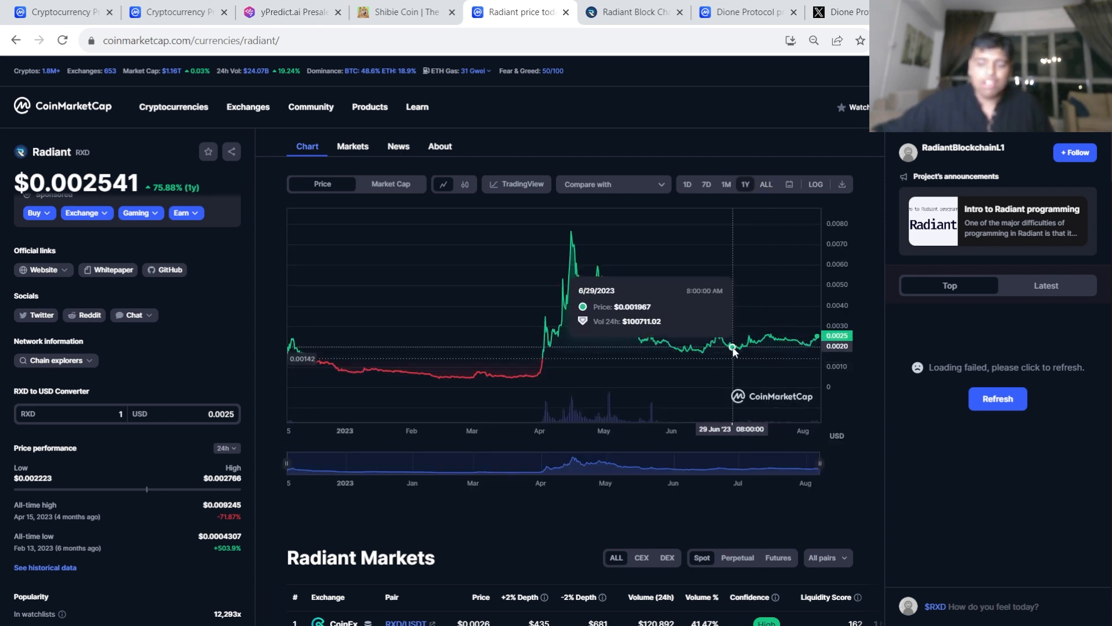
mouse_move(732, 336)
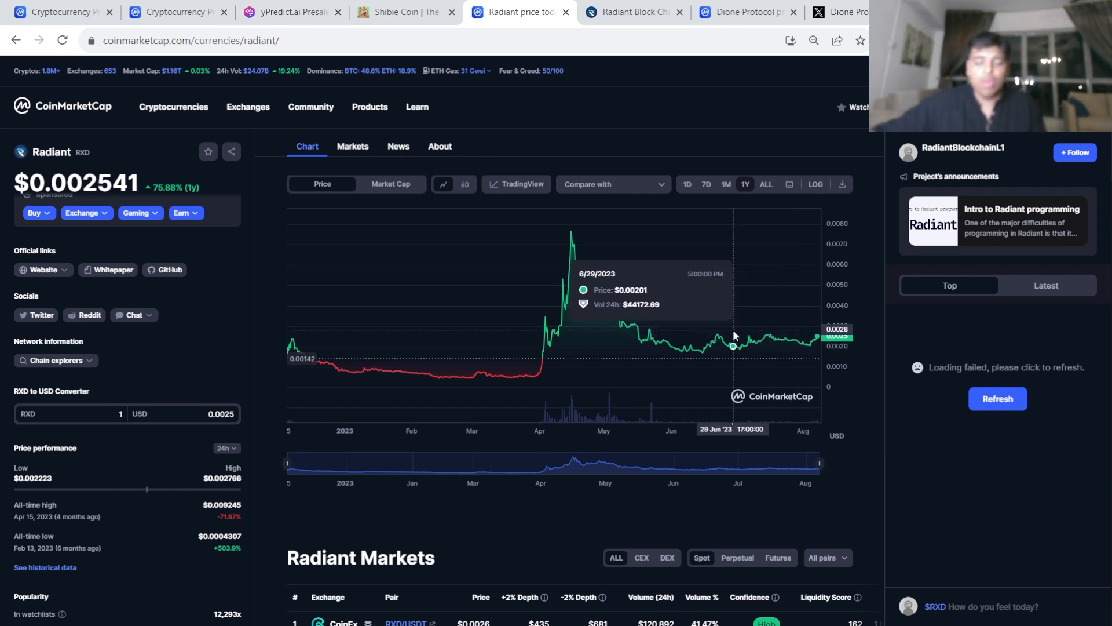
mouse_move(732, 334)
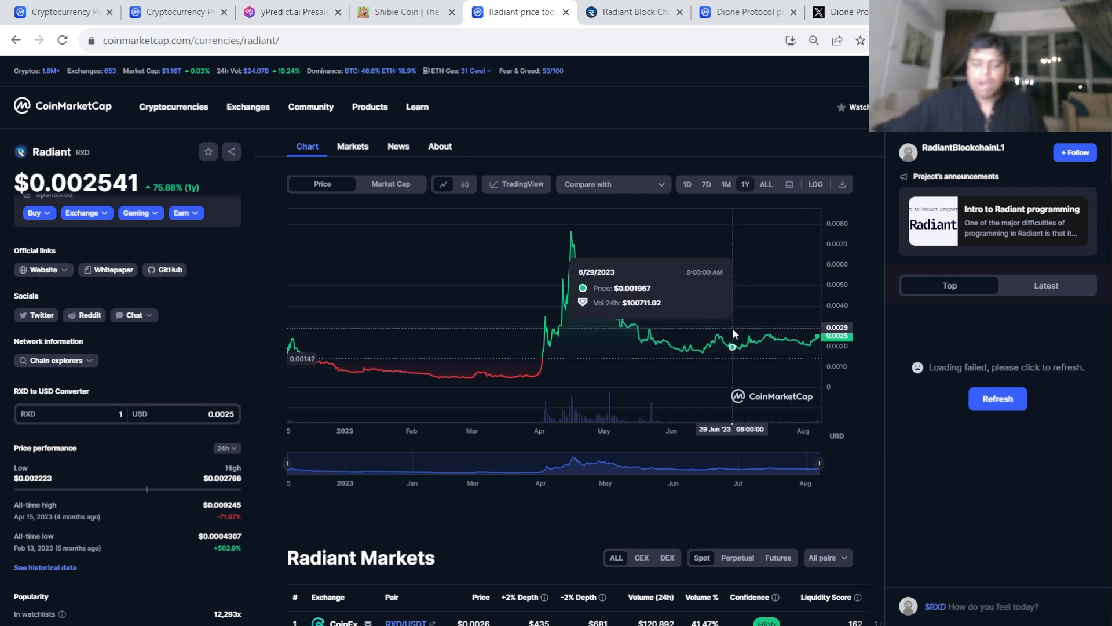
mouse_move(509, 547)
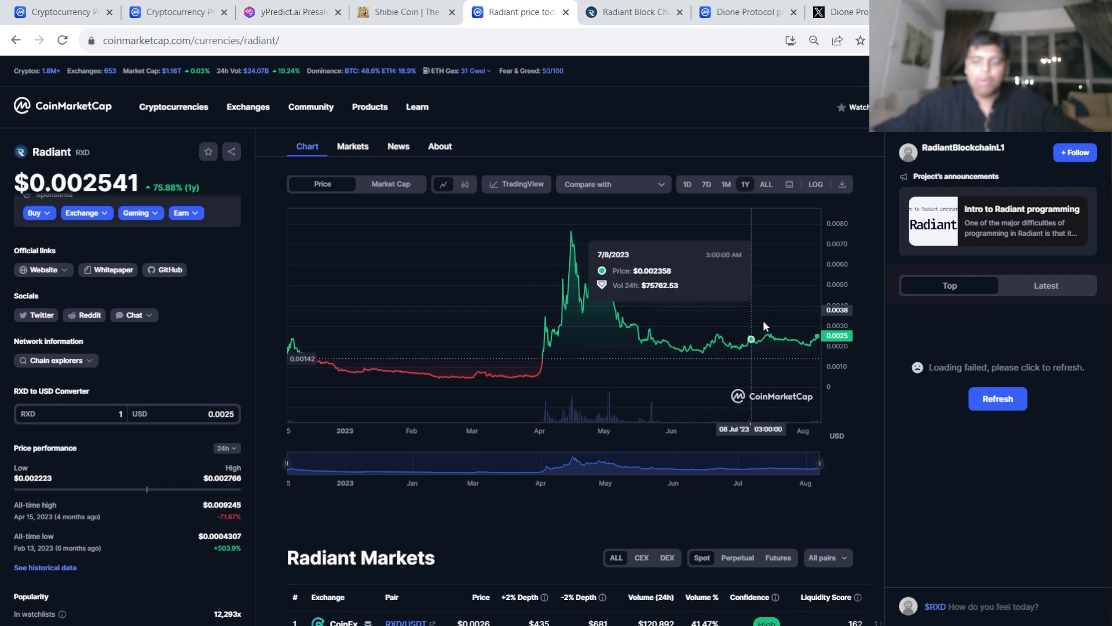
mouse_move(707, 347)
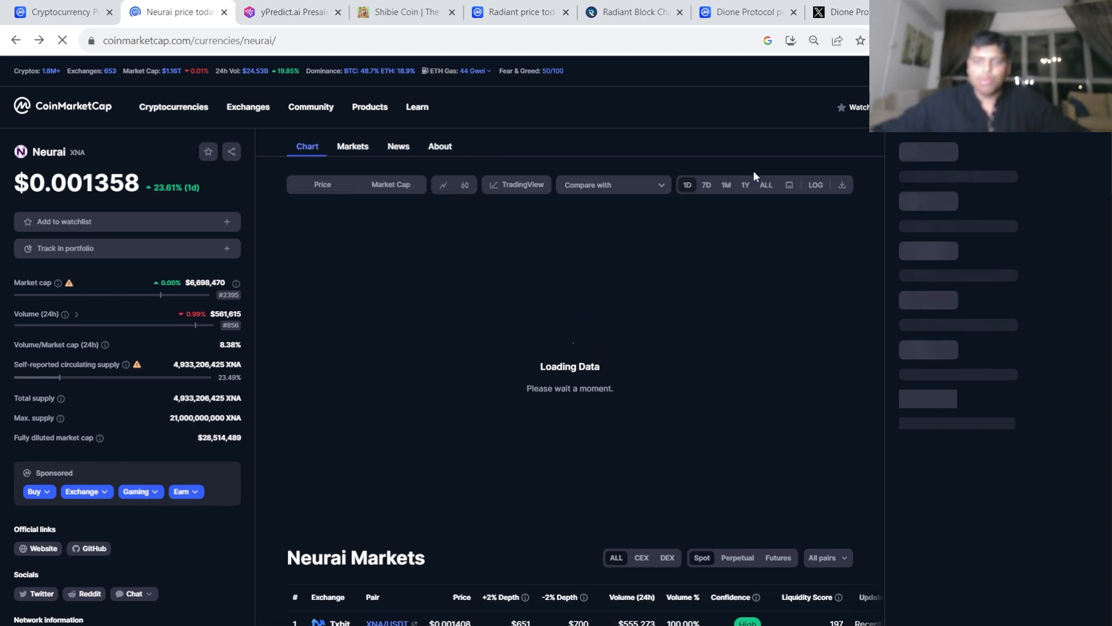
- Set Neurai's chart to ALL, showing $0.001377 up 1552.91% since launch
click(765, 186)
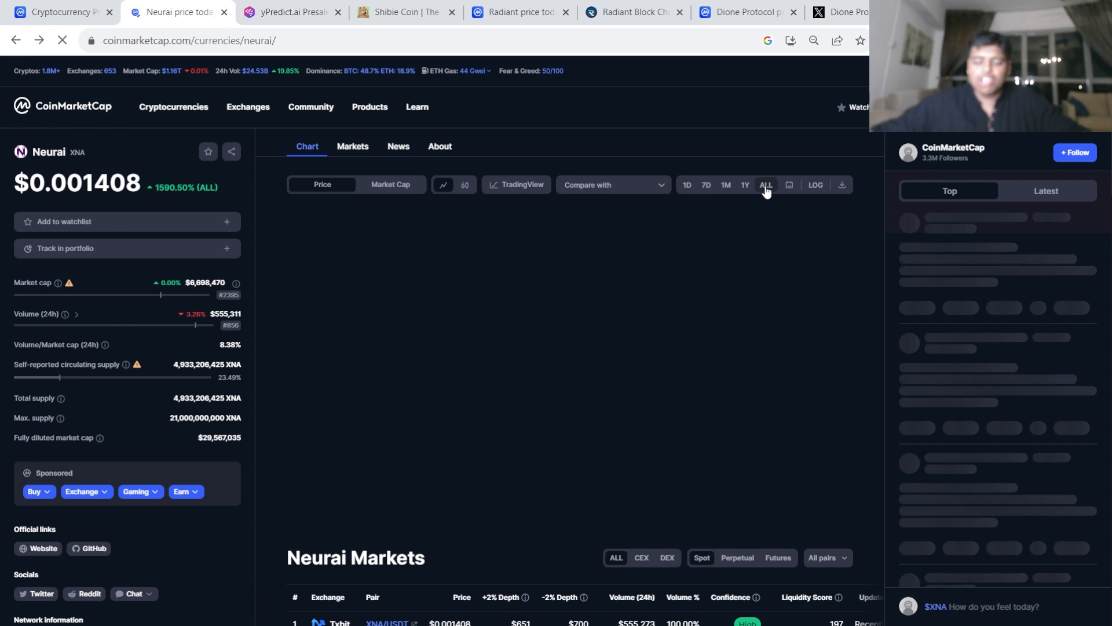
click(765, 184)
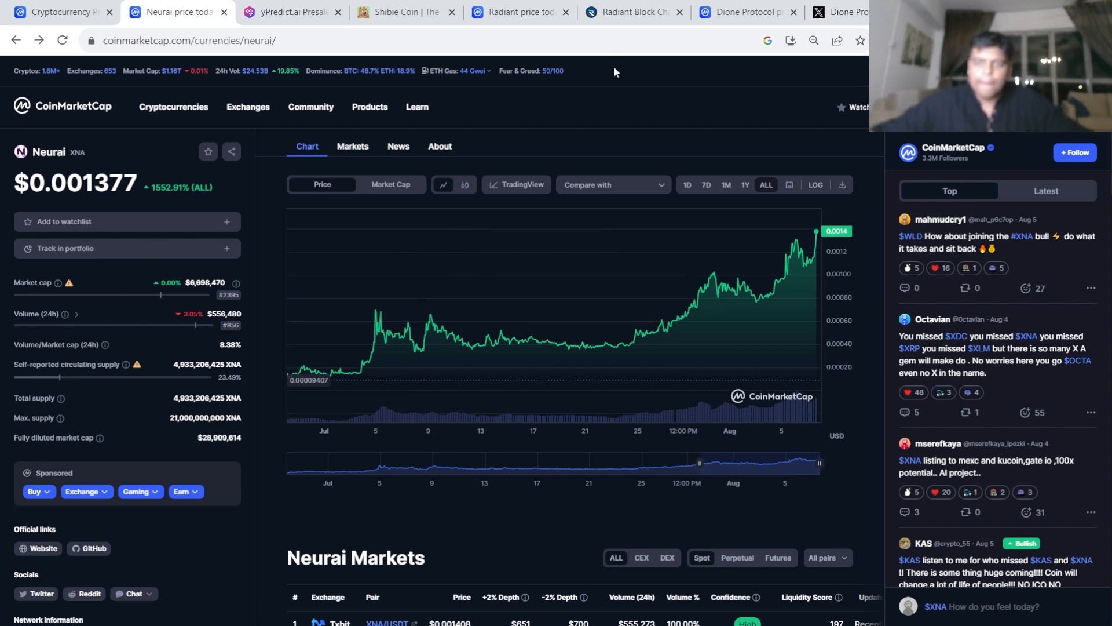
mouse_move(389, 332)
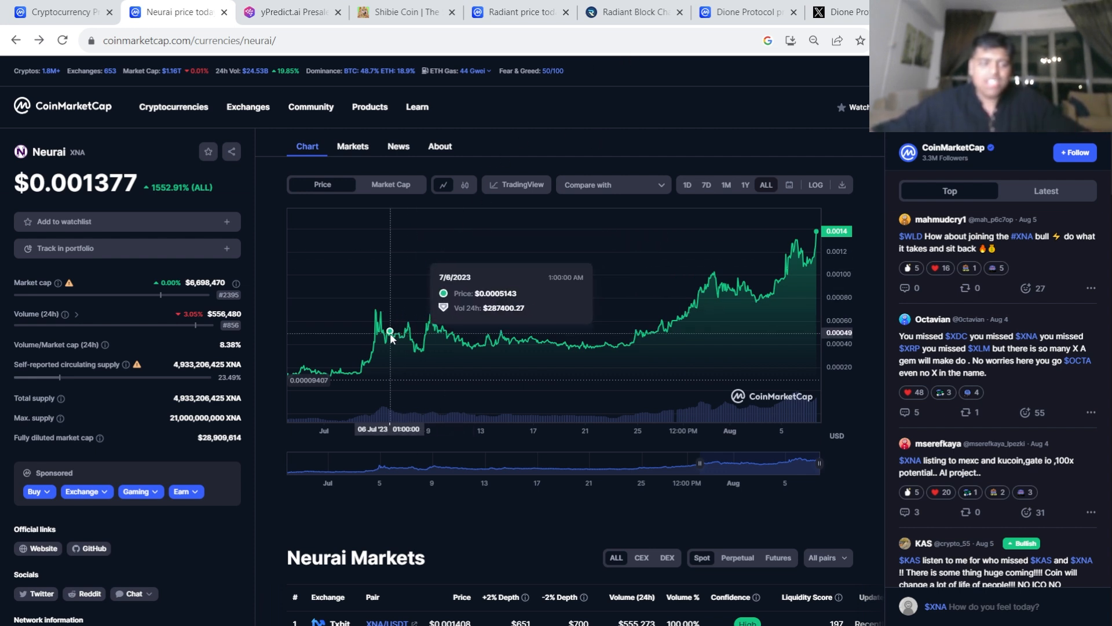
mouse_move(390, 337)
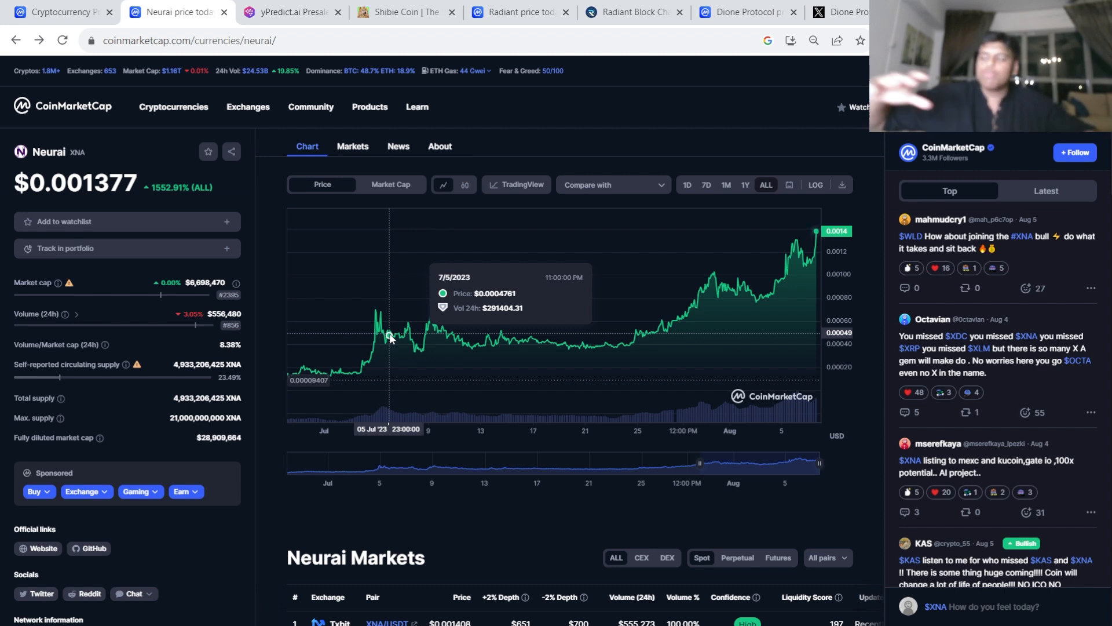
mouse_move(397, 333)
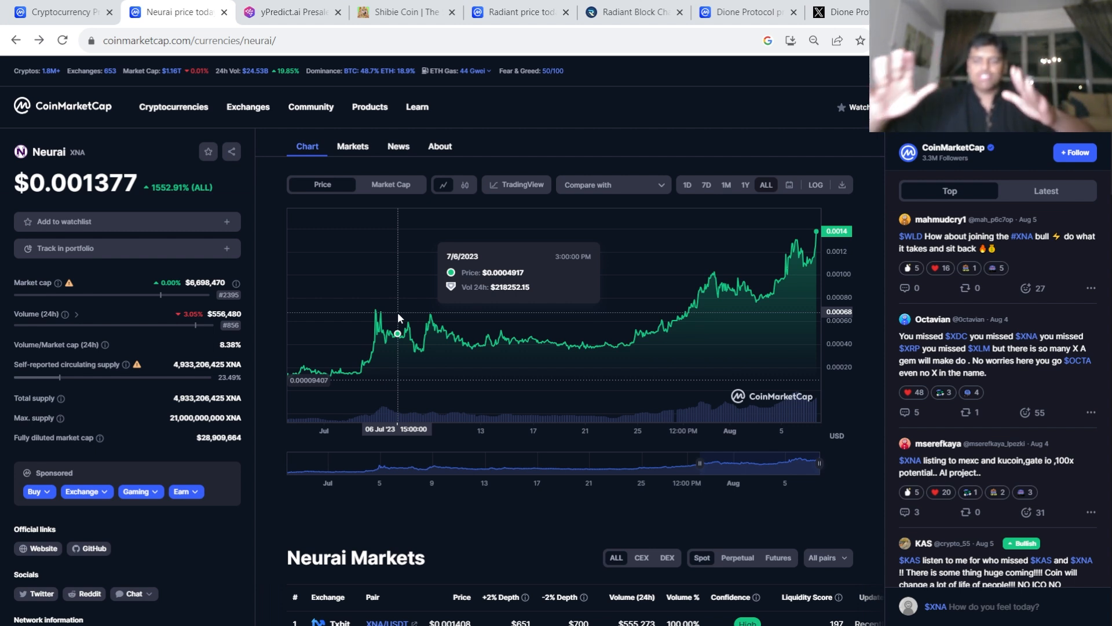
mouse_move(557, 40)
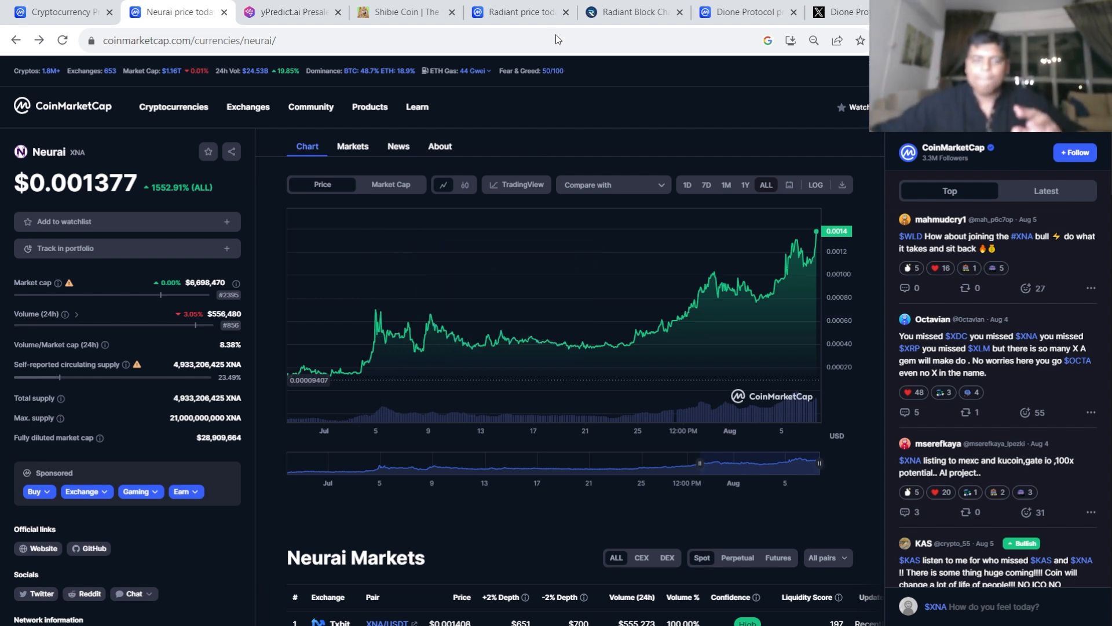
- Go back to Radiant's one-year chart at $0.002541, up 75.88%
click(519, 11)
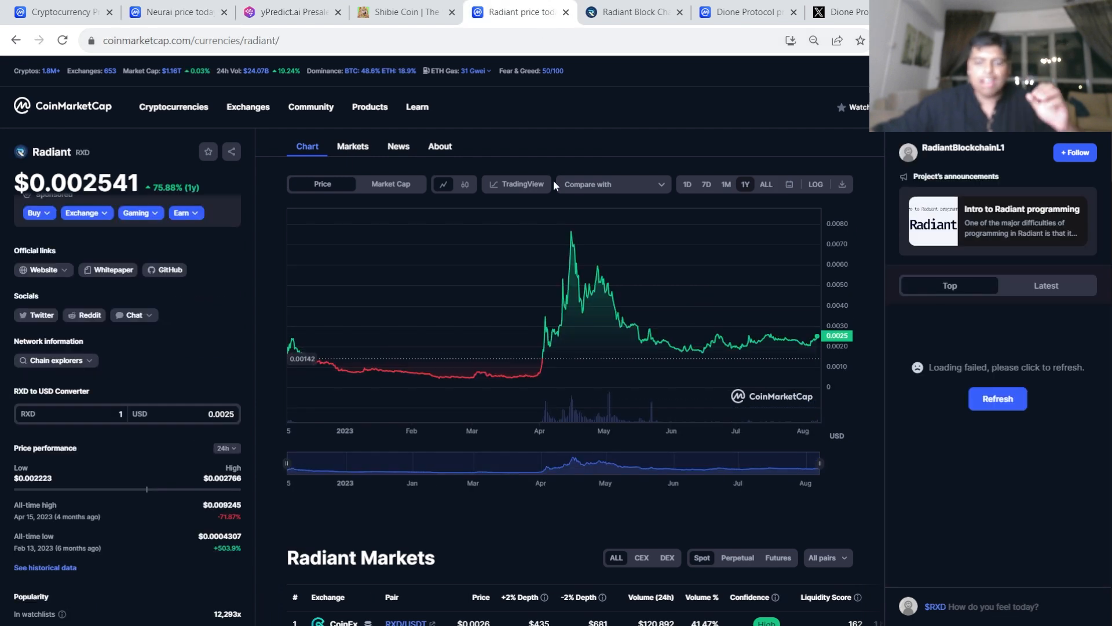
mouse_move(532, 159)
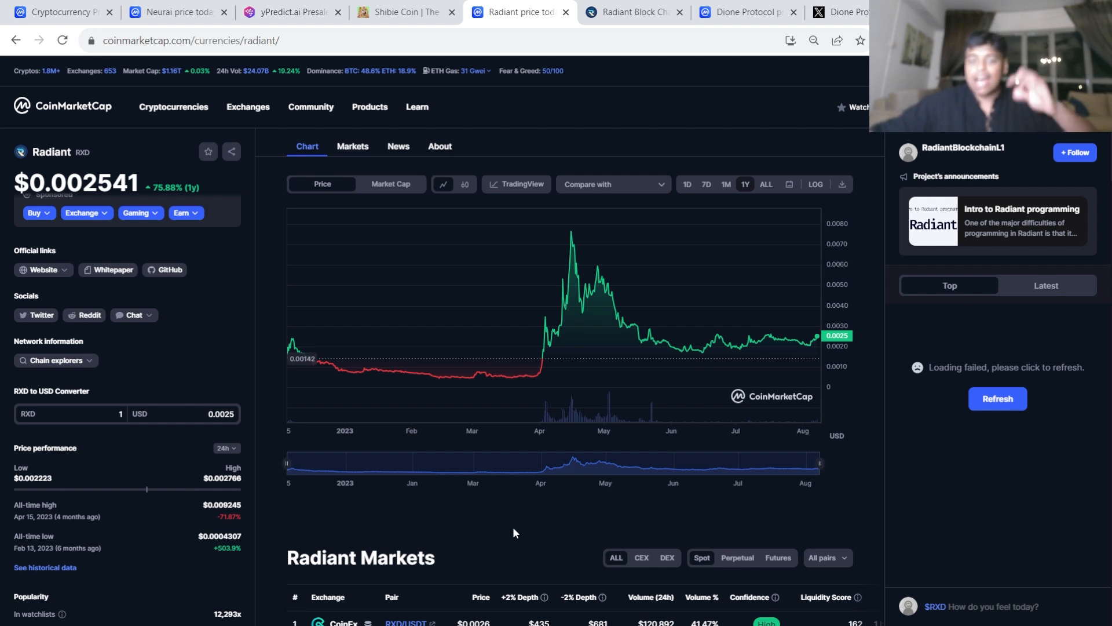
mouse_move(512, 518)
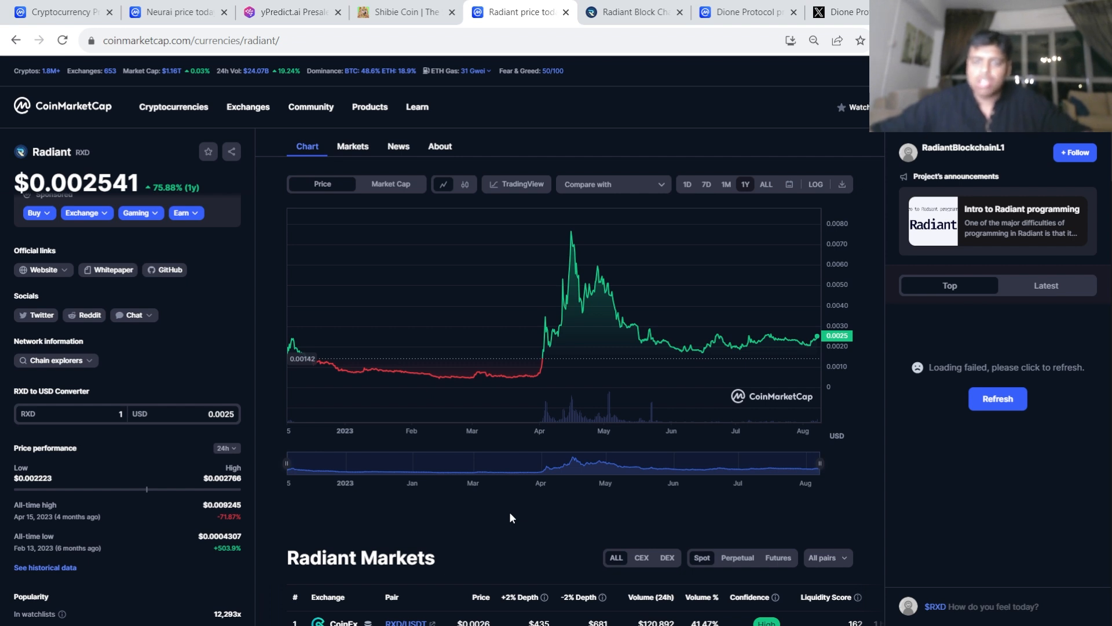
mouse_move(506, 520)
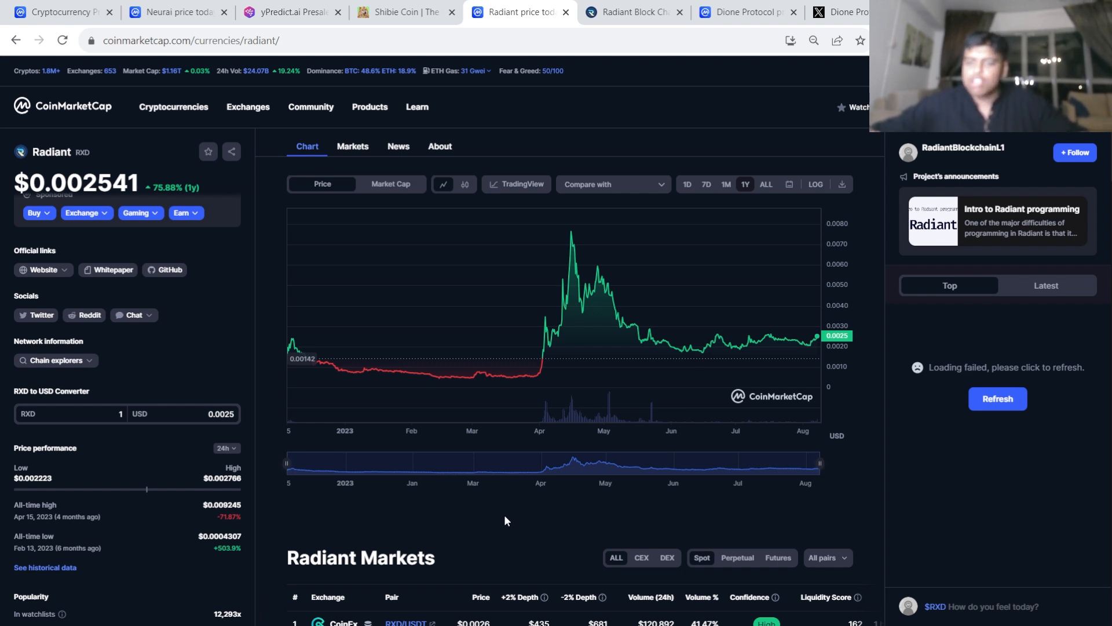
- Bring up the radiantblockchain.org homepage headlined 'The Future is Radiant'
click(630, 11)
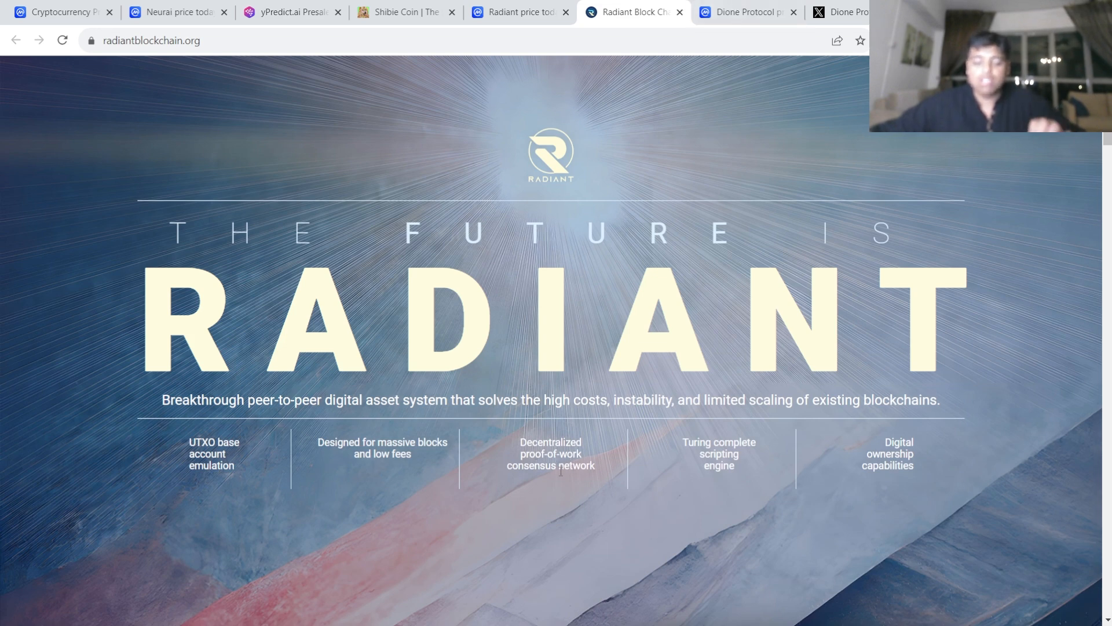
mouse_move(674, 473)
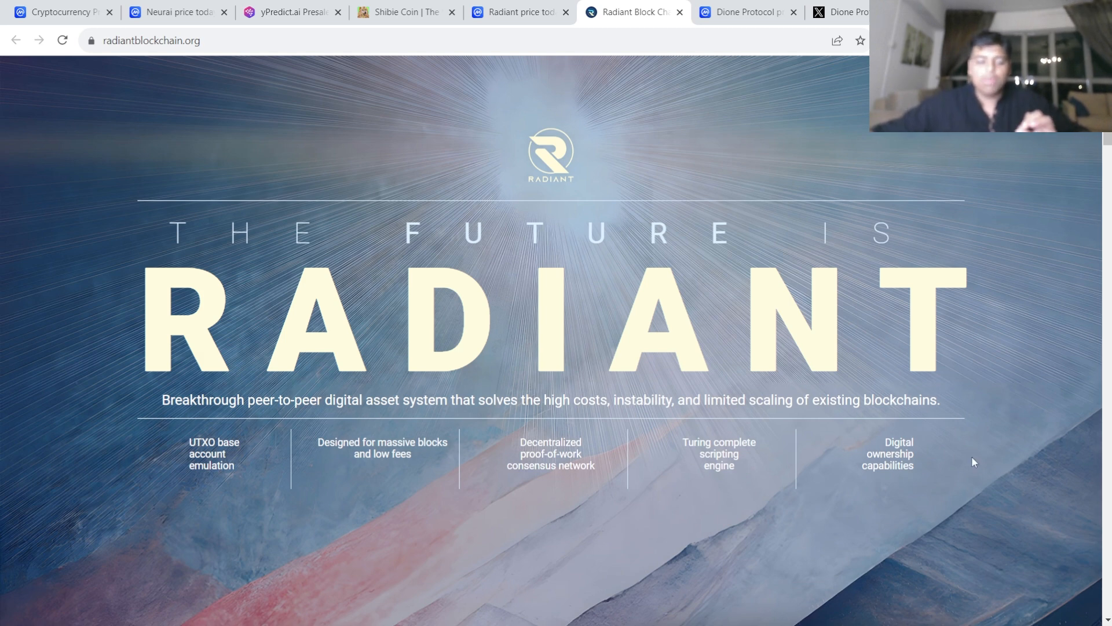
mouse_move(459, 476)
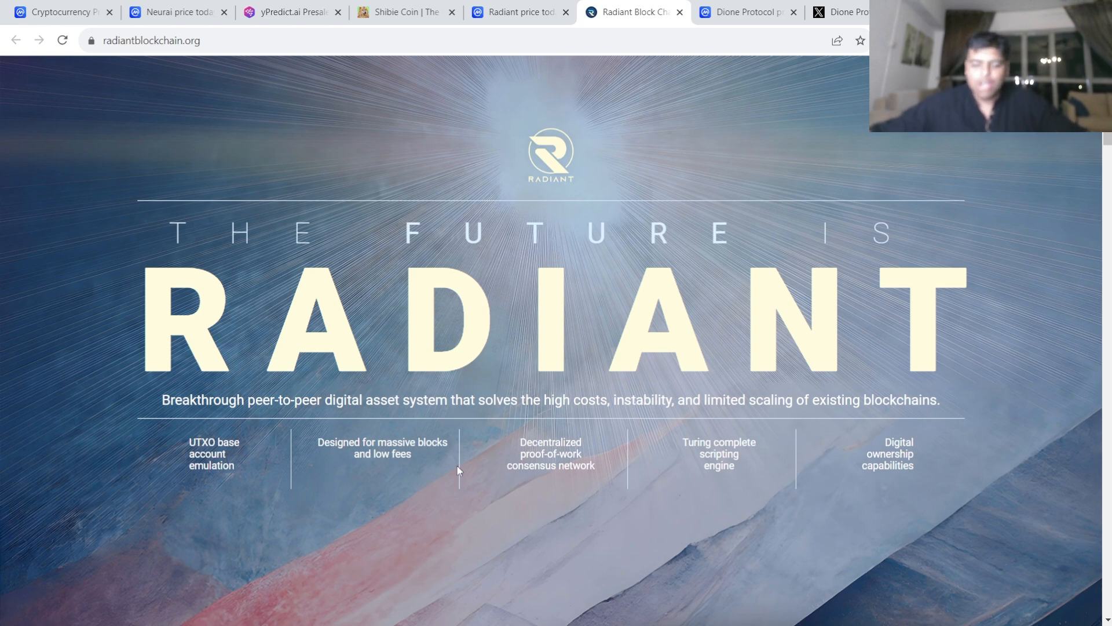
mouse_move(752, 61)
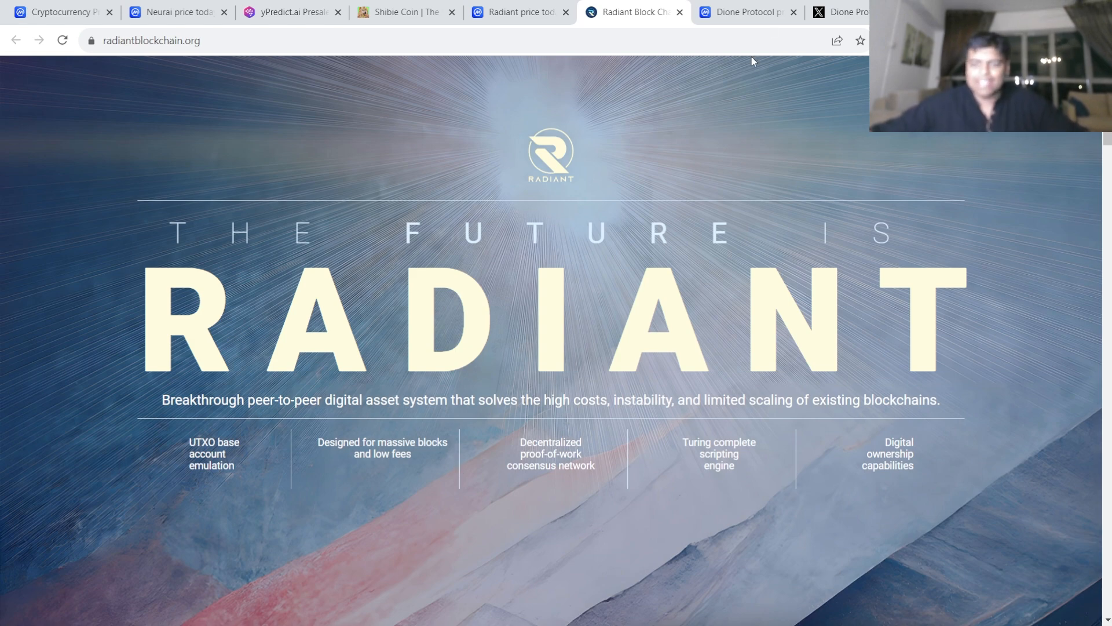
- Show the Dione Protocol all-time chart ($0.002496, up 823.17%) and read dated price tooltips
click(743, 11)
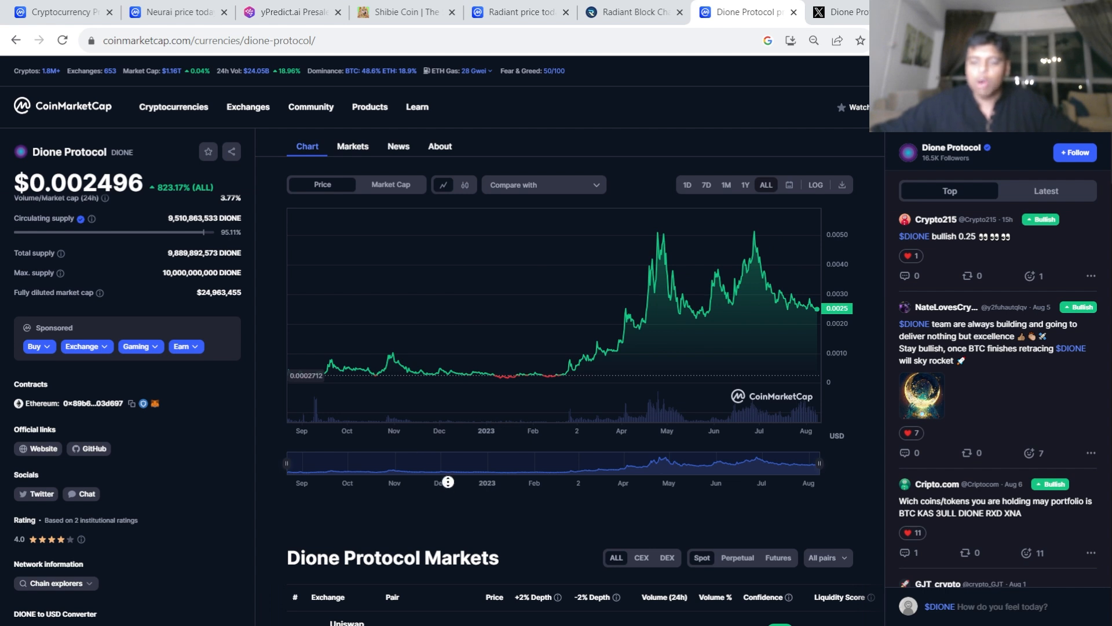
mouse_move(748, 340)
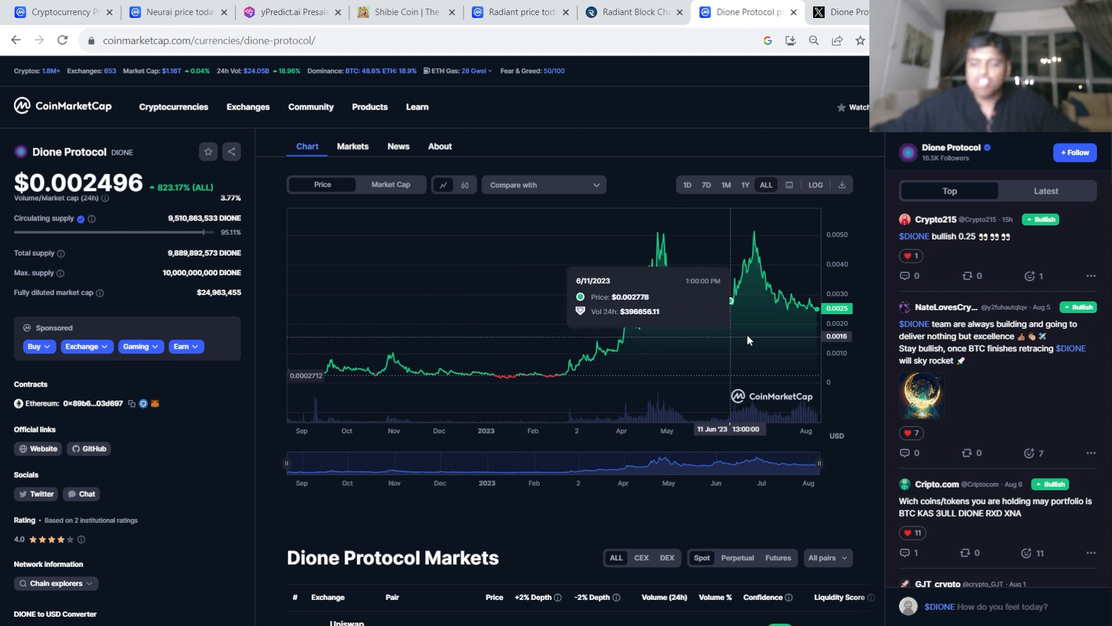
mouse_move(819, 313)
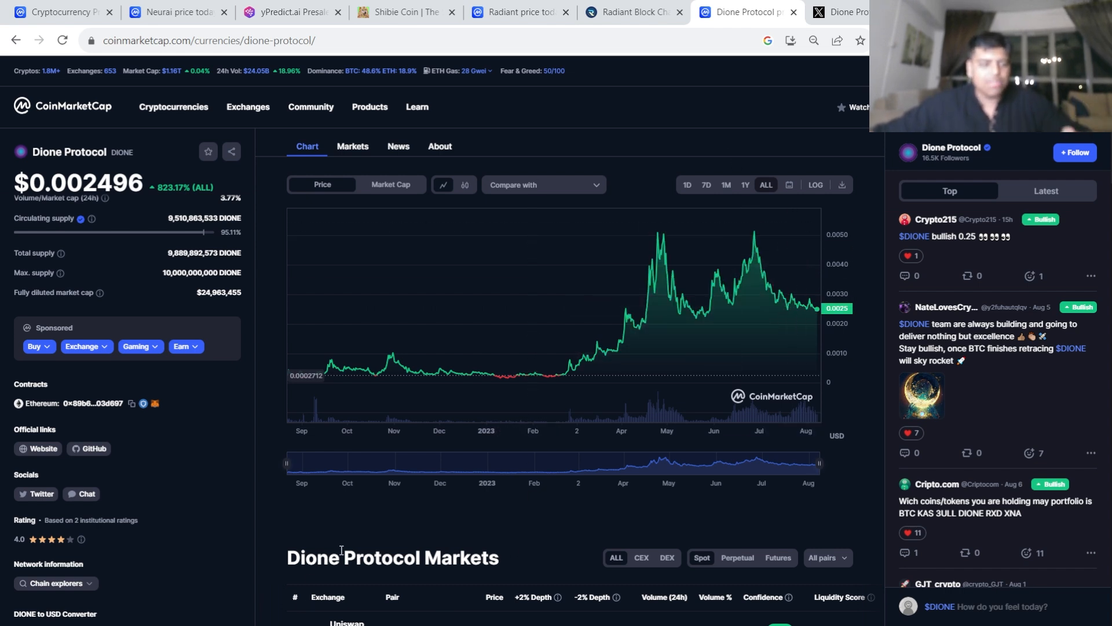
mouse_move(446, 502)
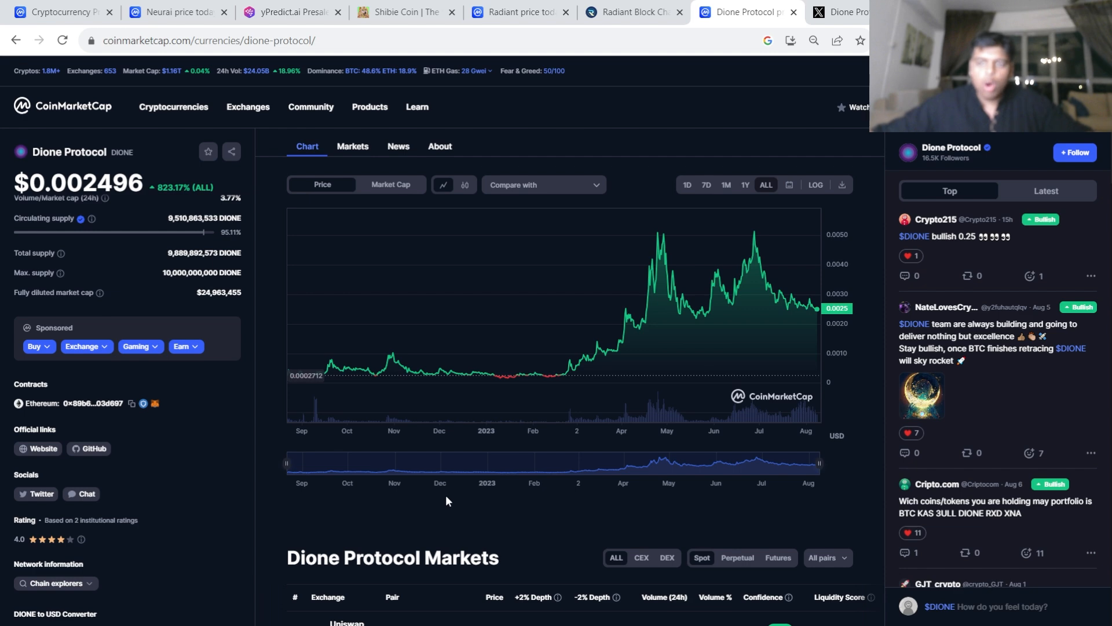
click(841, 12)
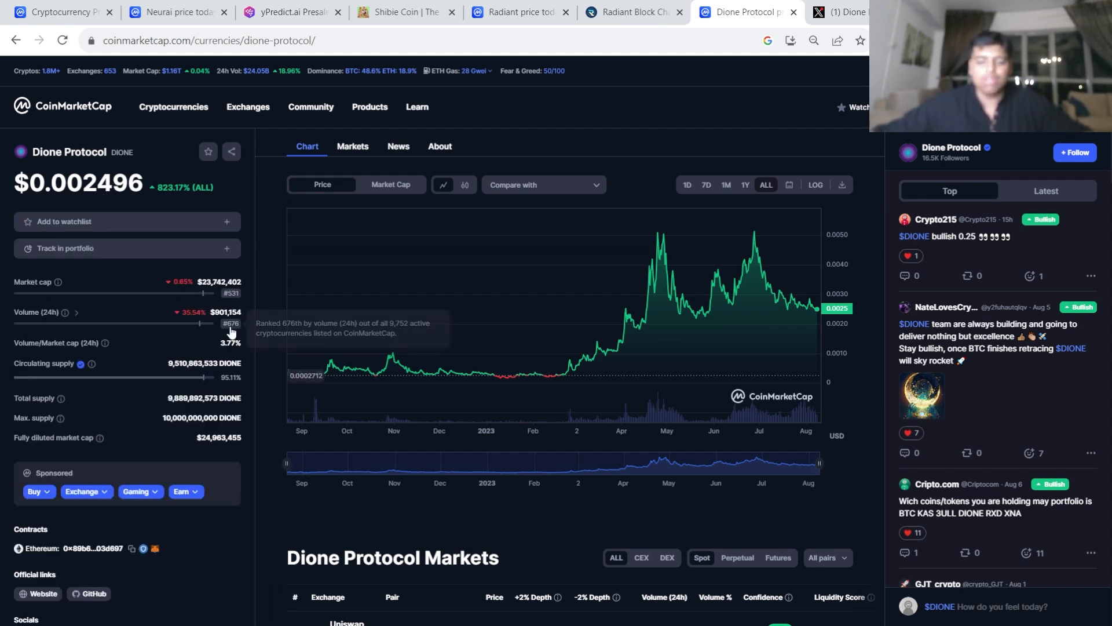
mouse_move(659, 255)
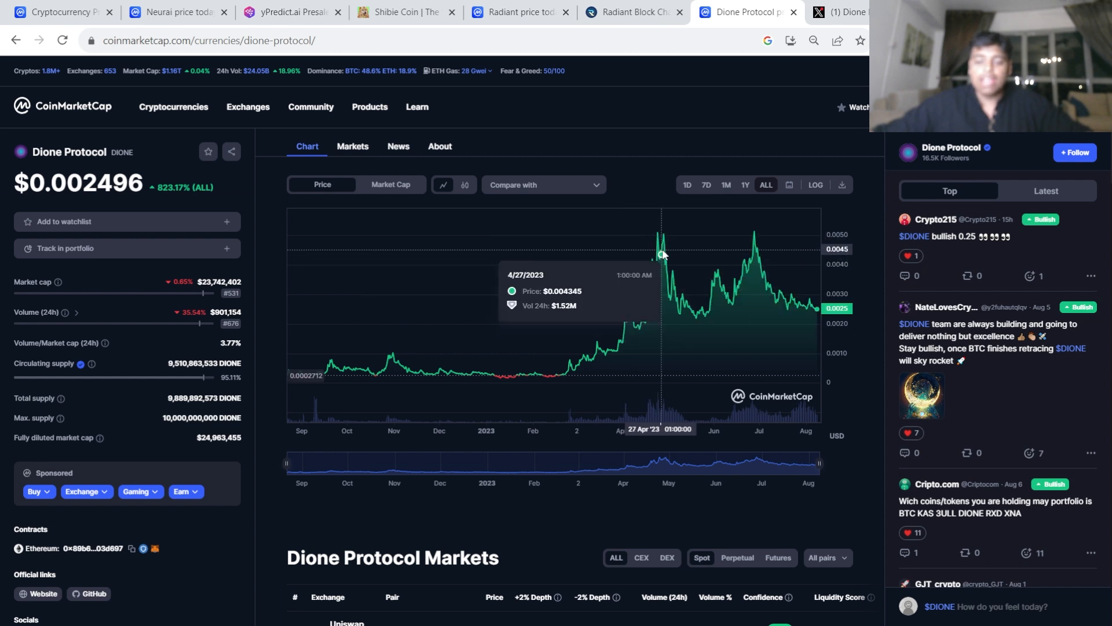
mouse_move(812, 305)
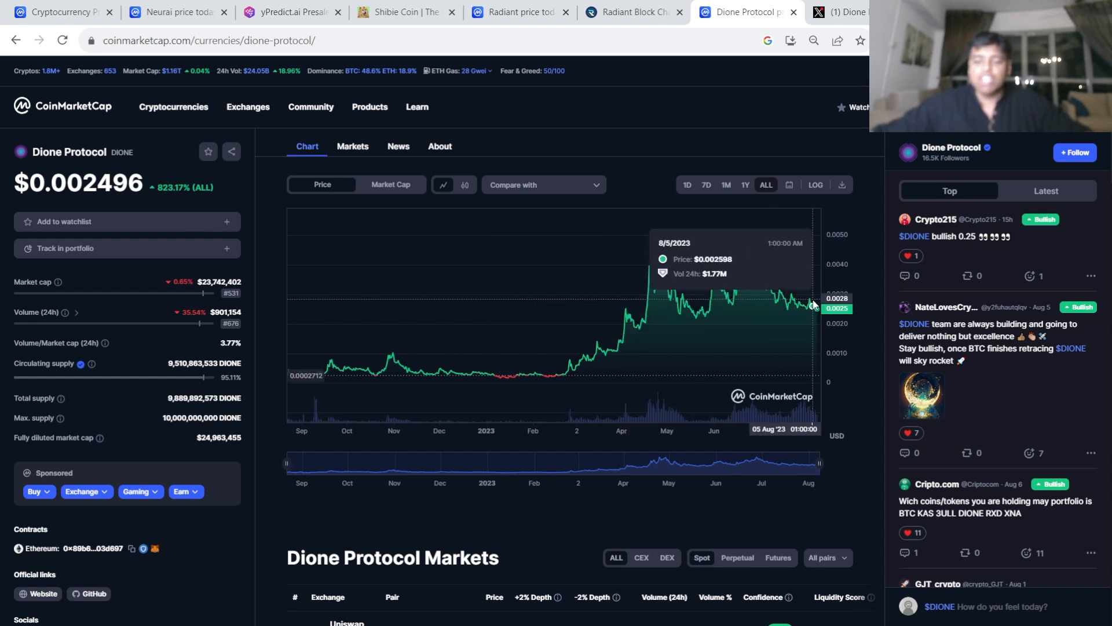
mouse_move(796, 201)
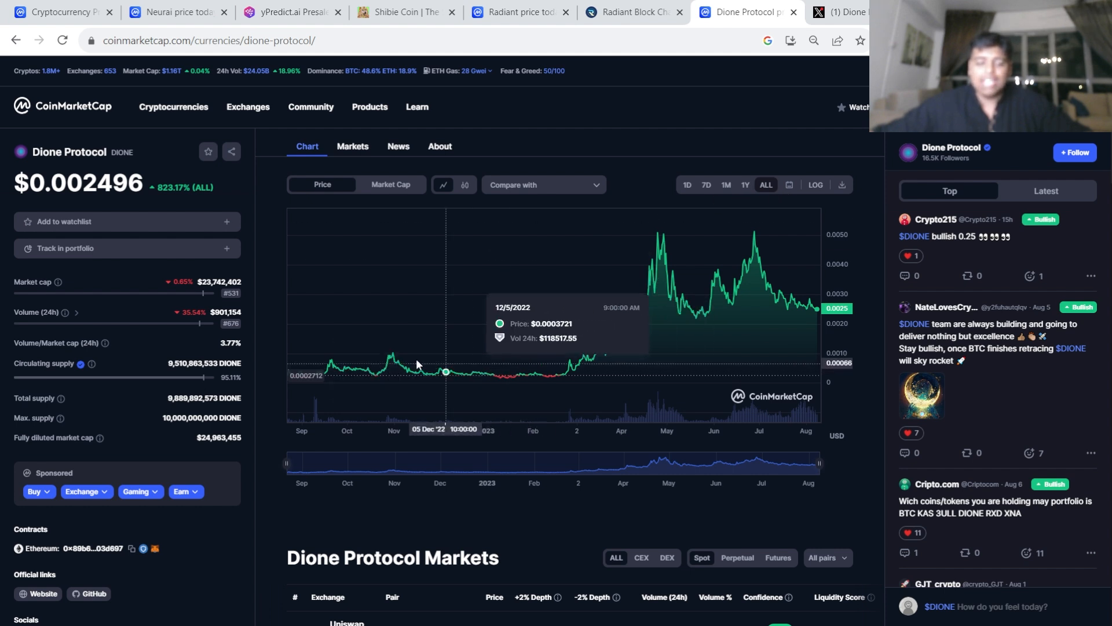
mouse_move(486, 372)
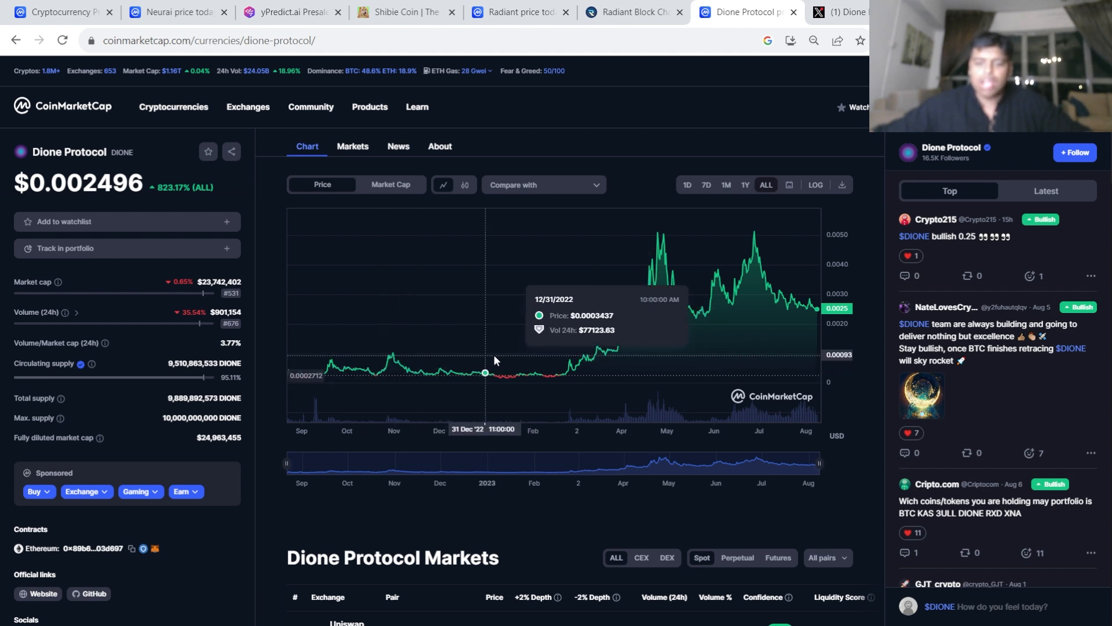
mouse_move(618, 340)
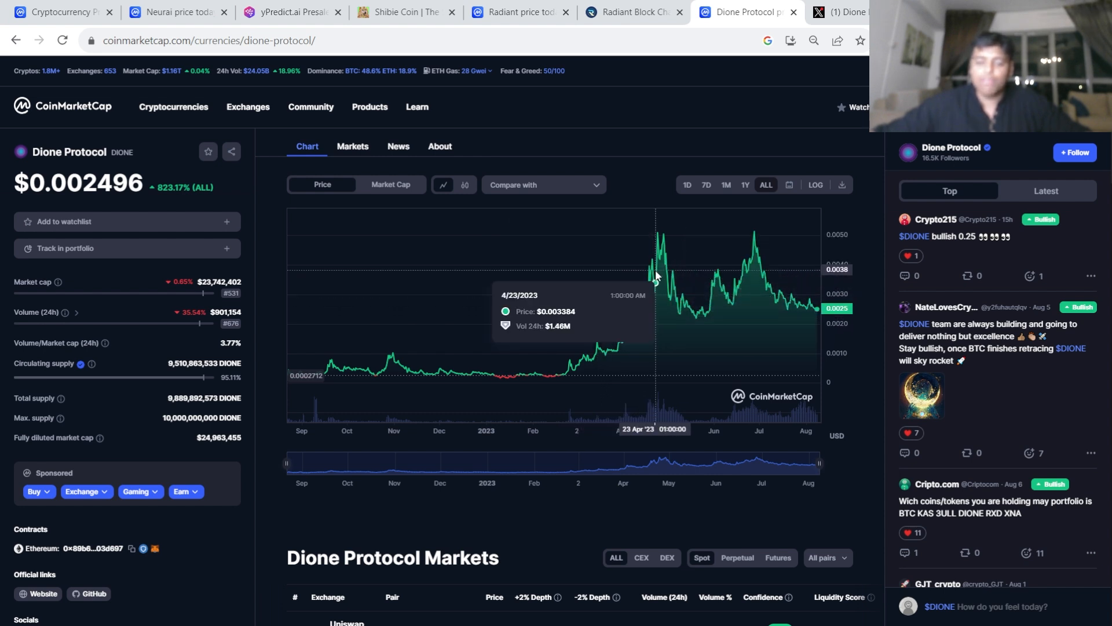
mouse_move(457, 341)
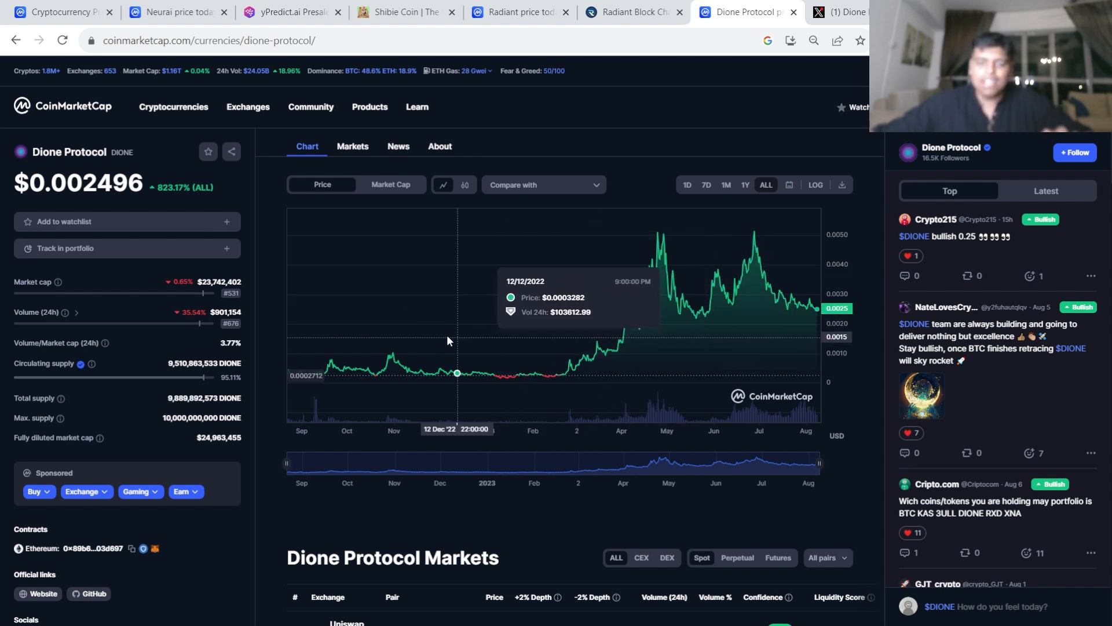
click(519, 12)
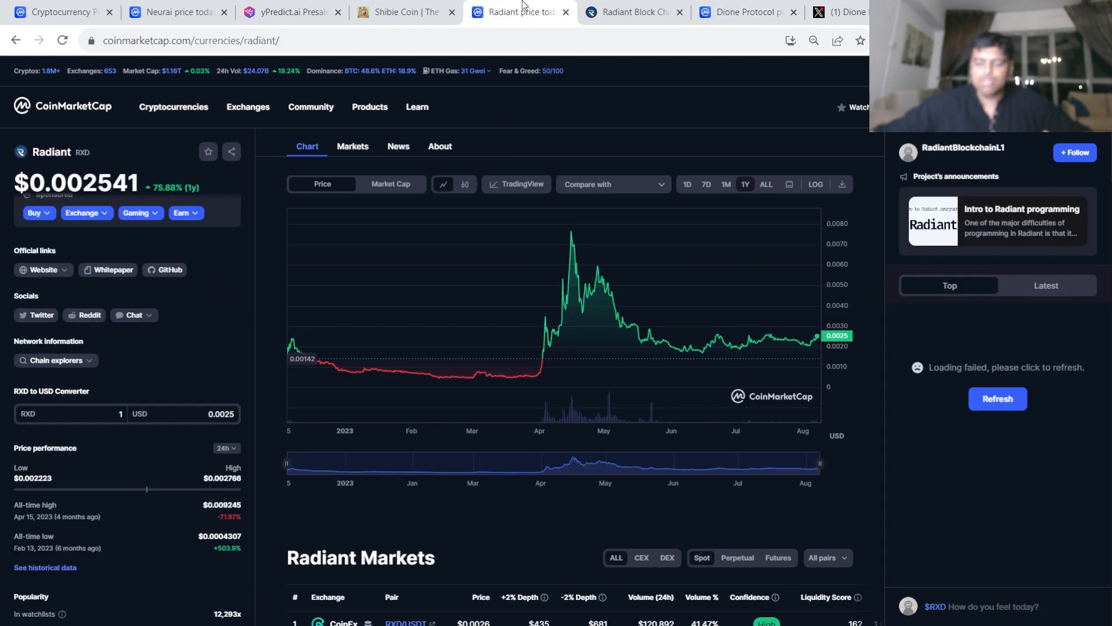
click(743, 11)
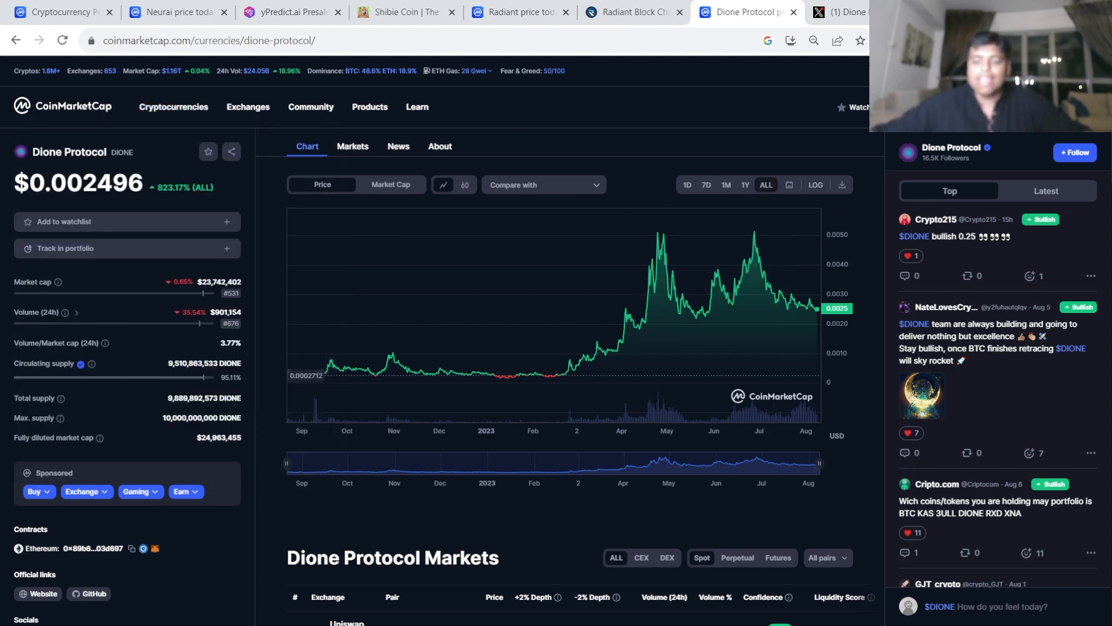
mouse_move(80, 165)
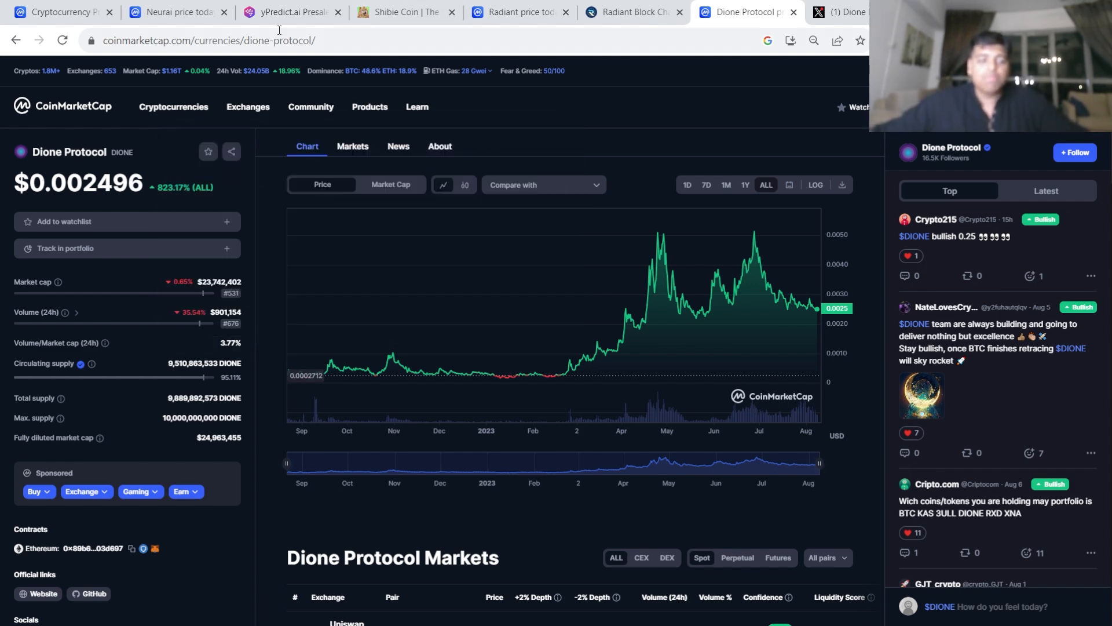
- Glance at the yPredict Presale Stage 7 and Shibie Coin presale pages, then return to Dione Protocol
click(287, 11)
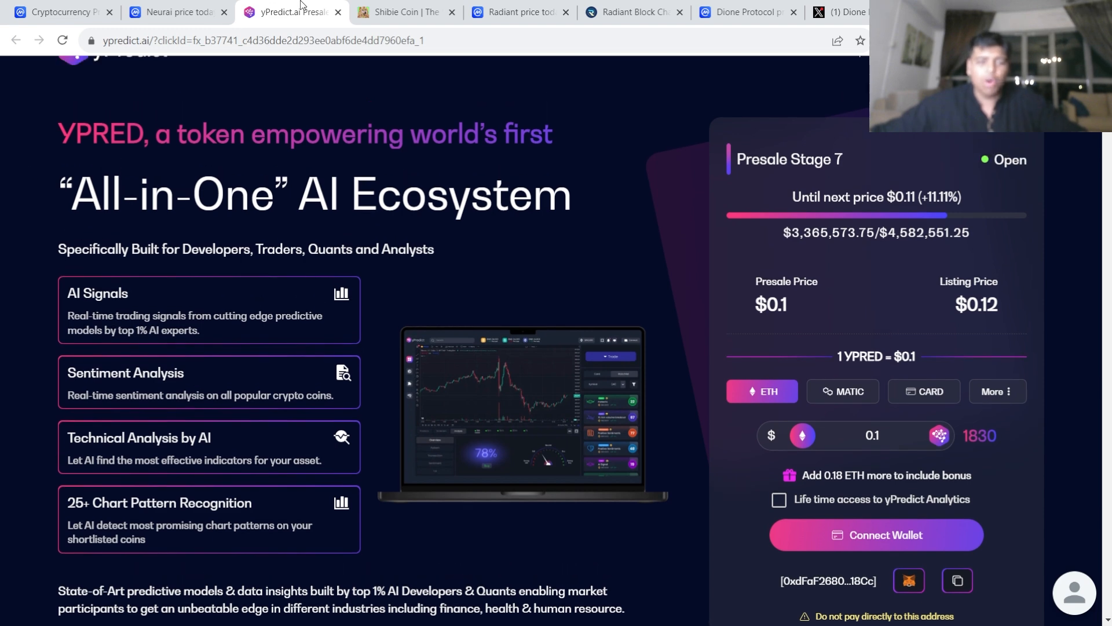
click(402, 12)
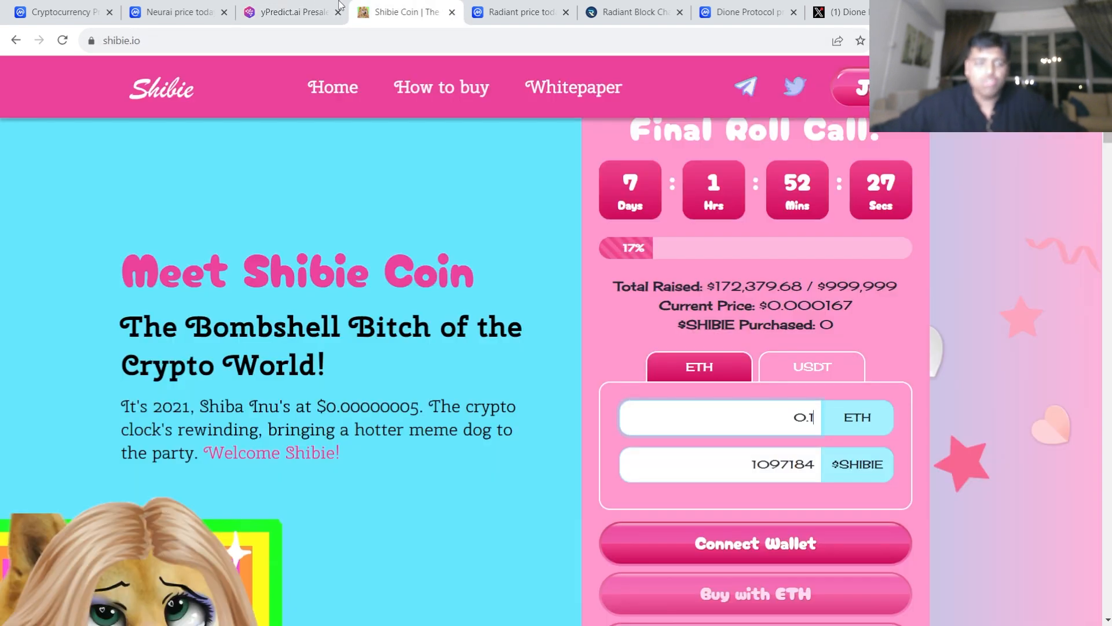
click(290, 12)
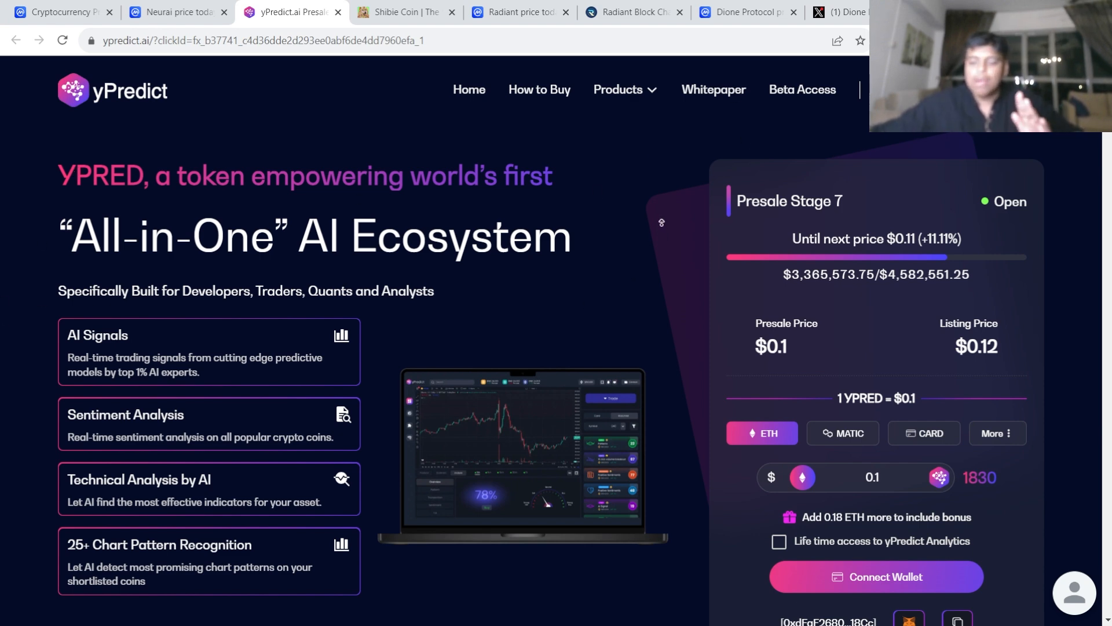
mouse_move(2, 231)
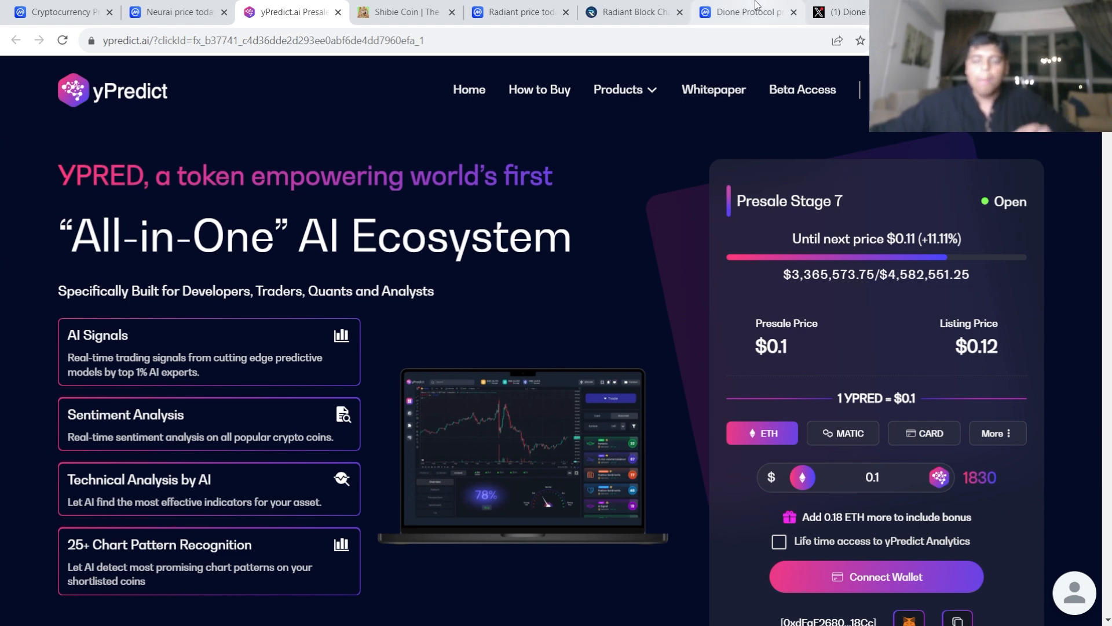
click(743, 11)
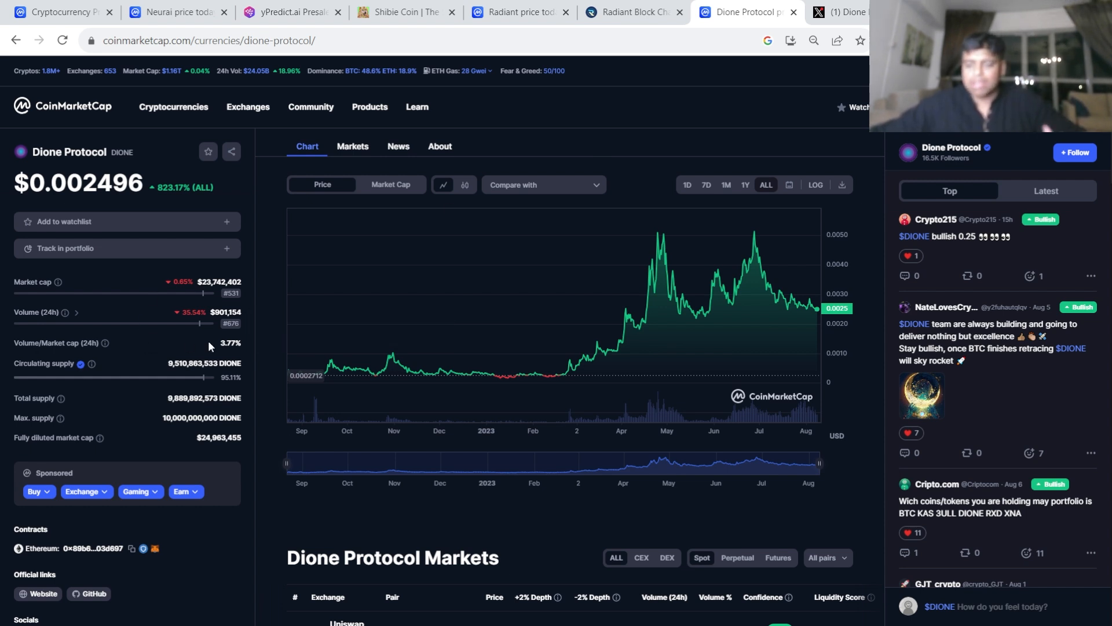
mouse_move(110, 291)
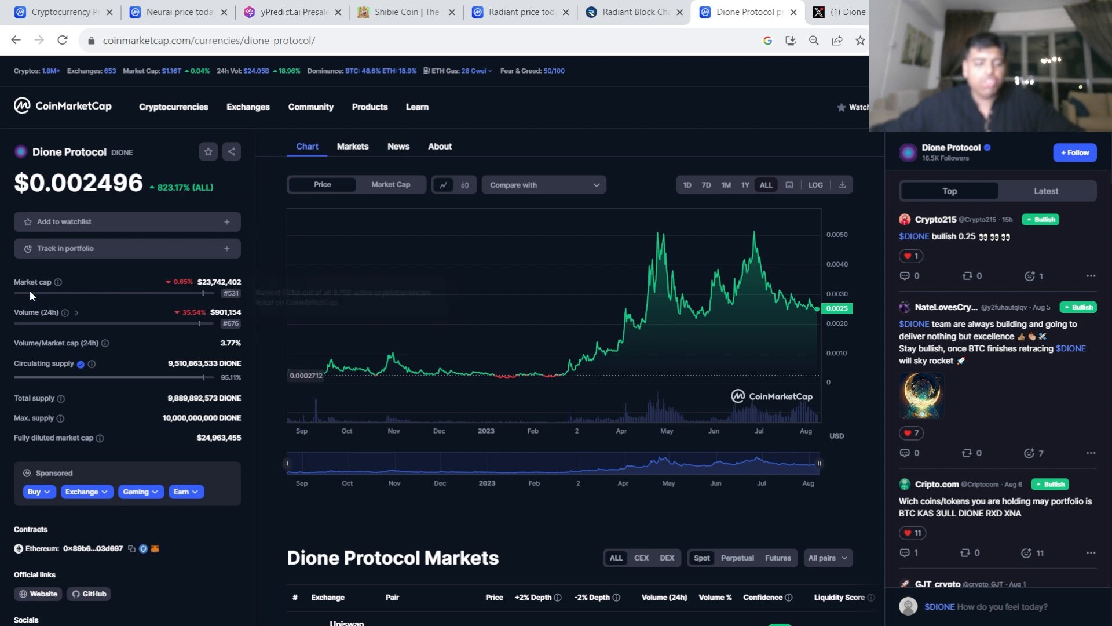
mouse_move(255, 501)
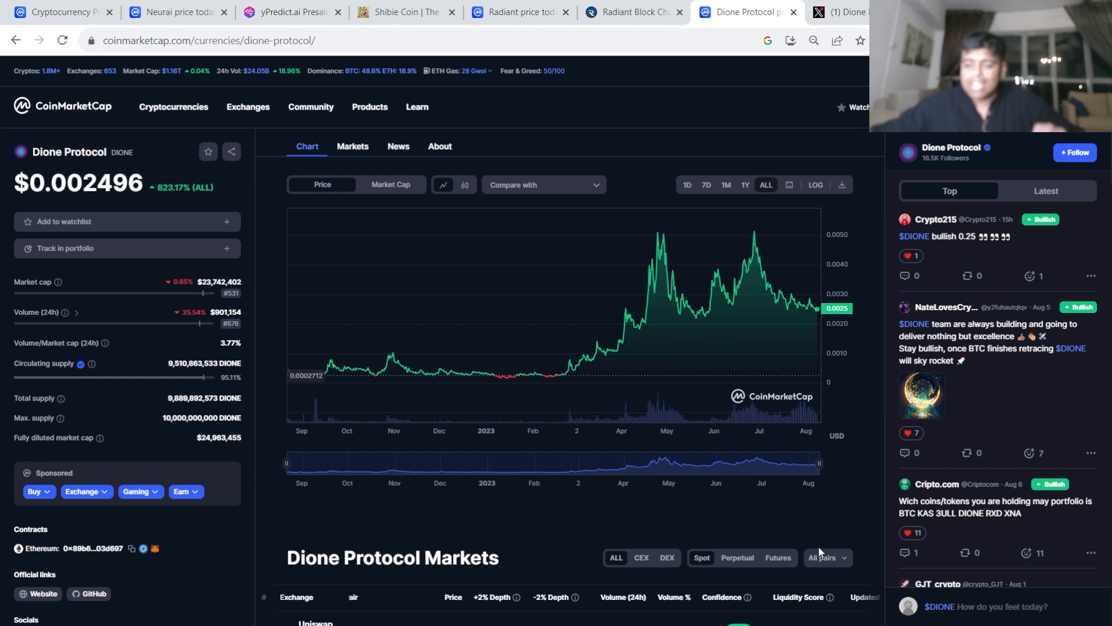
mouse_move(284, 287)
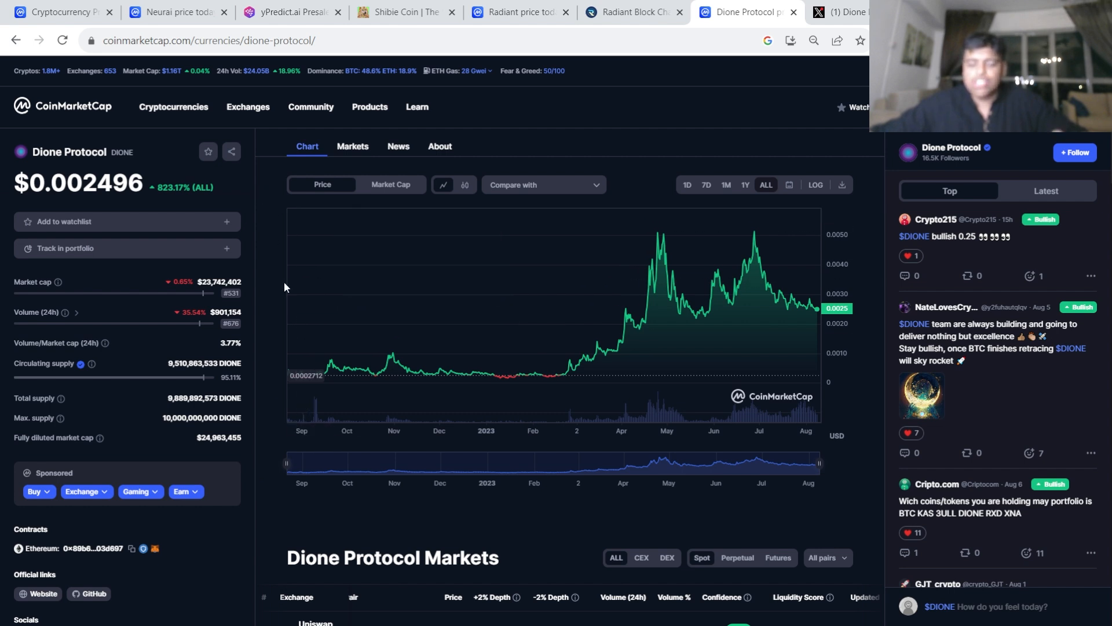
mouse_move(760, 270)
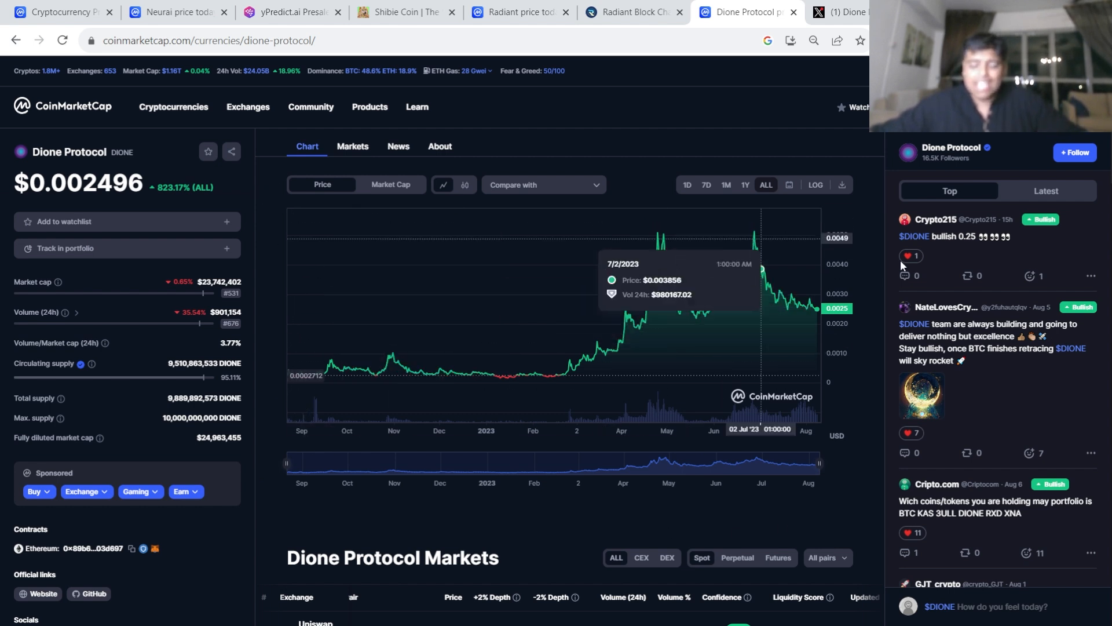
mouse_move(326, 257)
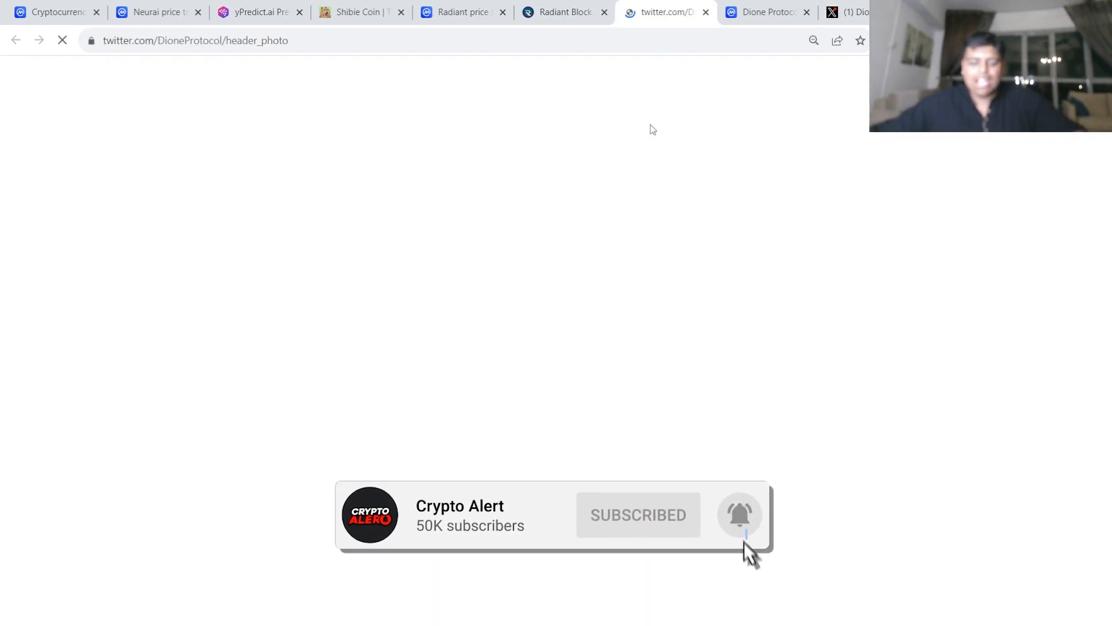
- Return to the radiantblockchain.org homepage after reviewing the Dione Protocol chart peaks
click(628, 12)
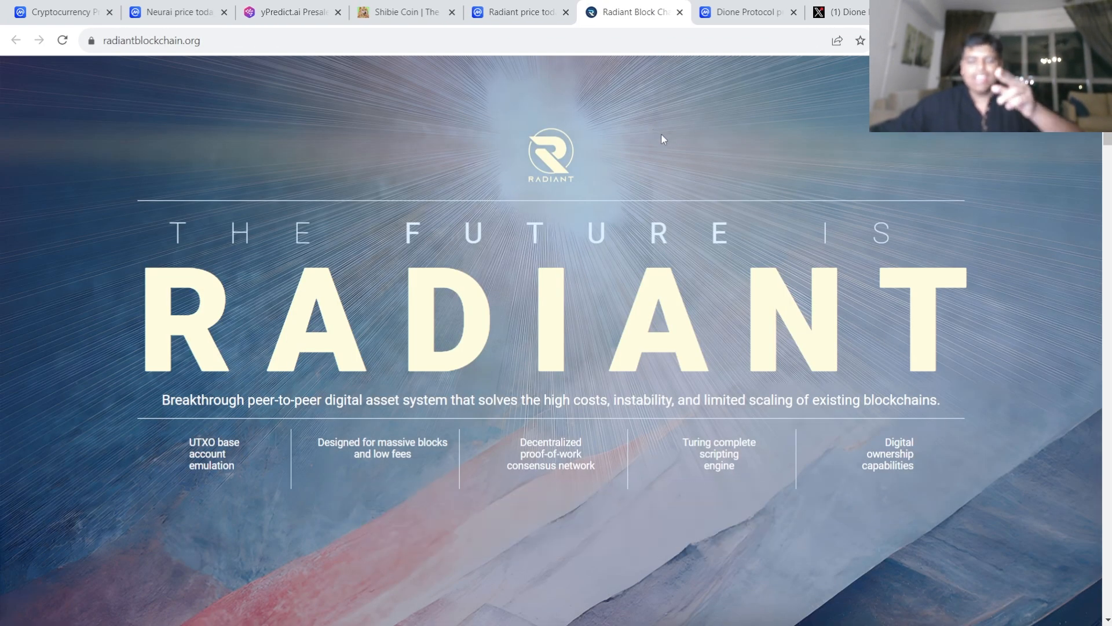